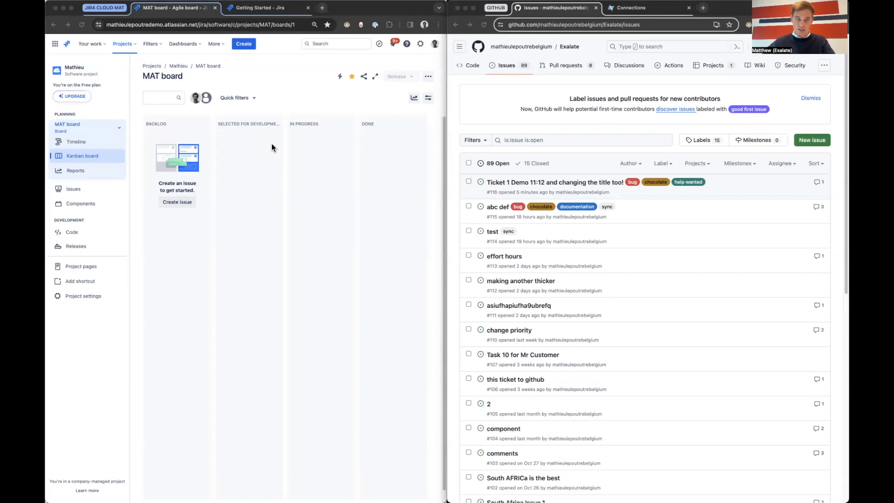
pyautogui.moveTo(94, 121)
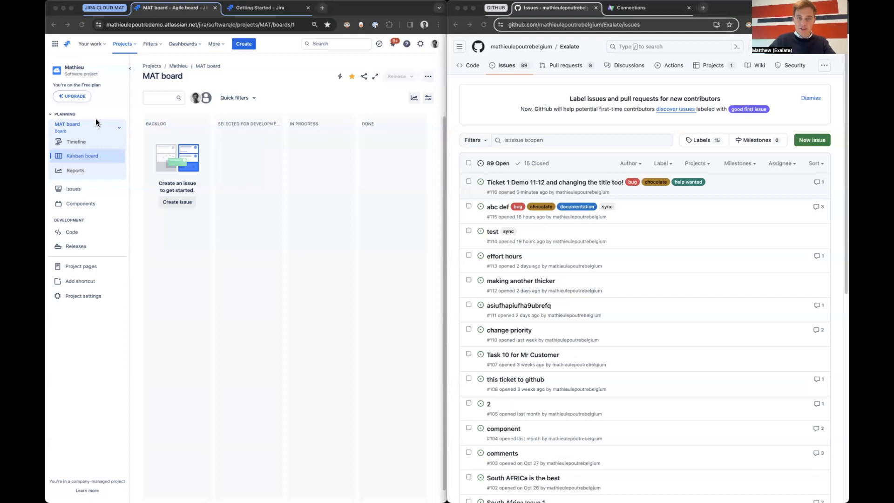
pyautogui.moveTo(326, 94)
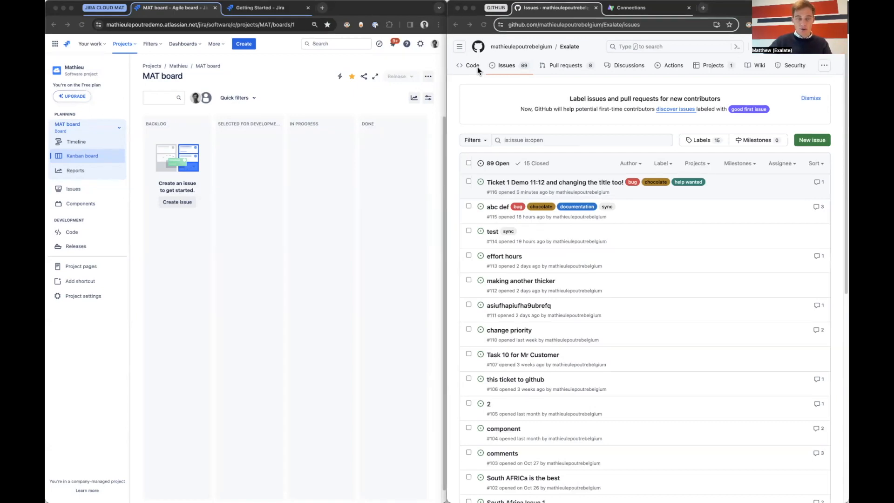
pyautogui.moveTo(213, 43)
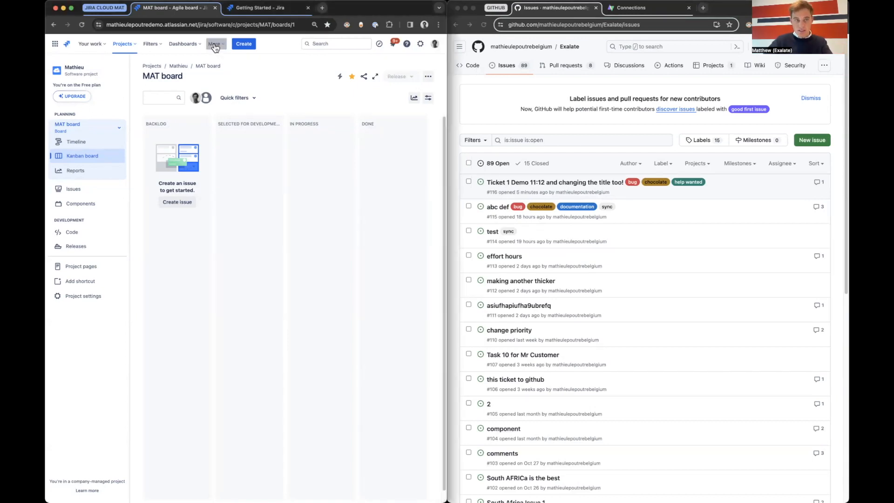
# Open Exalate from Jira's More > Apps menu, then switch to the GitHub Exalate node.
pyautogui.click(214, 44)
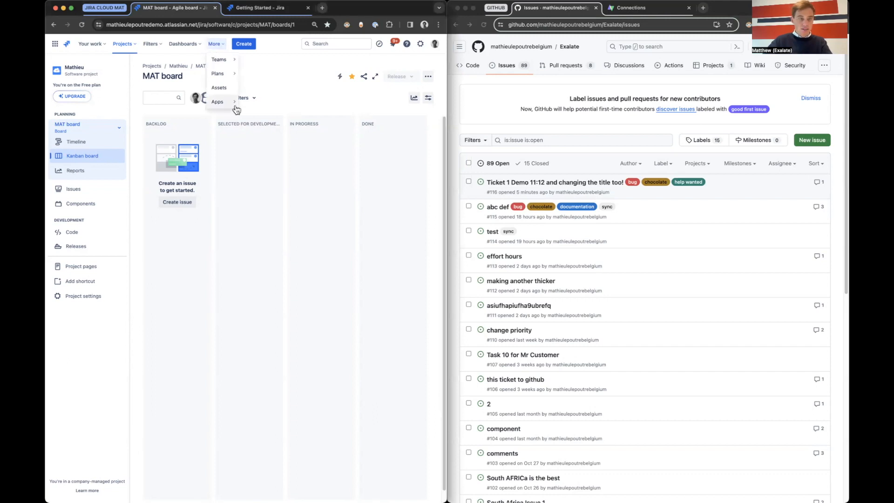
pyautogui.click(218, 101)
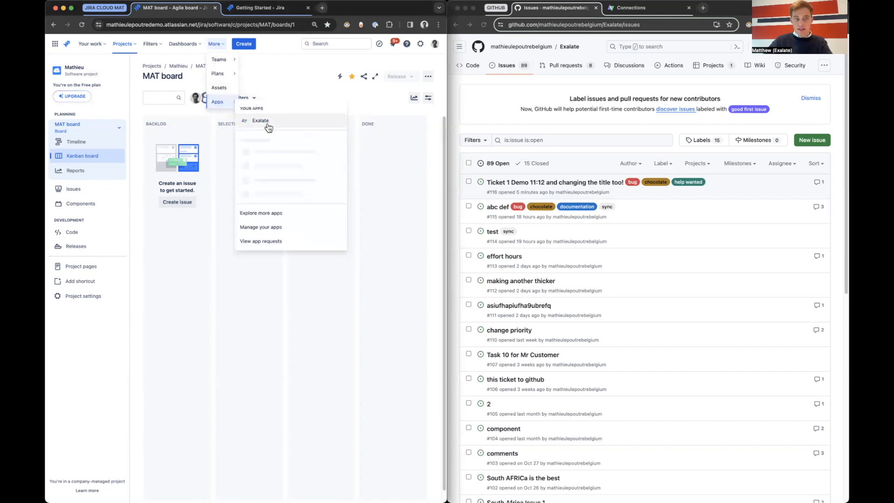
pyautogui.click(260, 120)
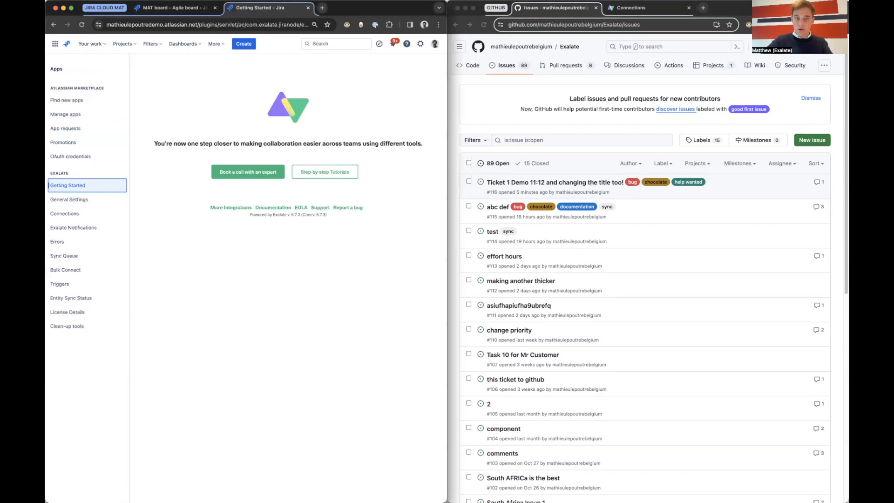
pyautogui.click(631, 8)
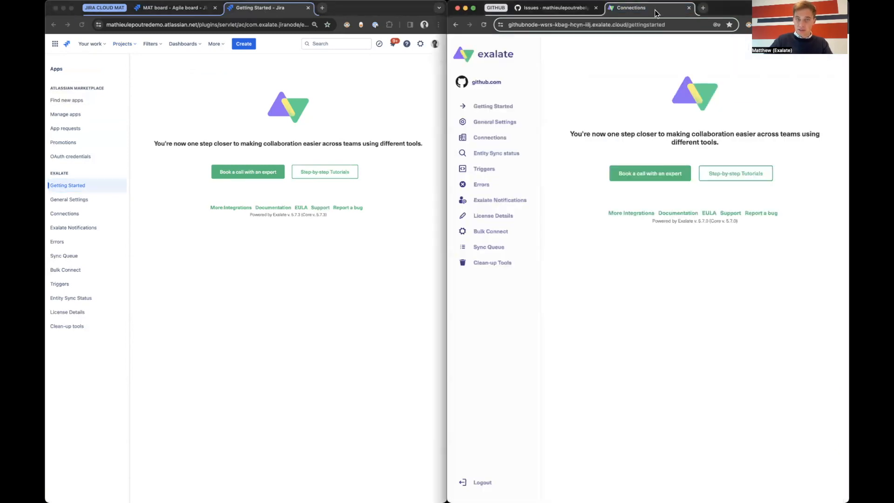
pyautogui.moveTo(584, 112)
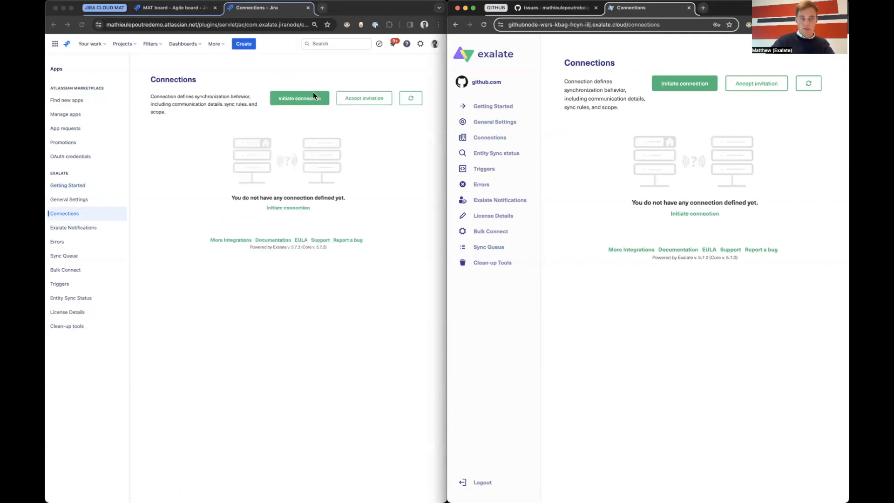
pyautogui.click(299, 98)
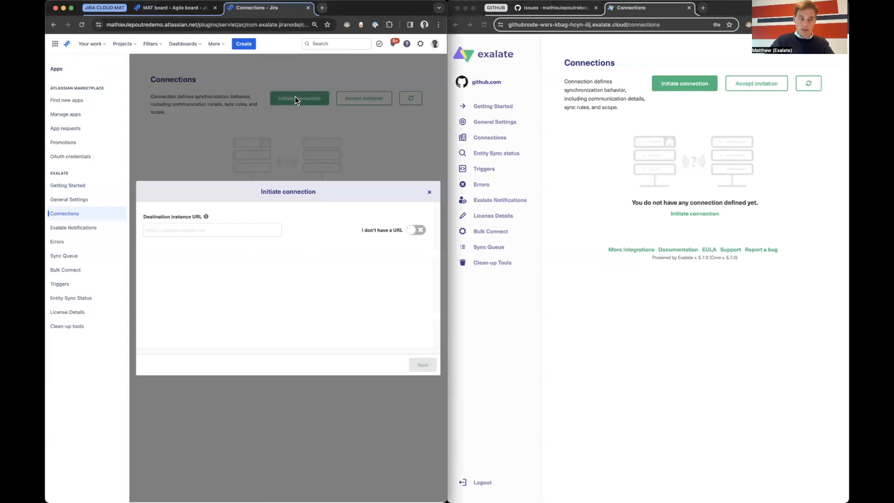
pyautogui.click(553, 7)
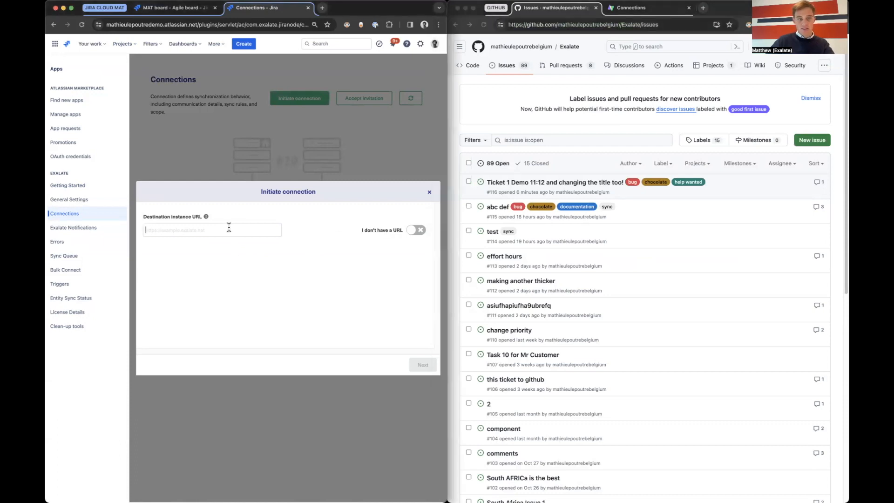
pyautogui.write('https://github.com/mathieulepoutrebelgium/')
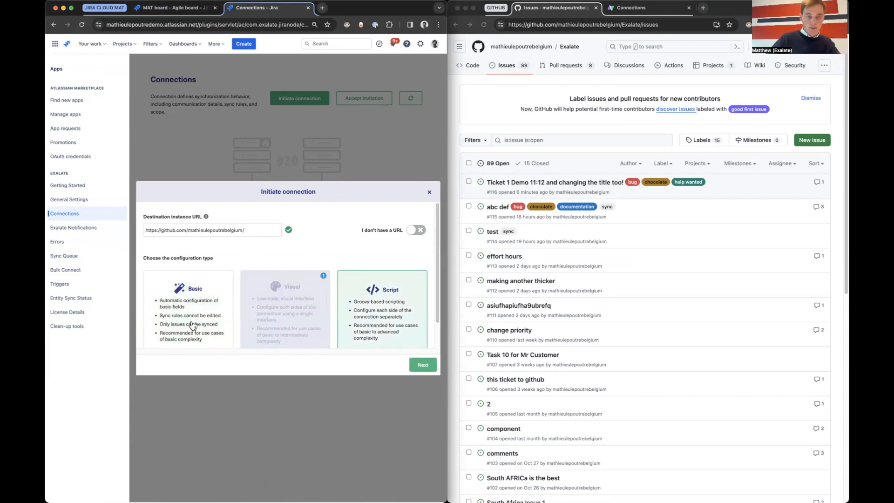
pyautogui.click(187, 308)
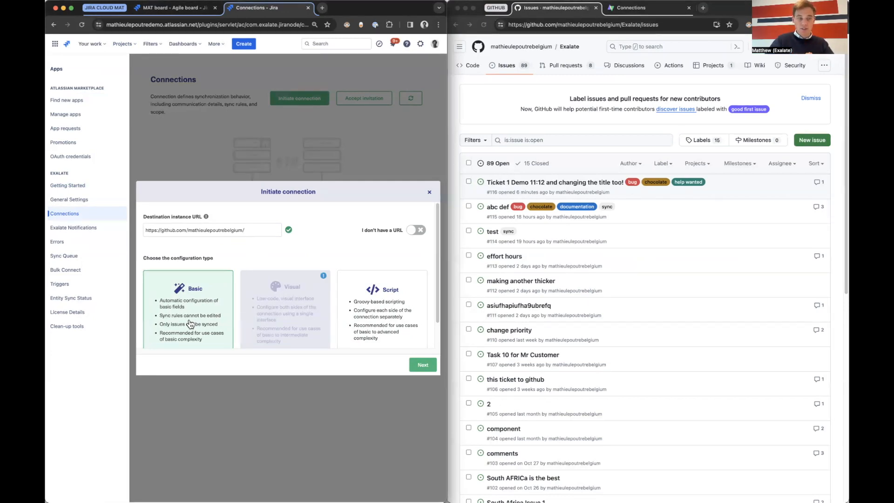
pyautogui.click(382, 308)
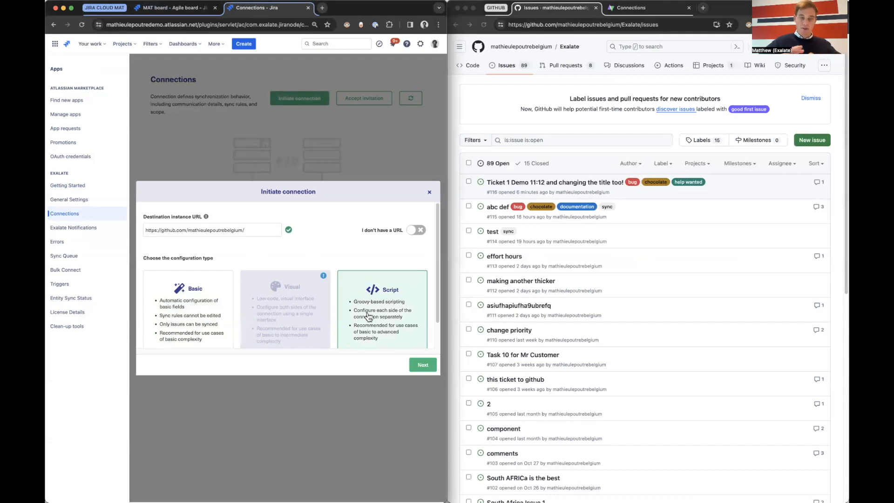
pyautogui.click(423, 365)
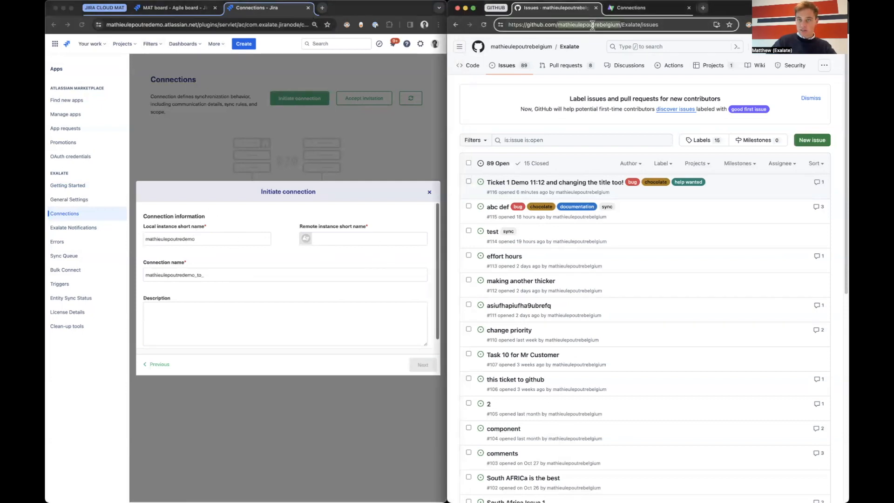
# Name it mathieulepoutrebelgium_DemoVideo, deliver into project MAT, initiate, and copy the invitation code.
pyautogui.write('mathieulepoutrebelgium')
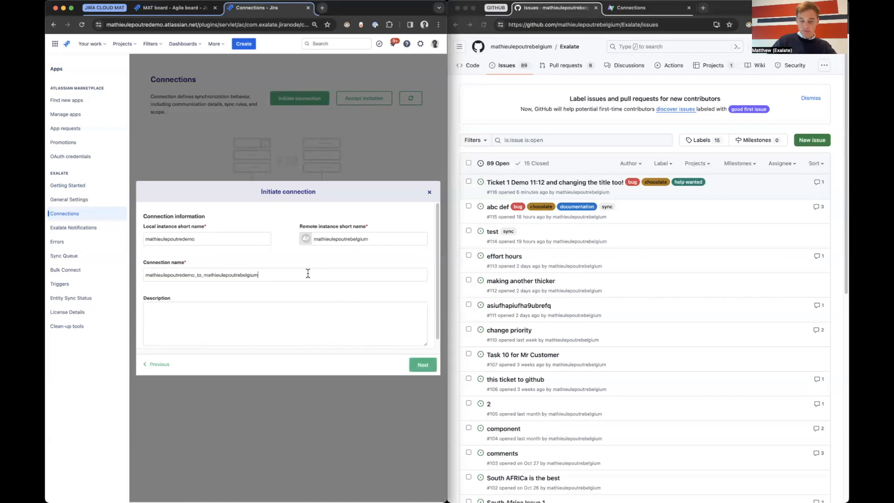
pyautogui.write('_DemoVideo')
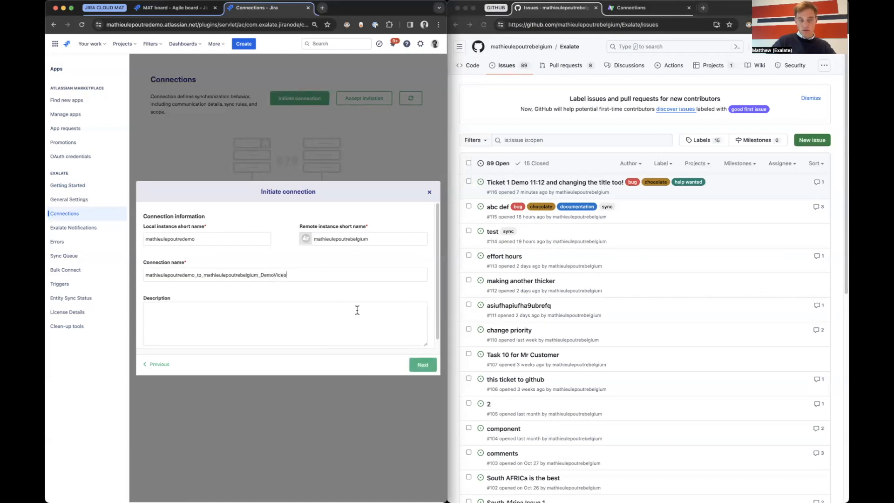
pyautogui.click(422, 365)
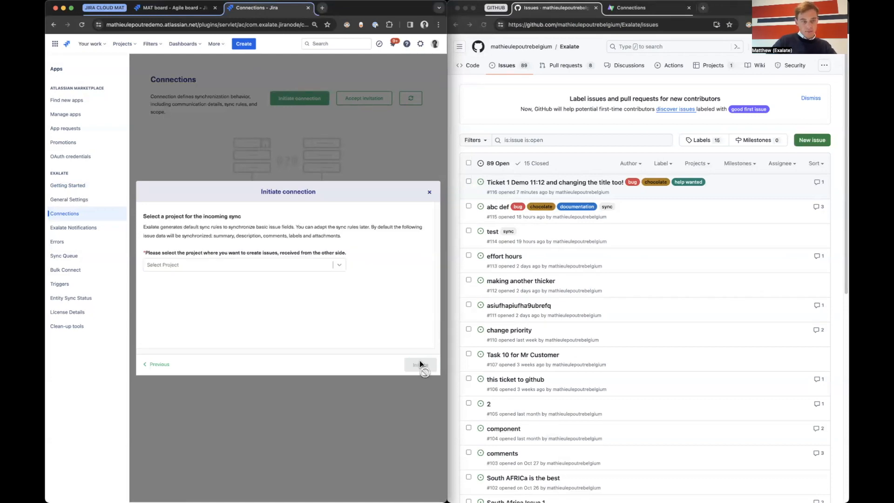
pyautogui.click(240, 264)
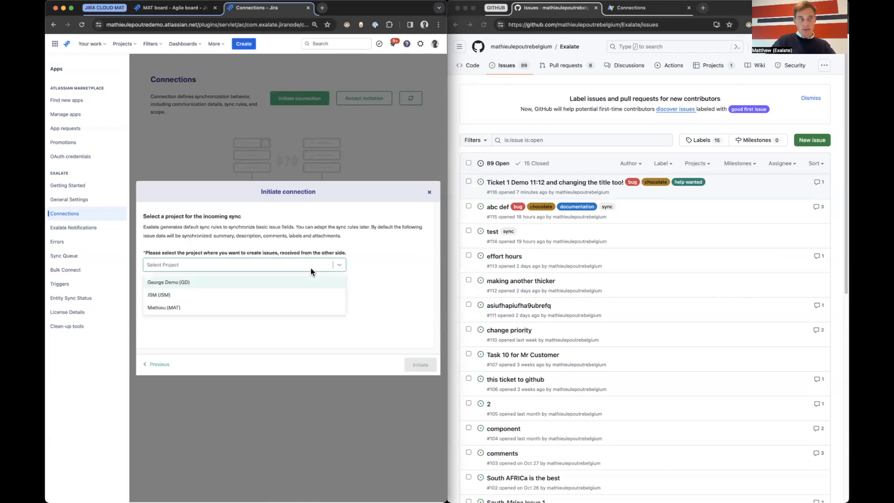
pyautogui.click(164, 307)
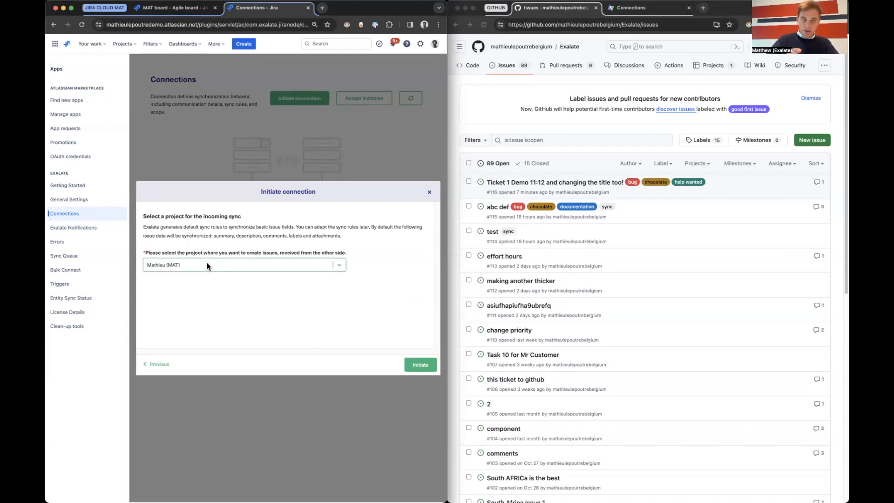
pyautogui.click(420, 364)
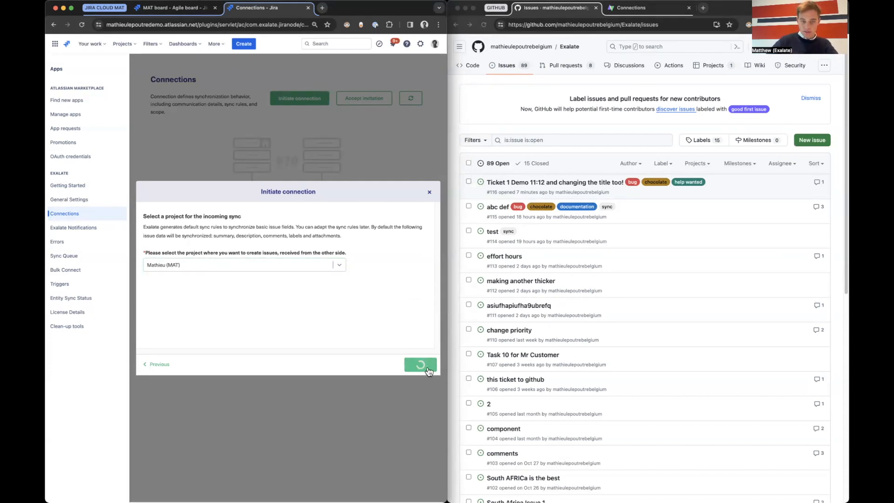
pyautogui.click(421, 365)
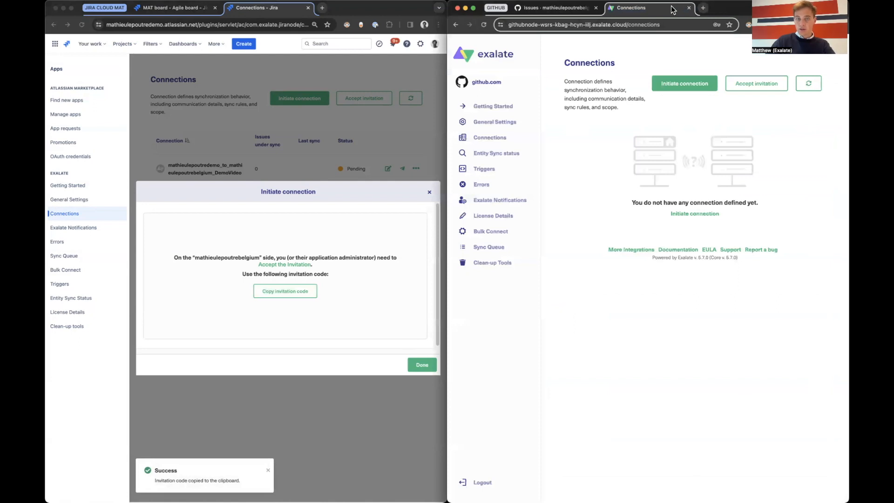
# Accept the invitation on the GitHub node into the Exalate repository and open its sync rules.
pyautogui.click(756, 84)
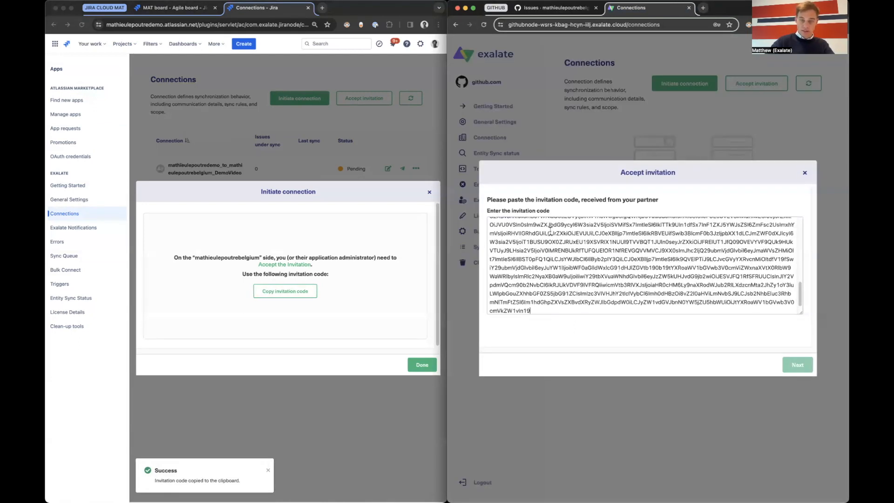
pyautogui.click(797, 365)
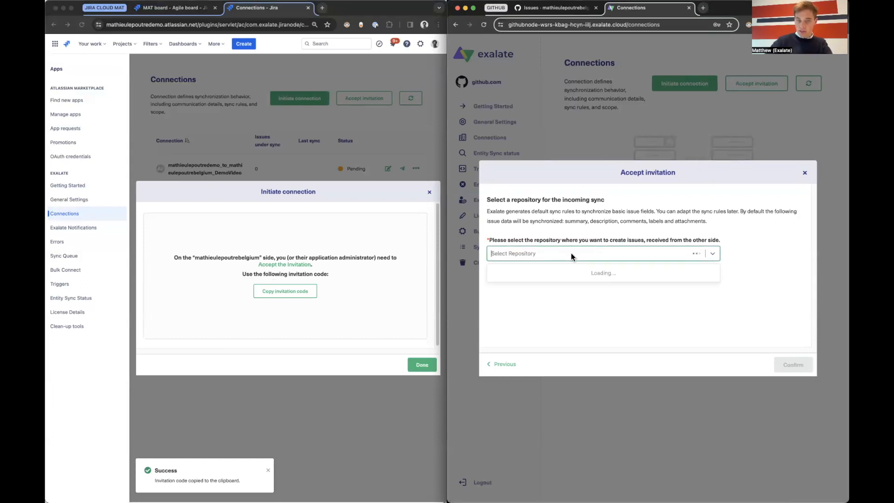
pyautogui.moveTo(539, 277)
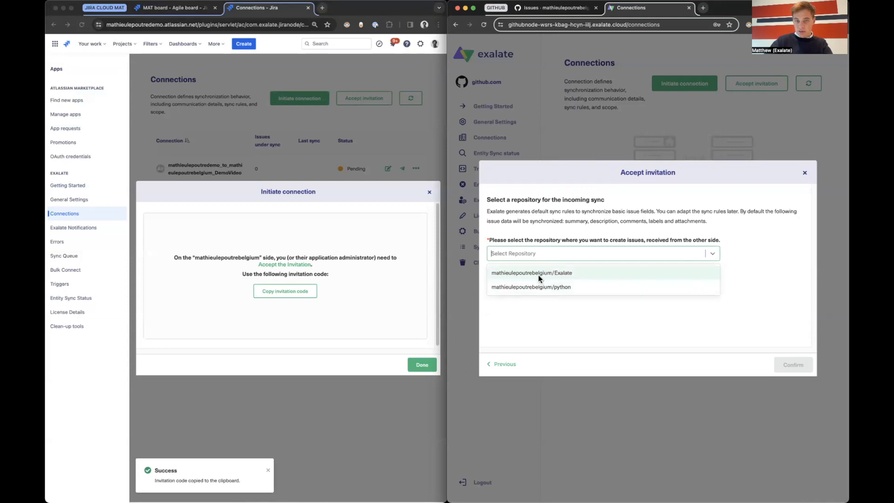
pyautogui.click(531, 272)
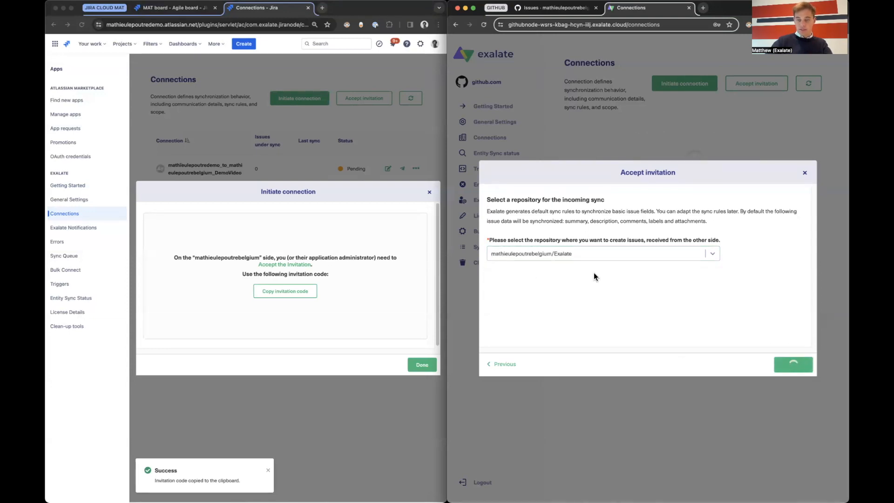
pyautogui.click(793, 364)
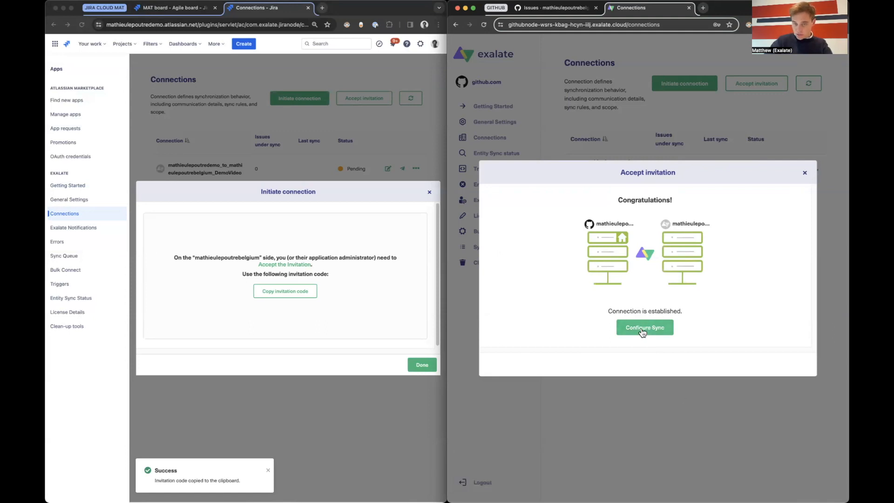
pyautogui.click(645, 327)
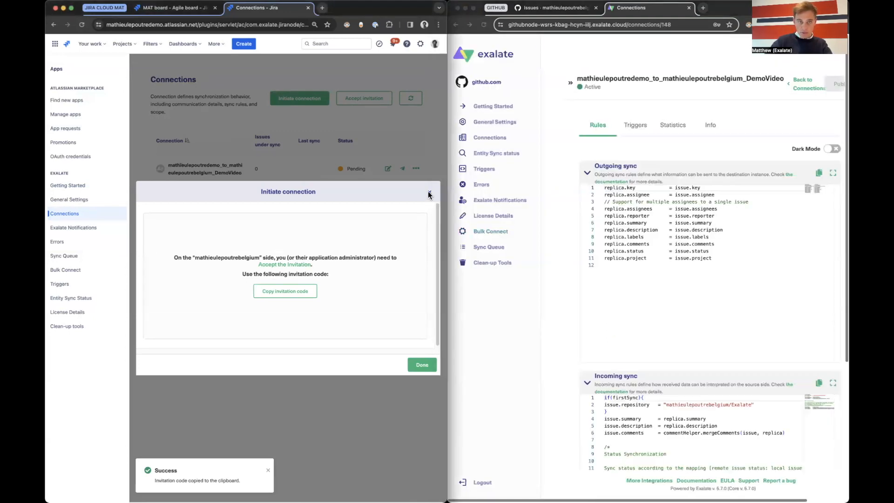
# Close Jira's Initiate connection dialog and scroll through the connection's sync scripts.
pyautogui.click(429, 193)
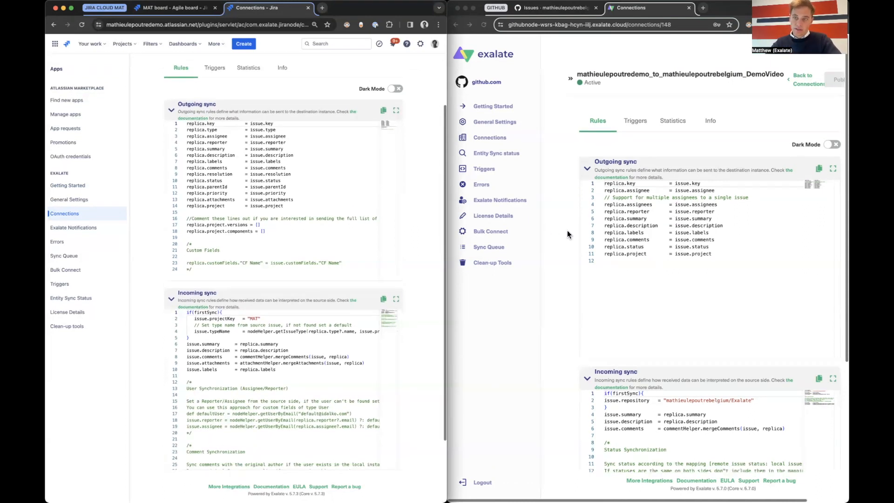
pyautogui.scroll(-3)
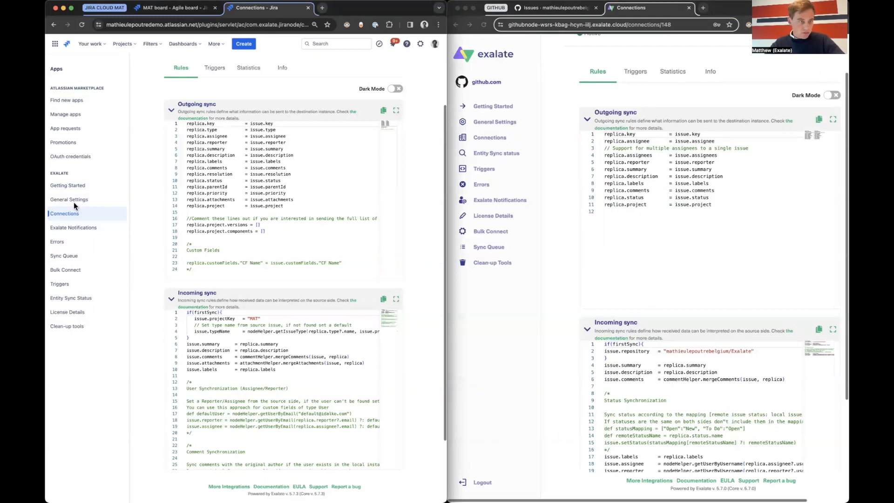
pyautogui.moveTo(96, 179)
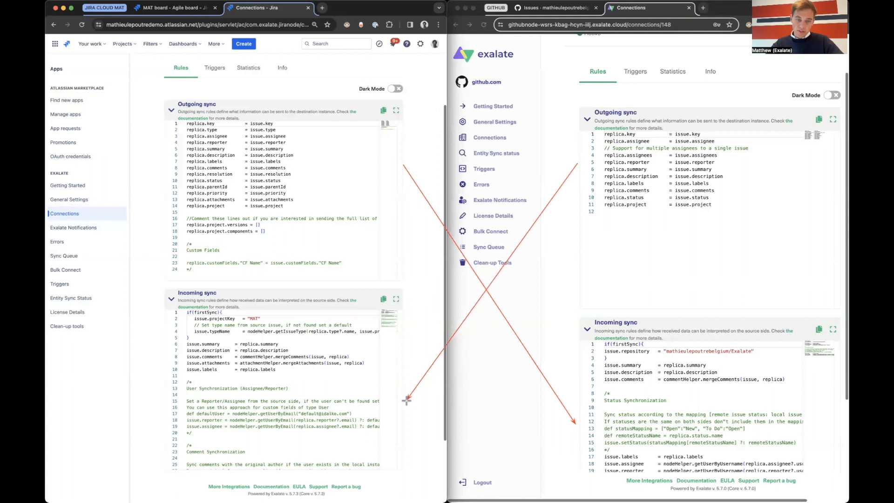
pyautogui.moveTo(84, 171)
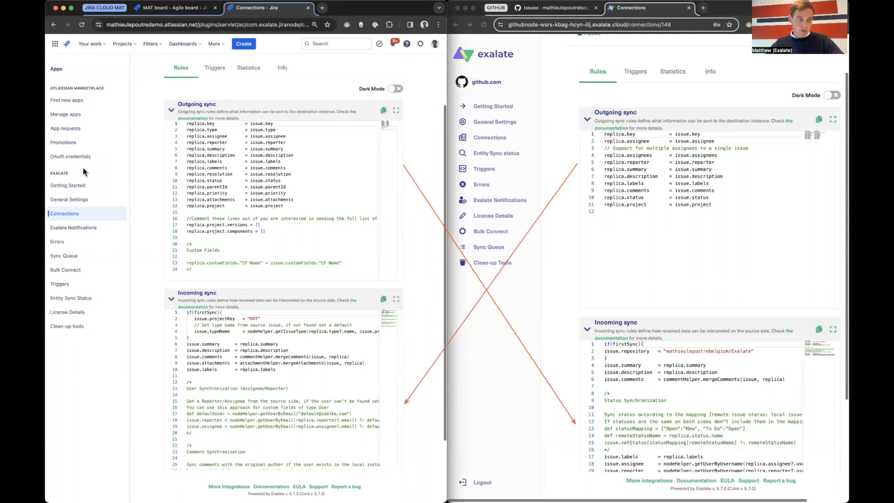
pyautogui.moveTo(269, 117)
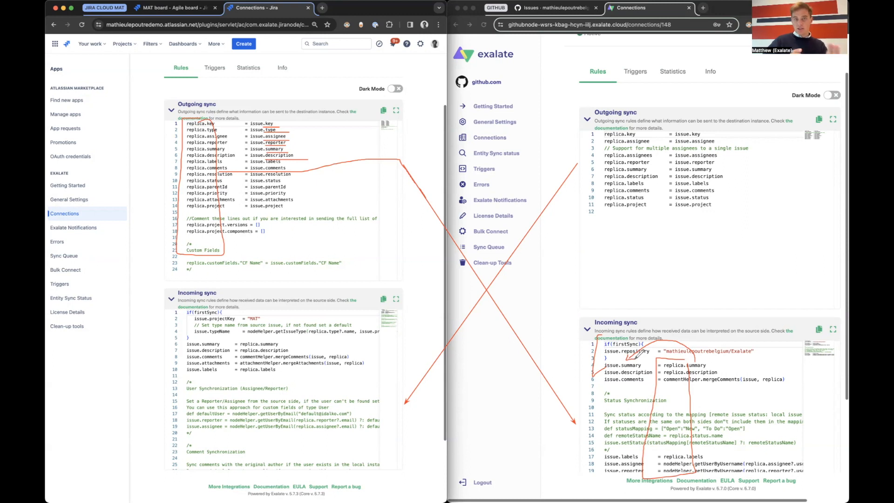
pyautogui.moveTo(693, 135)
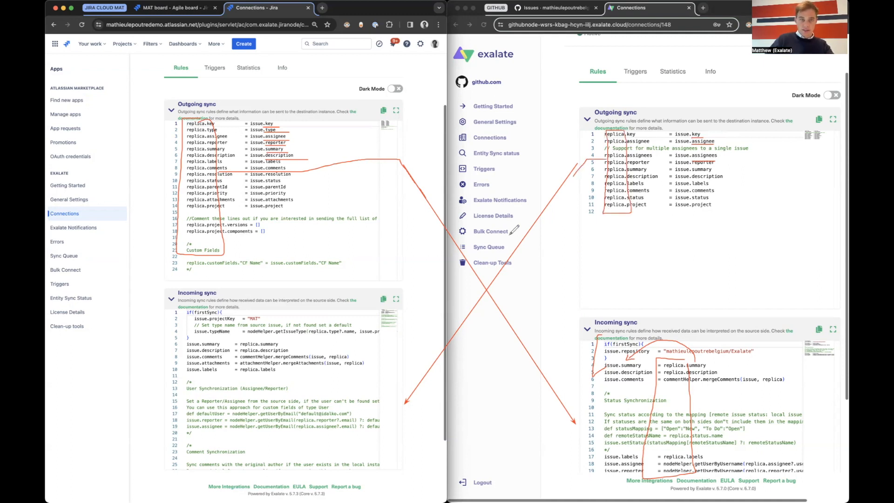
pyautogui.moveTo(271, 302)
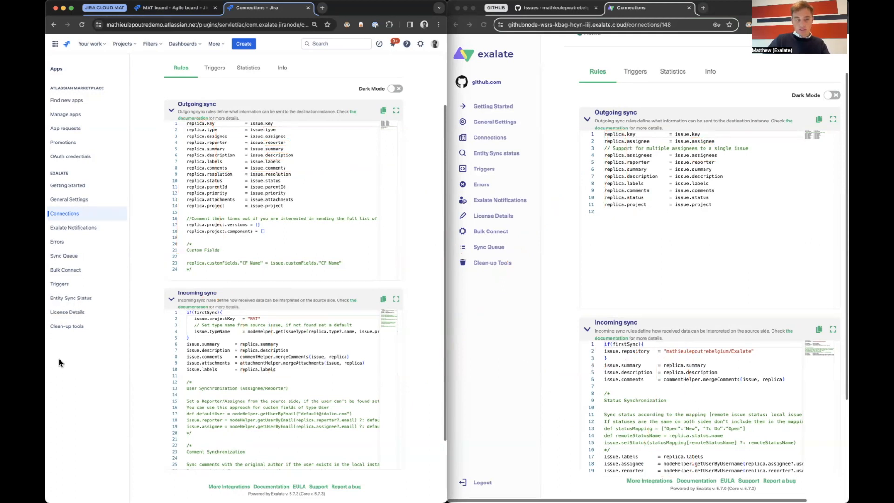
pyautogui.moveTo(94, 364)
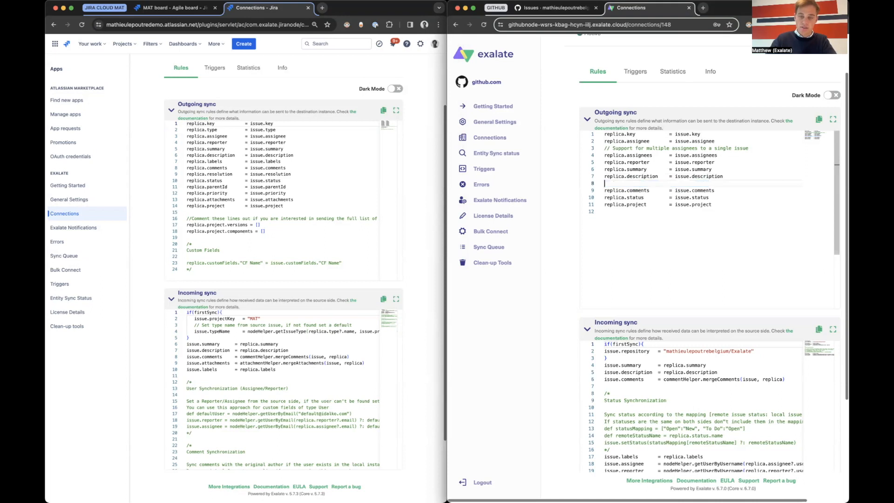
pyautogui.doubleClick(626, 190)
pyautogui.write('replica.labels      = issue.labels')
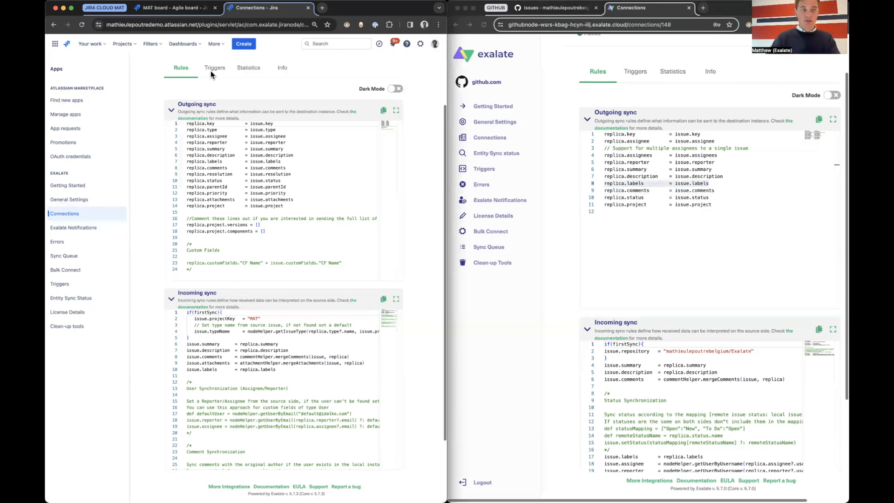
# Add an active Exalate trigger with query project = MAT and labels = sync, drafted in Jira search.
pyautogui.click(215, 67)
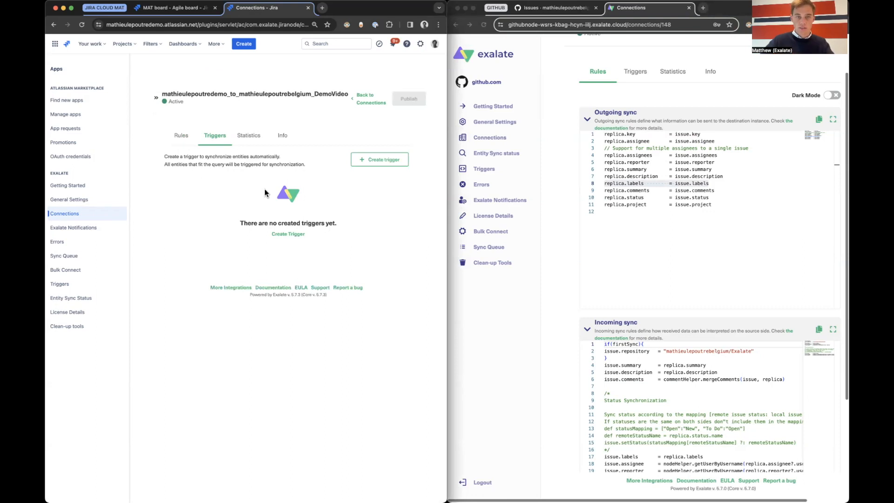
pyautogui.click(379, 159)
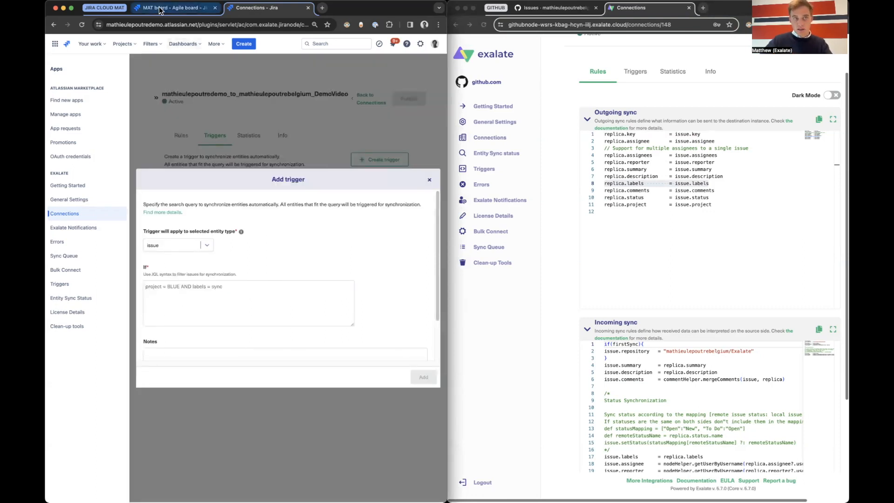
pyautogui.click(173, 7)
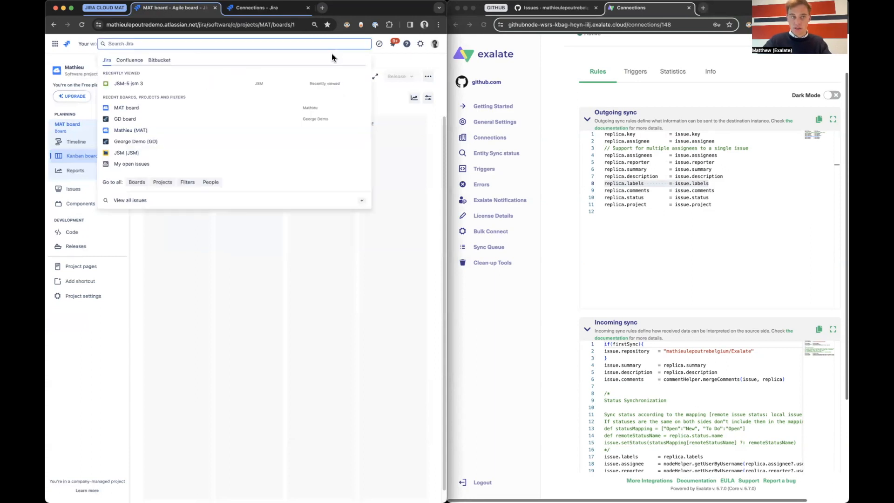
pyautogui.click(130, 199)
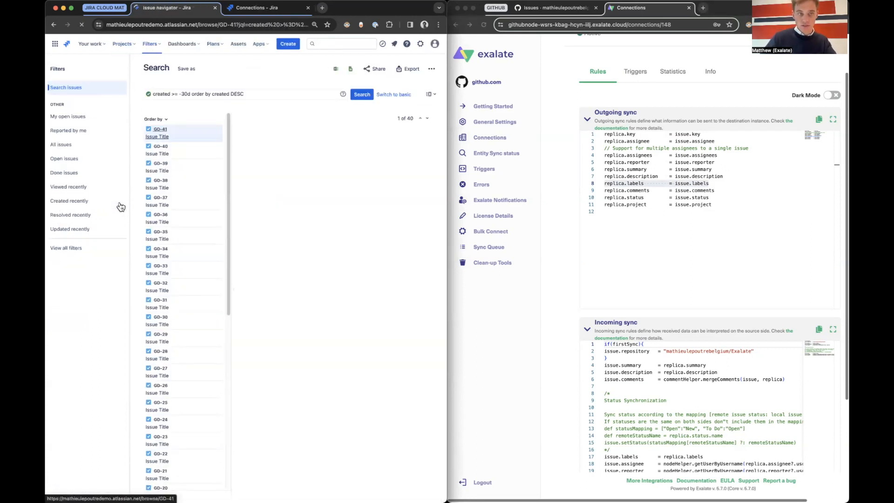
pyautogui.click(160, 129)
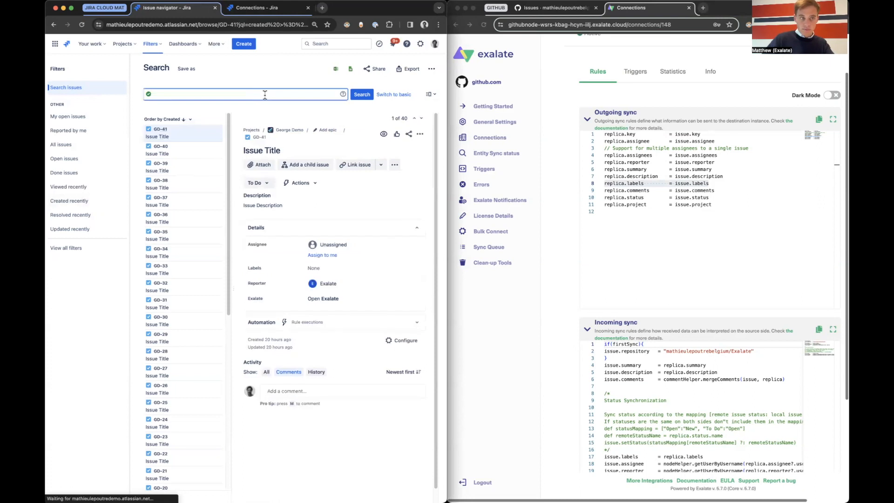
pyautogui.write('project = MAT and la')
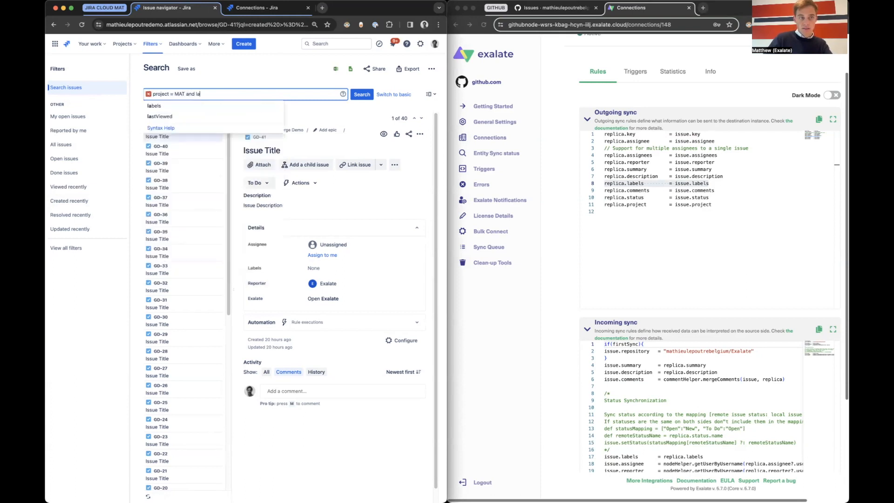
pyautogui.write('bels = sy')
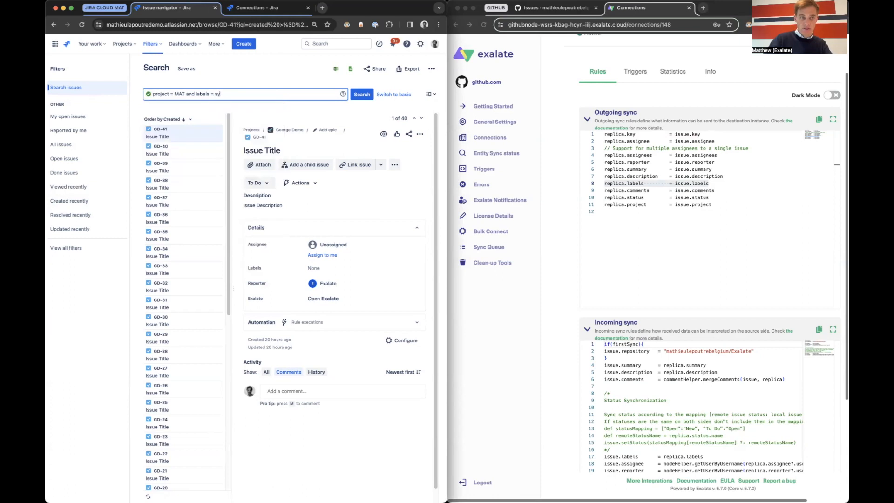
pyautogui.click(362, 94)
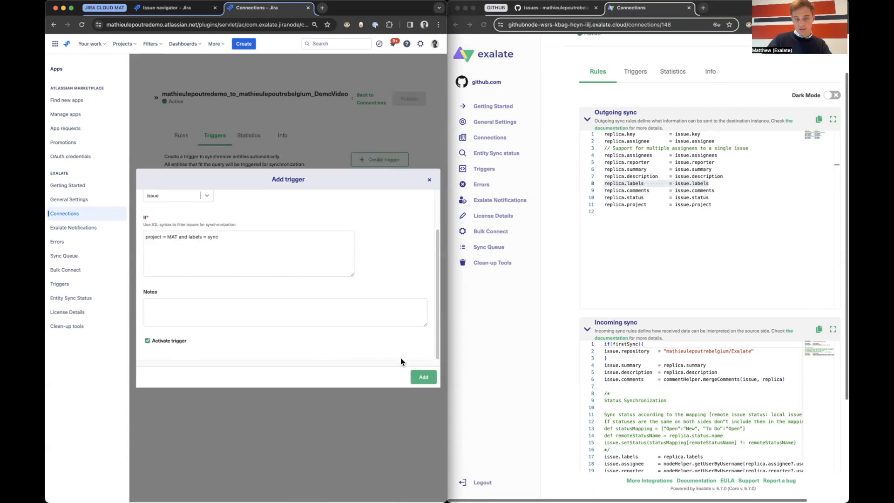
pyautogui.click(423, 377)
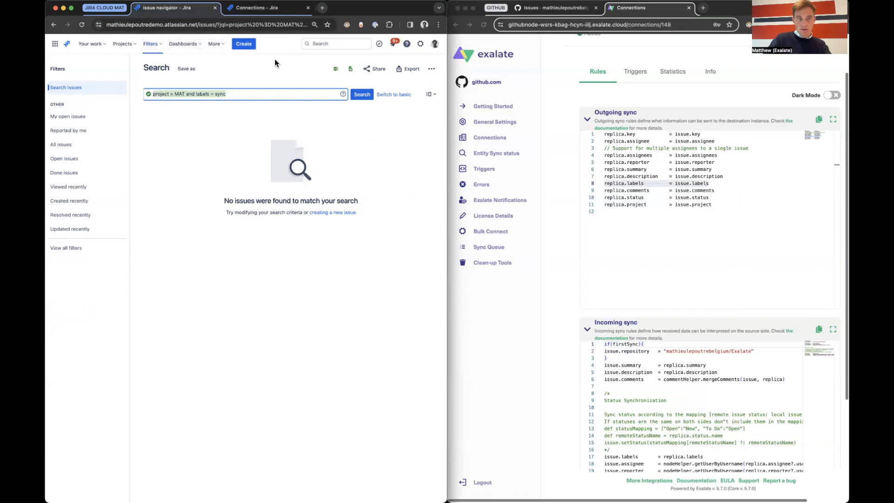
# Create MAT issue 'Ticket in Jira Cloud that needs to go to github'.
pyautogui.click(244, 44)
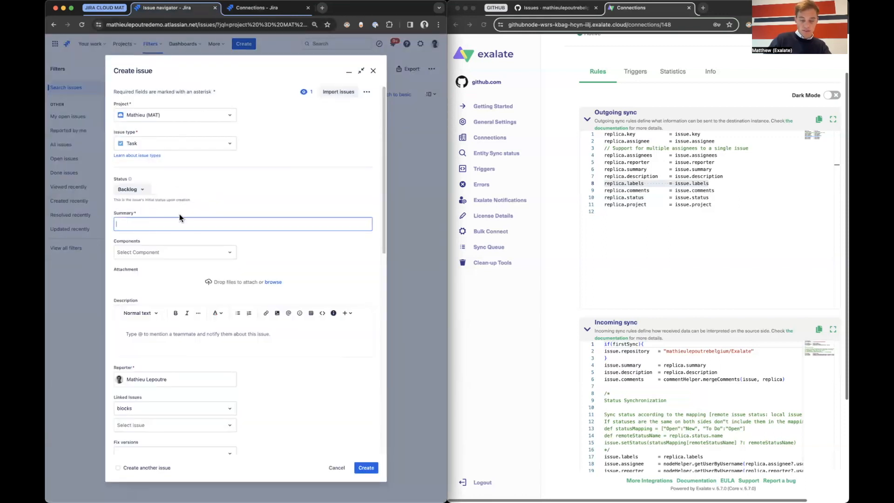
pyautogui.write('Ticket in Jira')
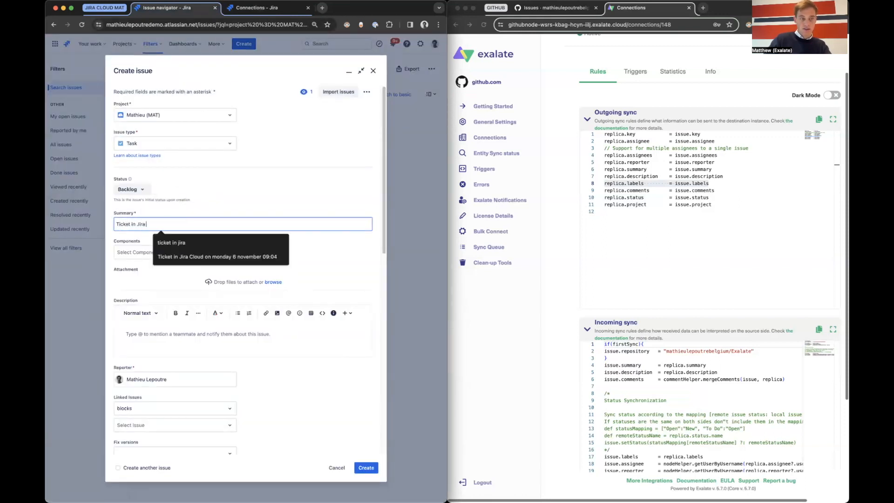
pyautogui.write('Cloud that')
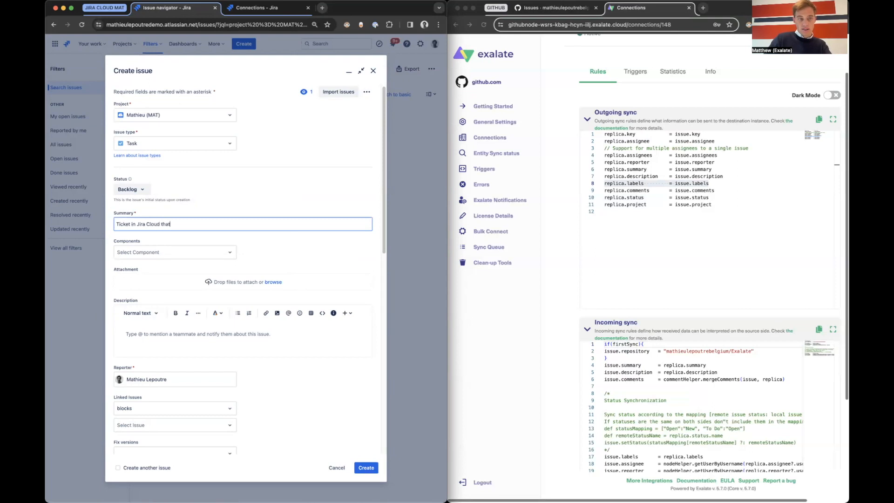
pyautogui.write('needs to go to')
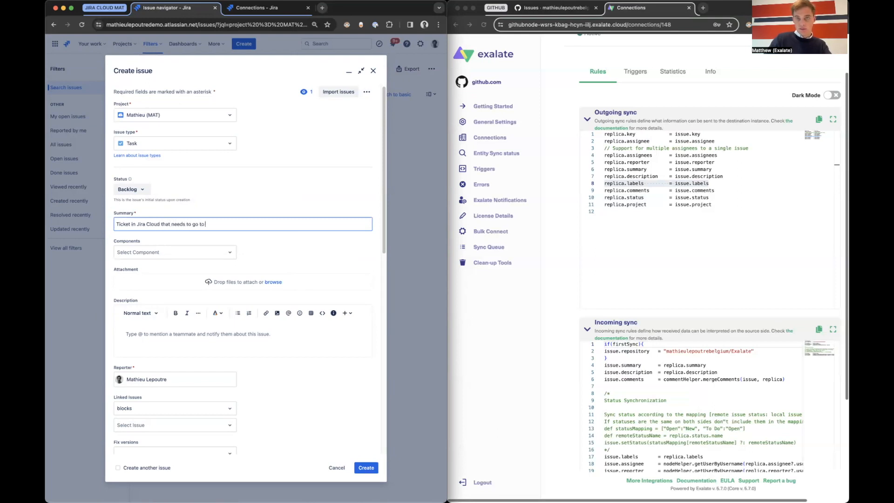
pyautogui.write('github')
pyautogui.click(243, 340)
pyautogui.write('more info in the description')
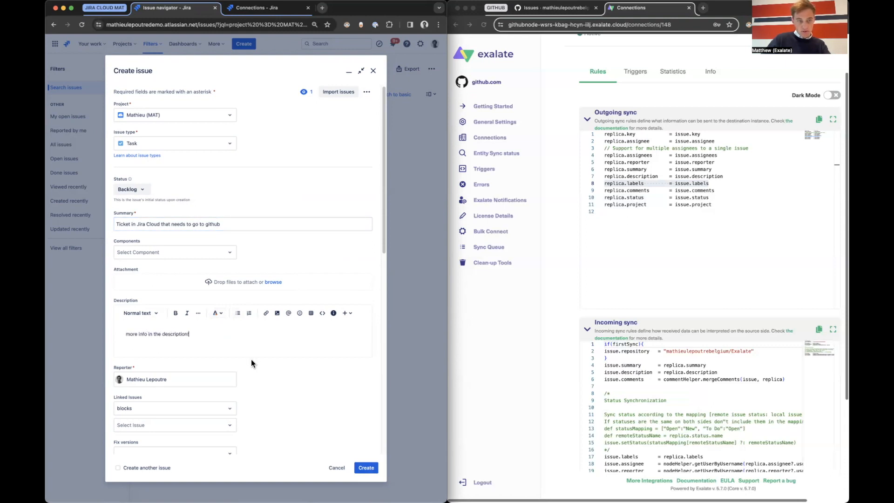
pyautogui.click(365, 468)
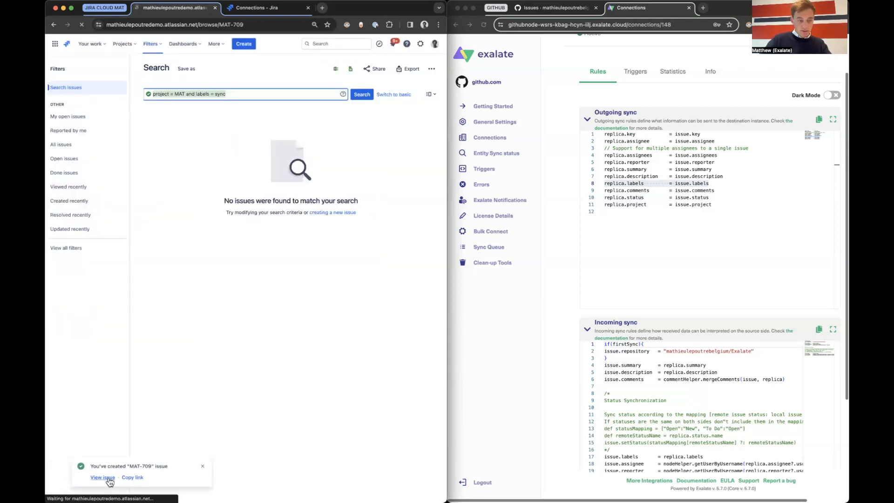
# Open MAT-709, add the sync label, and recheck its Exalate sync status.
pyautogui.click(103, 477)
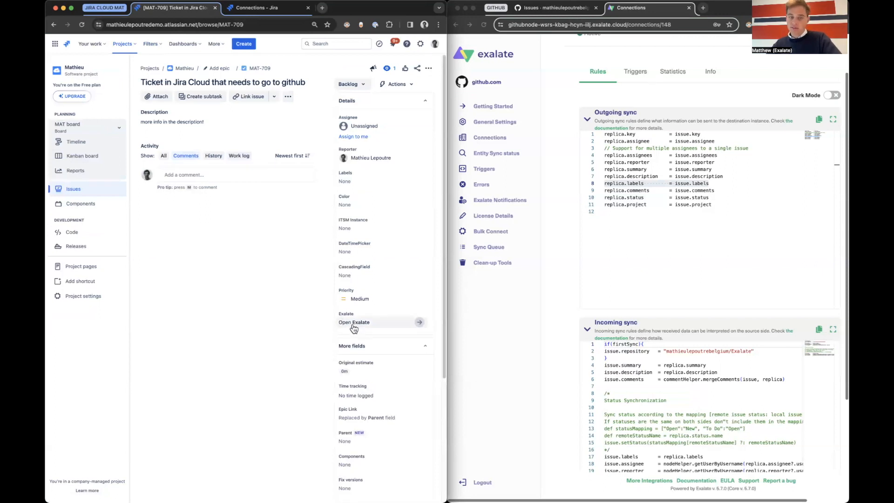
pyautogui.click(354, 323)
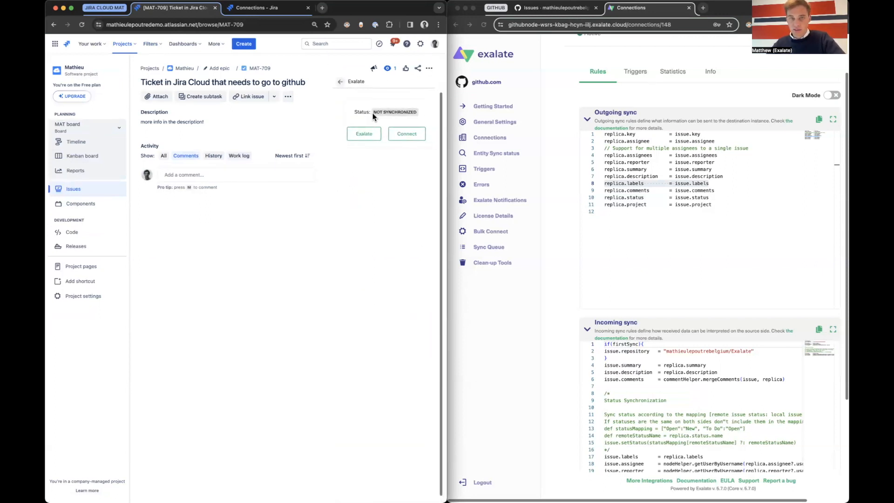
pyautogui.moveTo(348, 95)
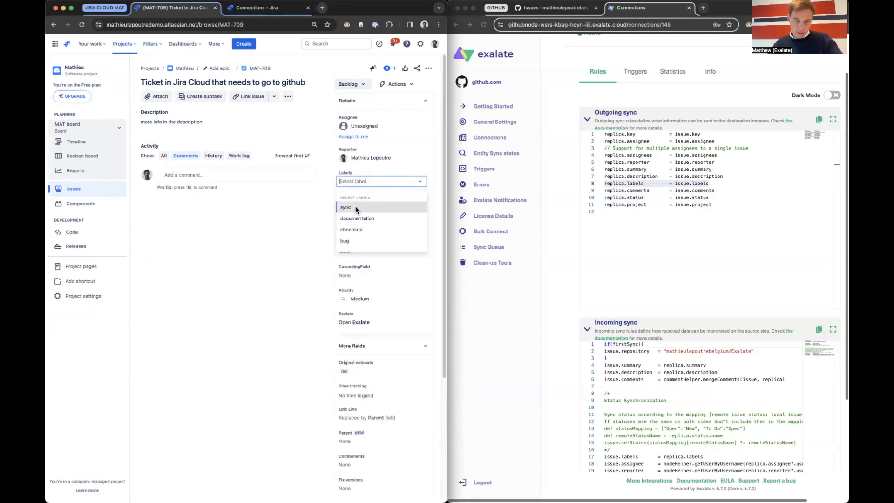
pyautogui.click(345, 206)
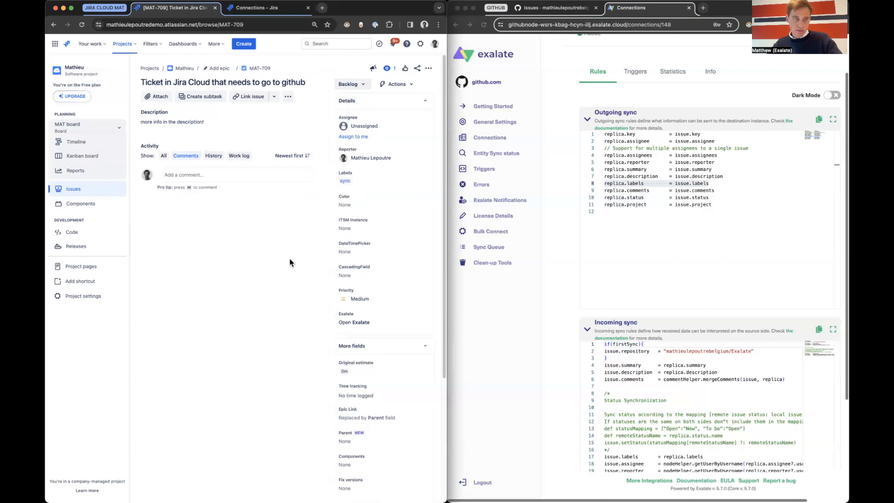
pyautogui.click(354, 322)
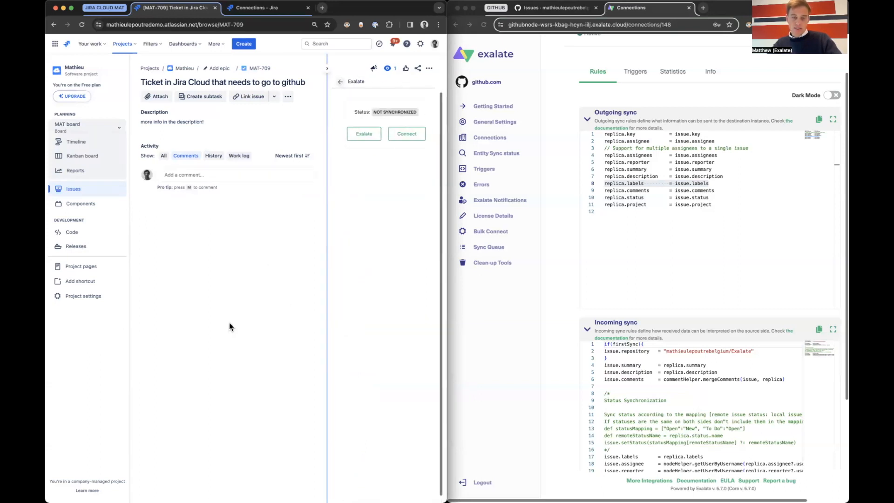
pyautogui.click(363, 133)
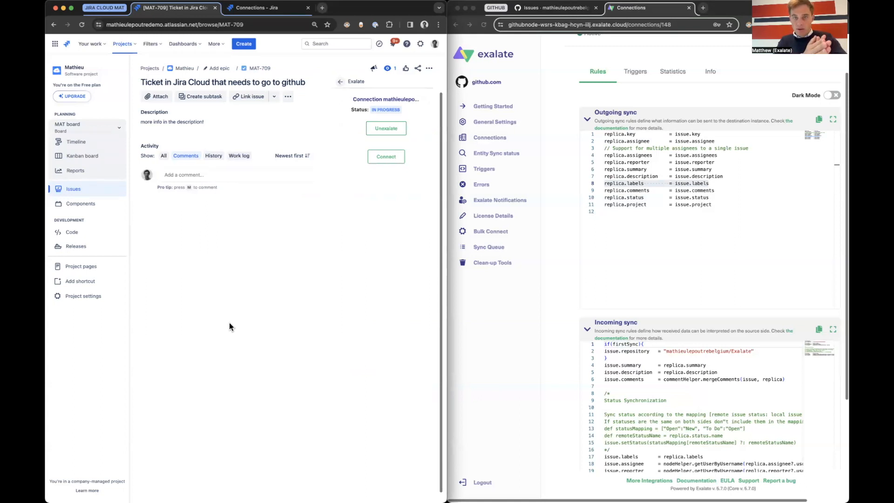
pyautogui.moveTo(346, 109)
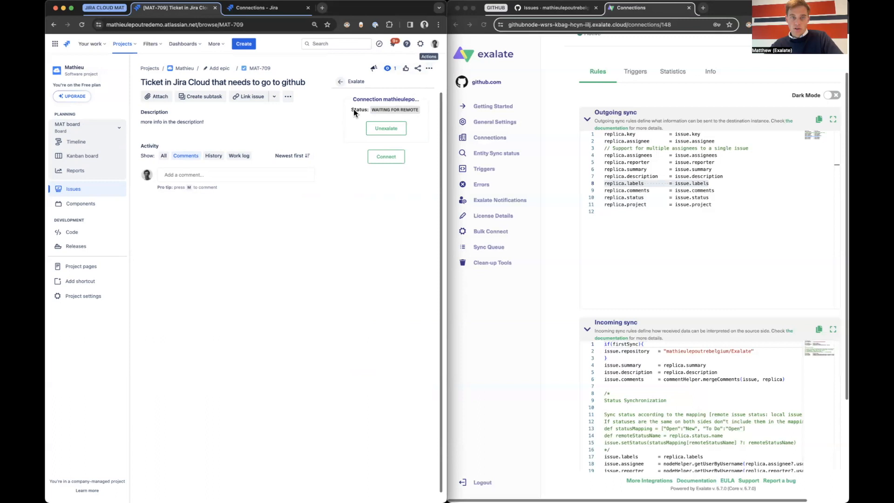
pyautogui.moveTo(494, 429)
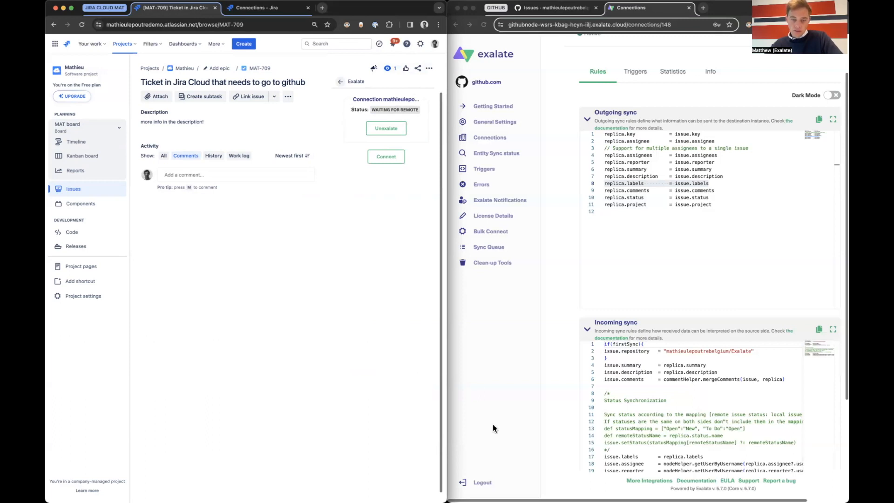
pyautogui.moveTo(303, 307)
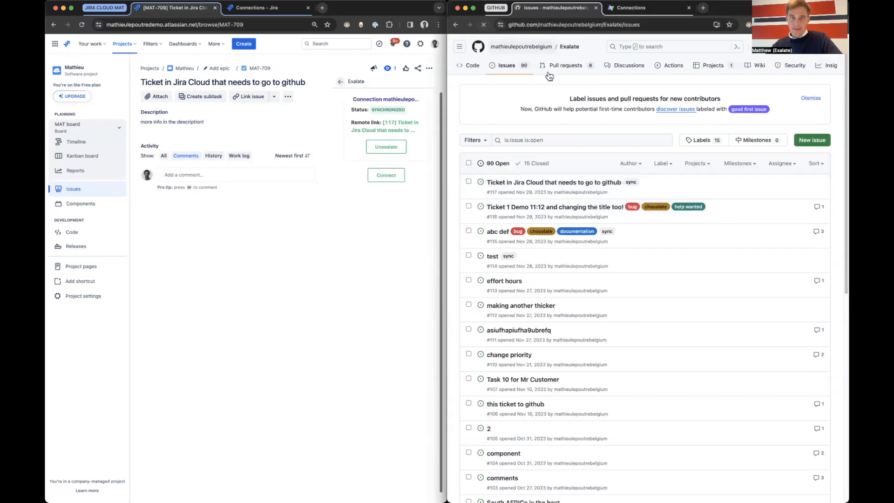
# Post a comment on GitHub issue #117: 'hello this is Mathieu, and I received it on...'.
pyautogui.click(552, 183)
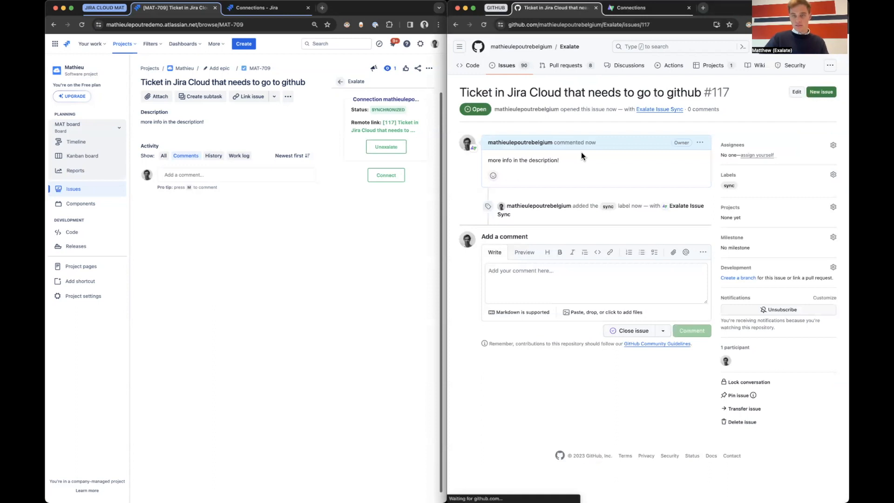
pyautogui.click(596, 284)
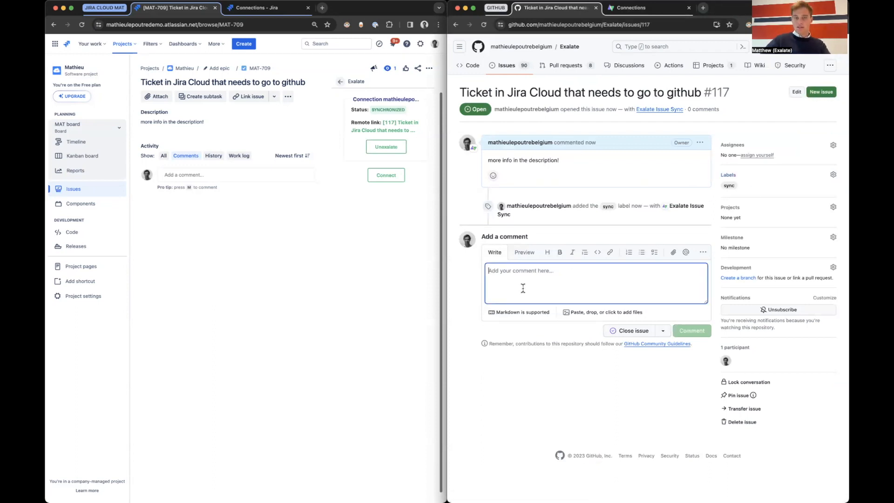
pyautogui.write('hello this')
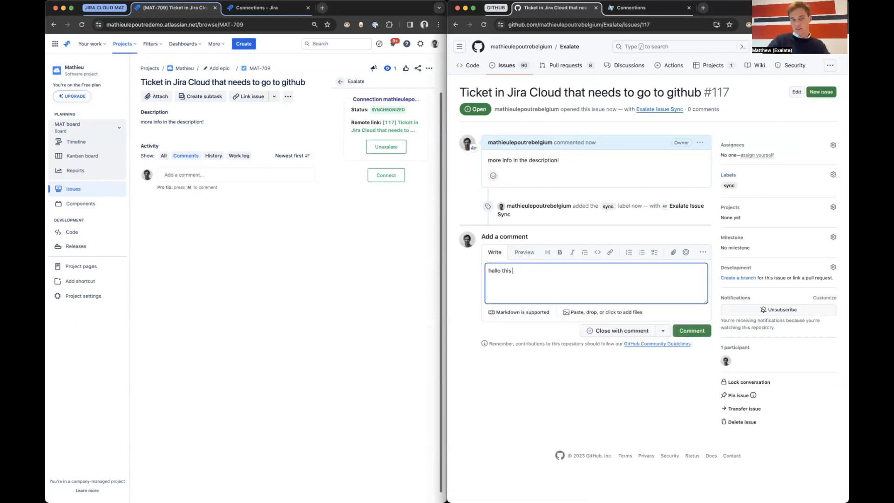
pyautogui.write('is Mathieu, a')
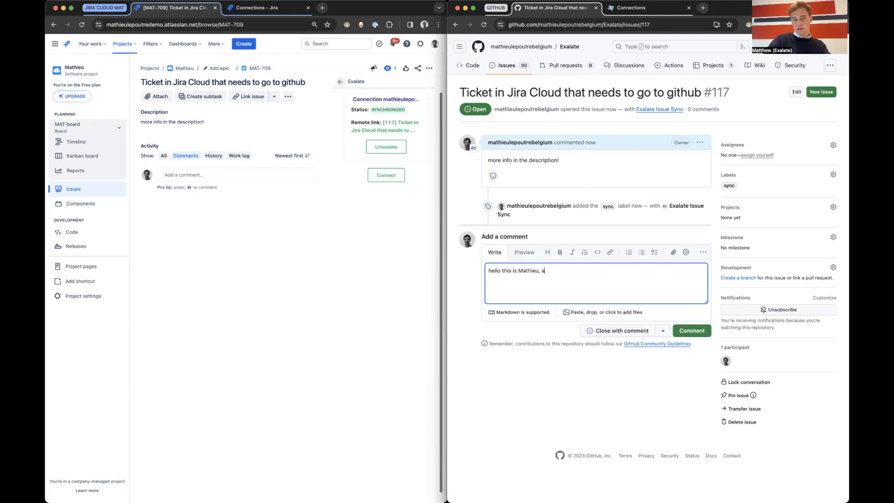
pyautogui.write('nd I rev')
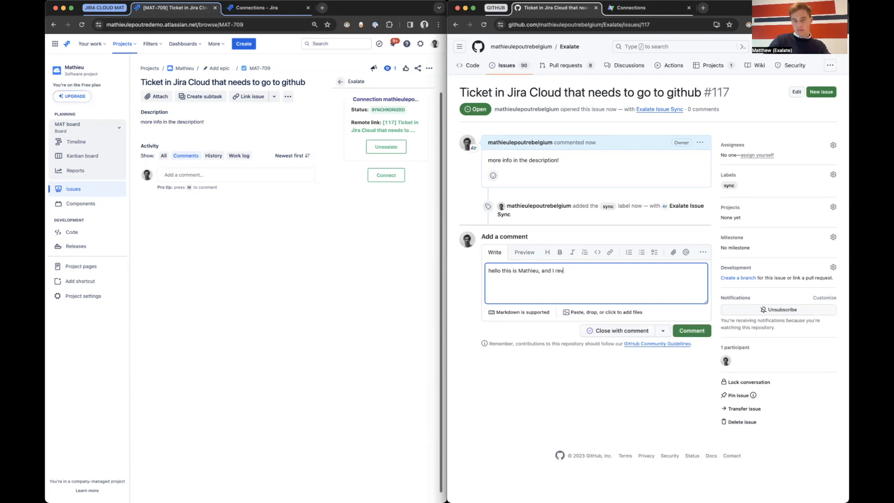
pyautogui.write('eived it on github, thanks!')
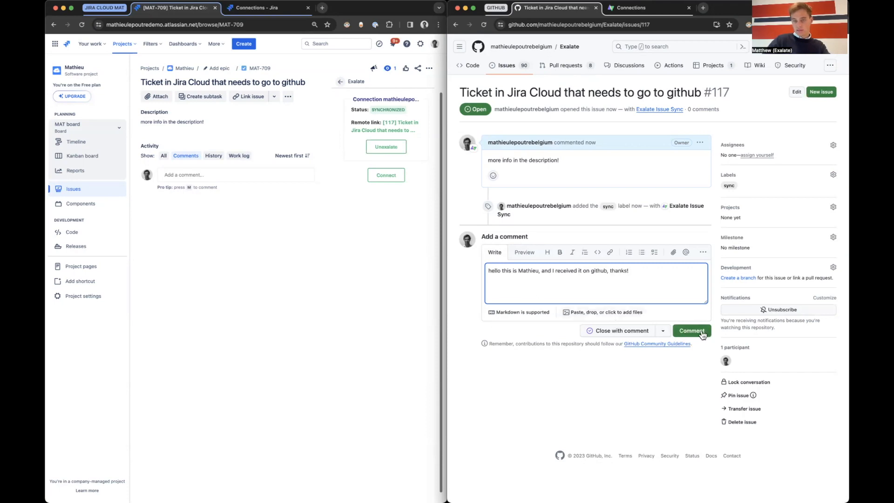
pyautogui.click(691, 331)
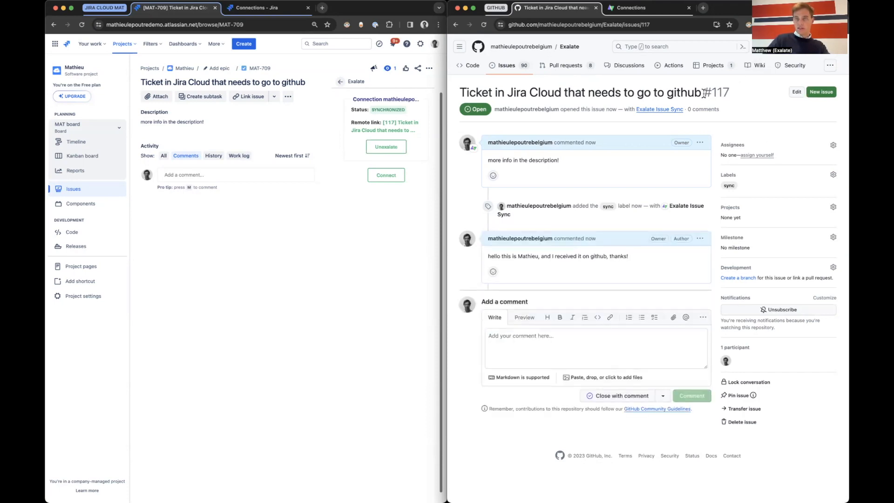
# Append 'and back to jira cloud' to #117's title and add the bug label.
pyautogui.click(795, 92)
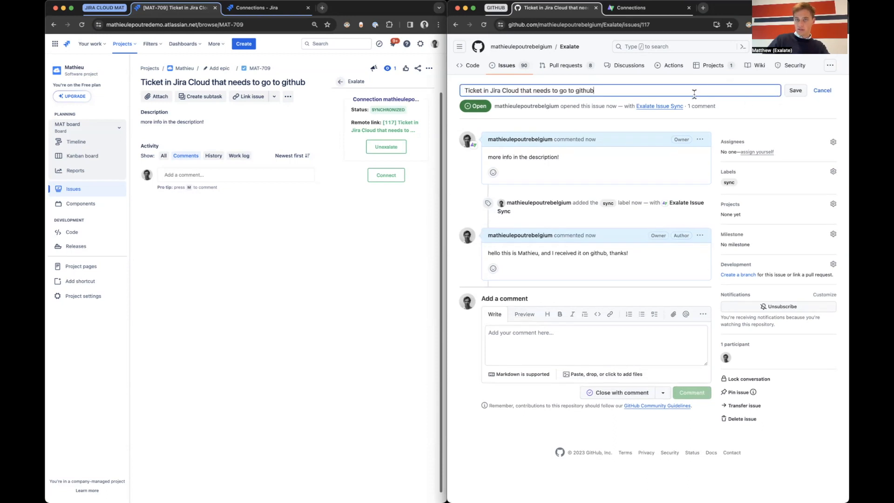
pyautogui.write('and back to jira cloud')
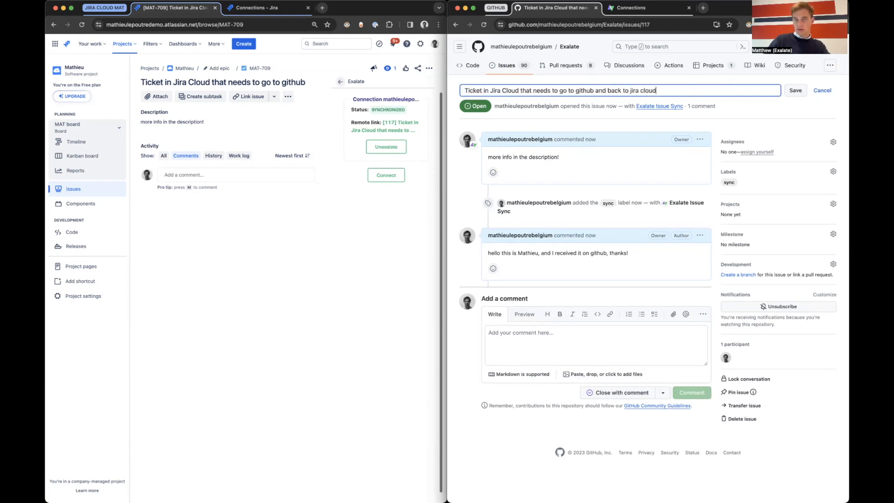
pyautogui.click(795, 90)
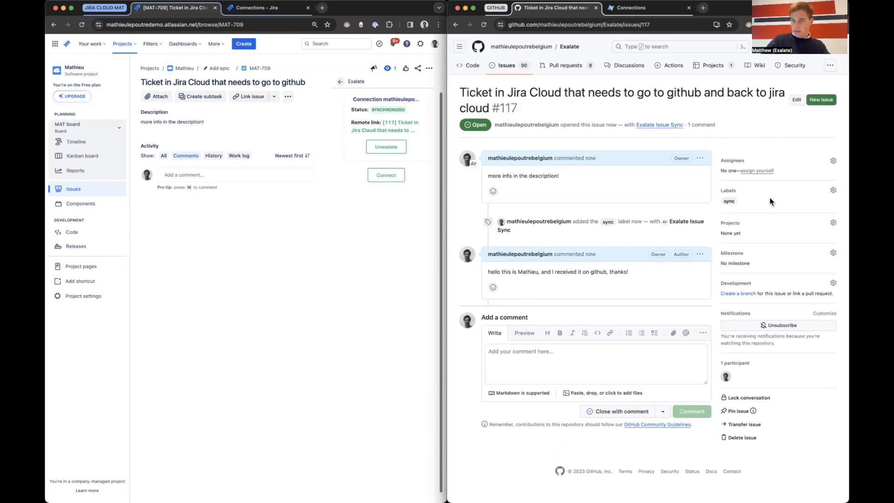
pyautogui.click(833, 190)
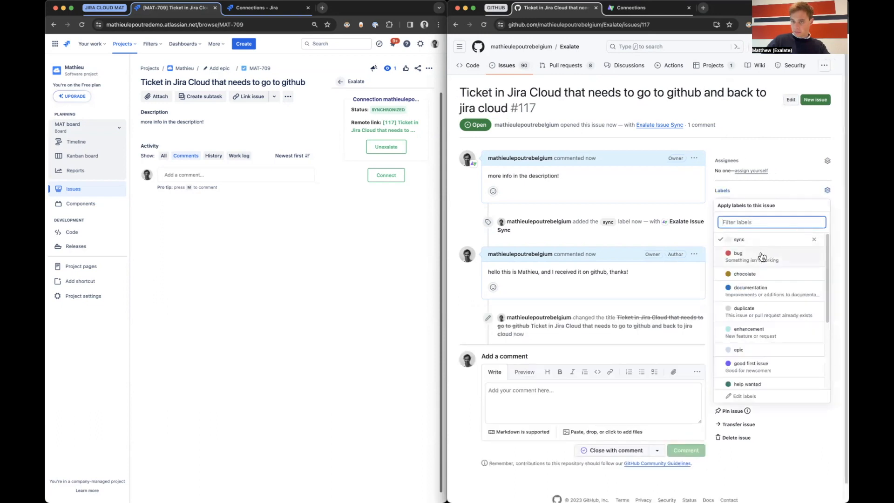
pyautogui.click(737, 256)
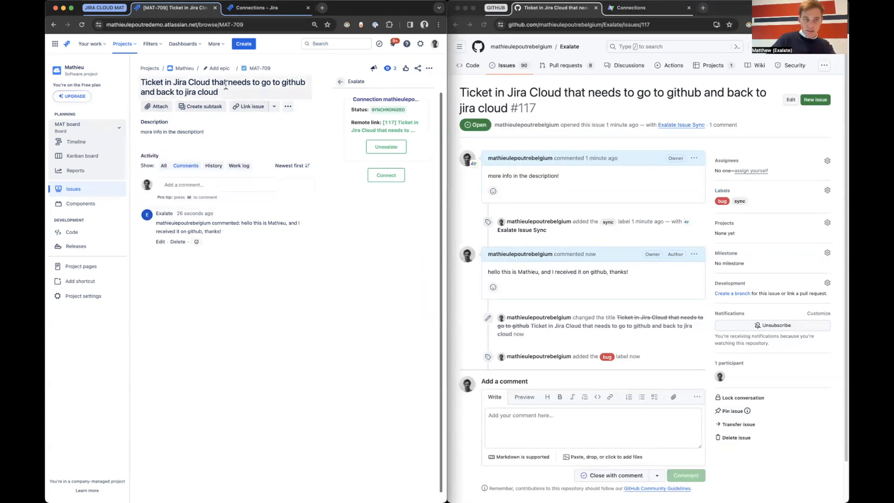
# Open Jira ticket MAT-709 to see the synced title, comment and bug label.
pyautogui.click(340, 81)
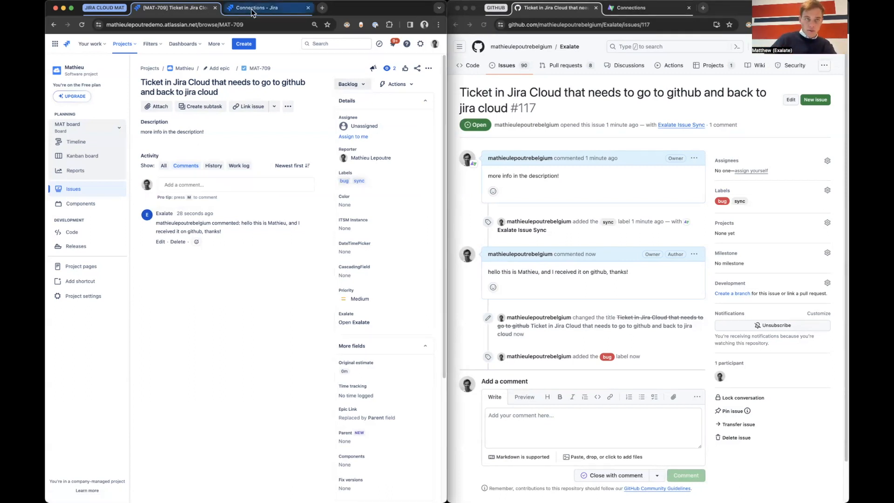
# View the connection's sync rules in Jira's Exalate and the GitHub node.
pyautogui.click(268, 7)
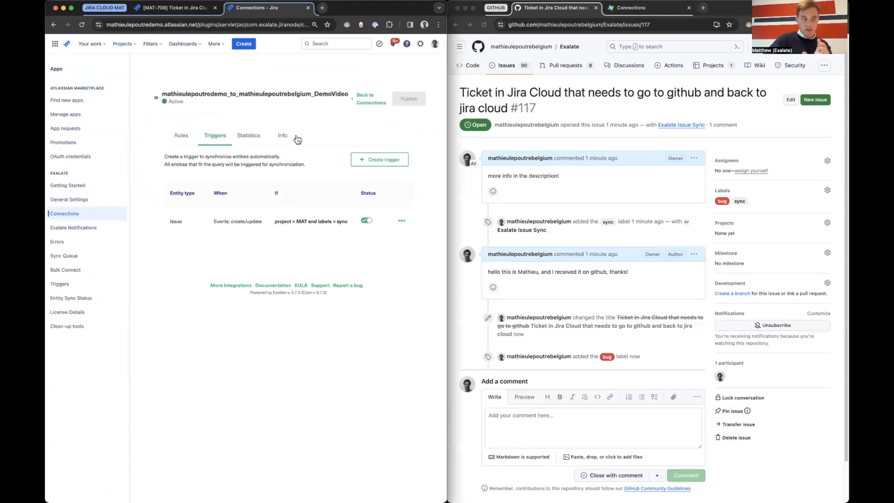
pyautogui.click(180, 135)
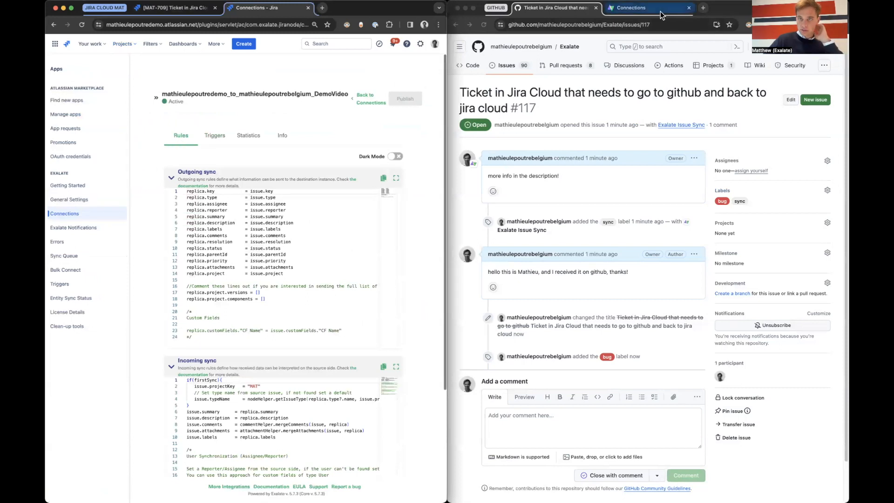
pyautogui.click(630, 7)
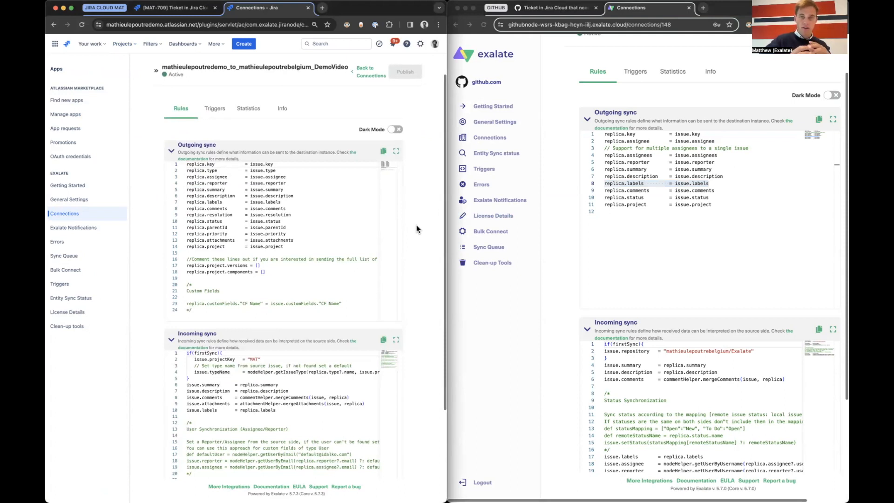
pyautogui.moveTo(68, 269)
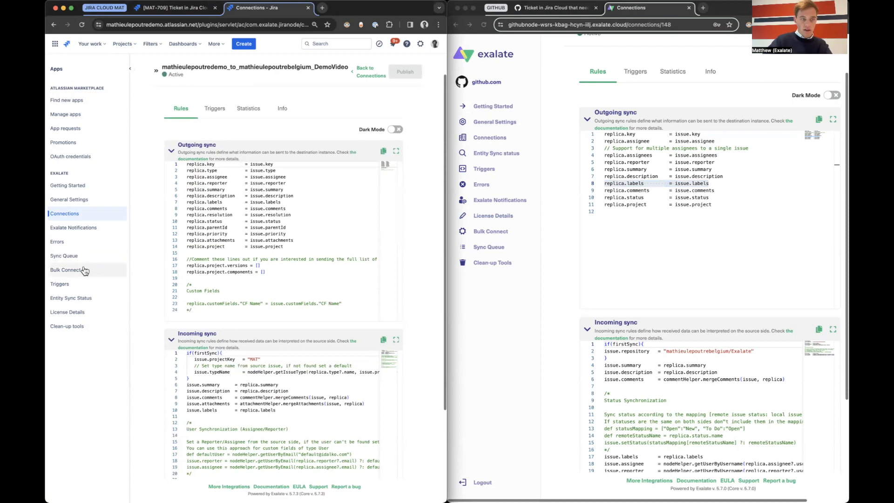
# Search Entity Sync Status for mat-709 to confirm it's linked to GitHub issue #117.
pyautogui.click(70, 298)
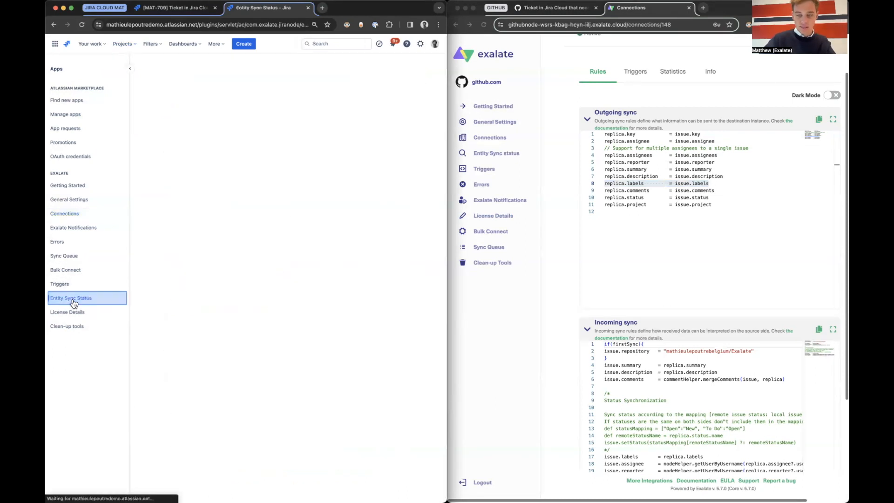
pyautogui.click(174, 8)
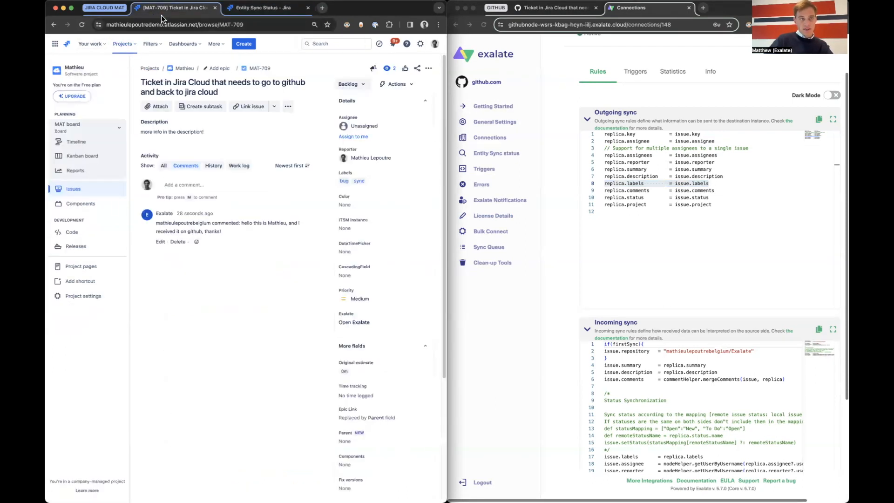
pyautogui.click(264, 7)
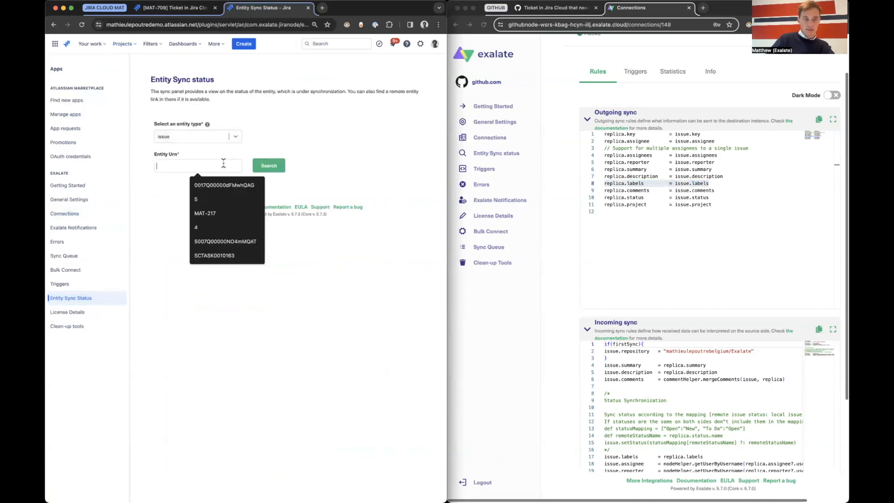
pyautogui.write('mat-709')
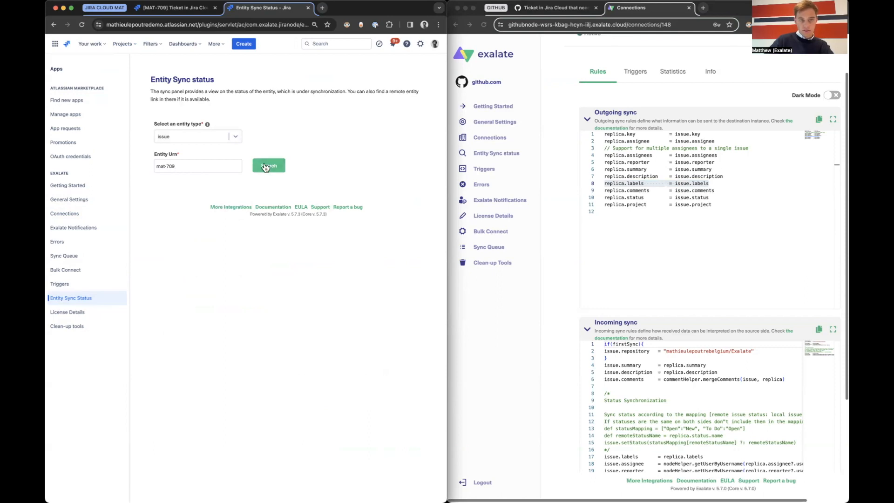
pyautogui.click(269, 165)
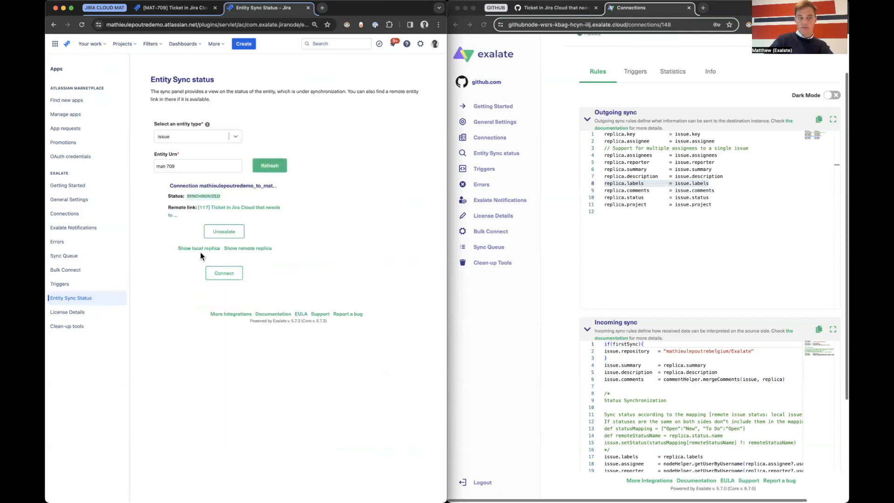
pyautogui.moveTo(249, 251)
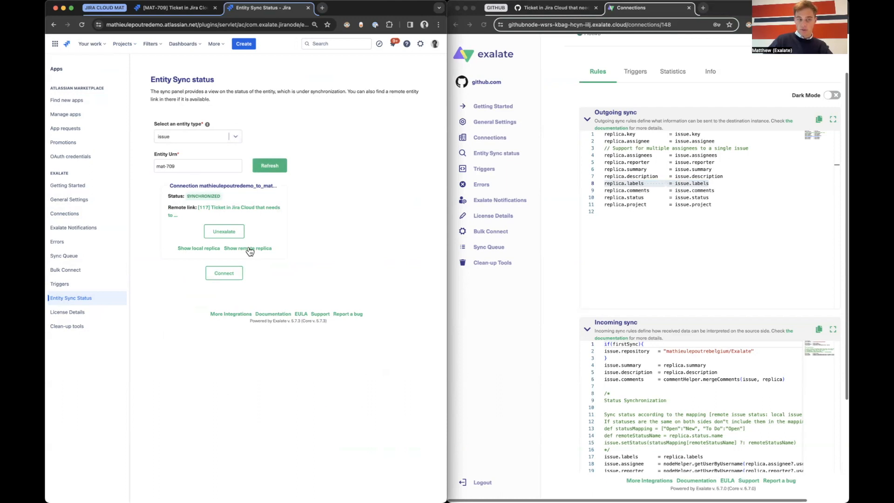
pyautogui.moveTo(496, 153)
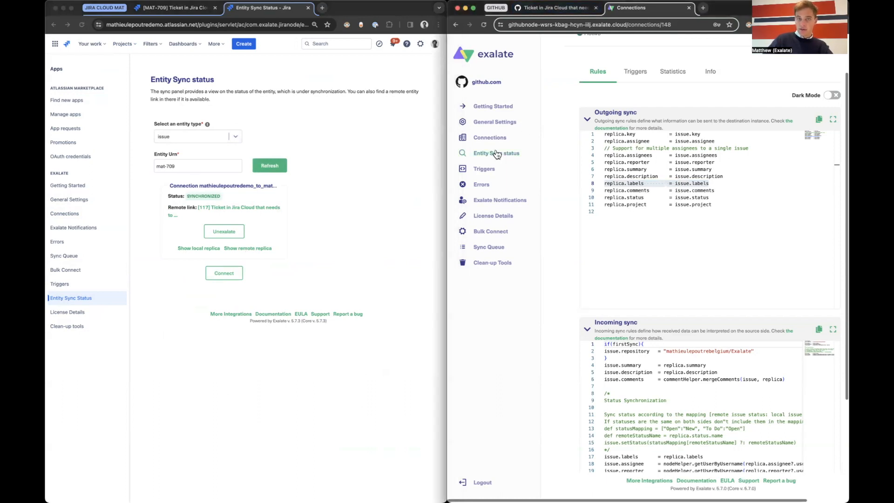
pyautogui.click(496, 153)
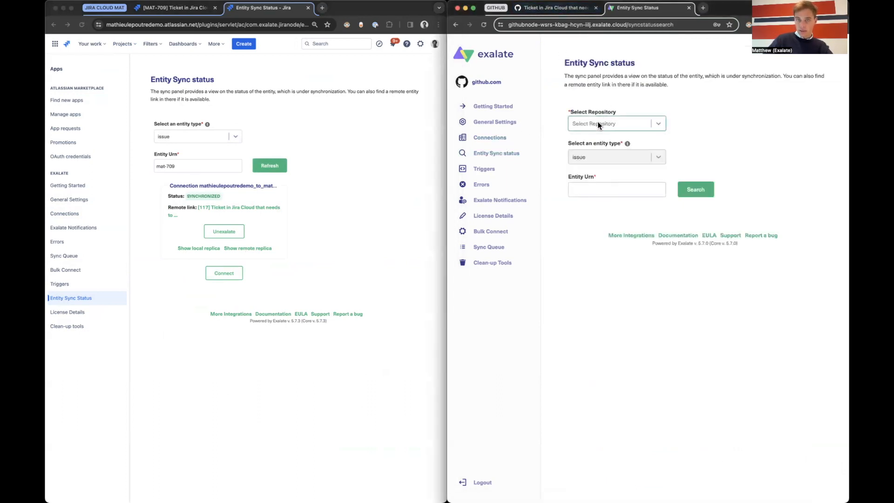
pyautogui.click(613, 124)
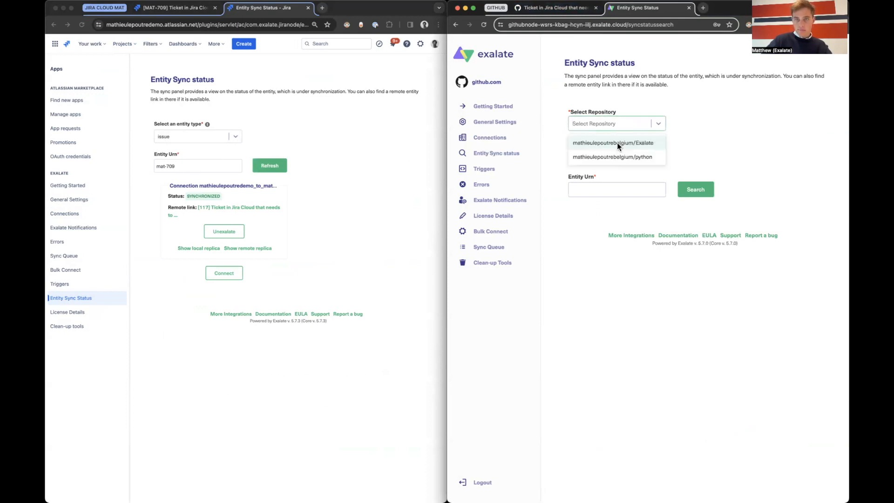
pyautogui.click(613, 143)
pyautogui.write('117')
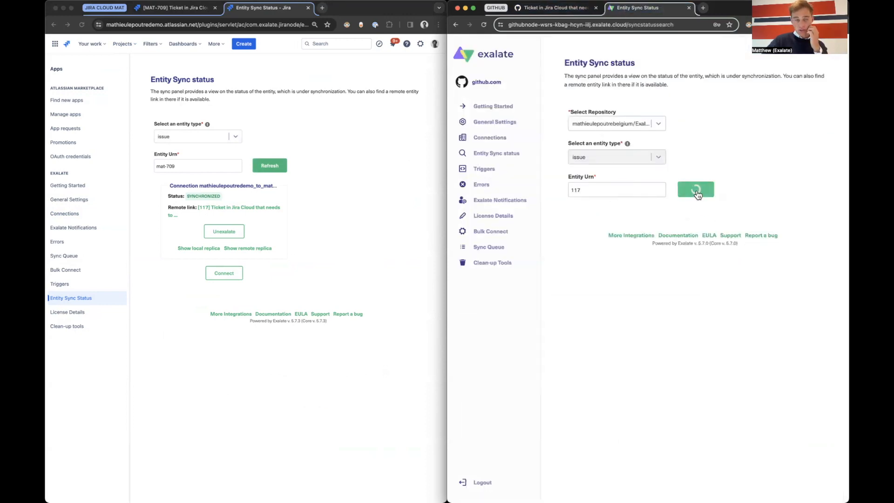
pyautogui.click(695, 189)
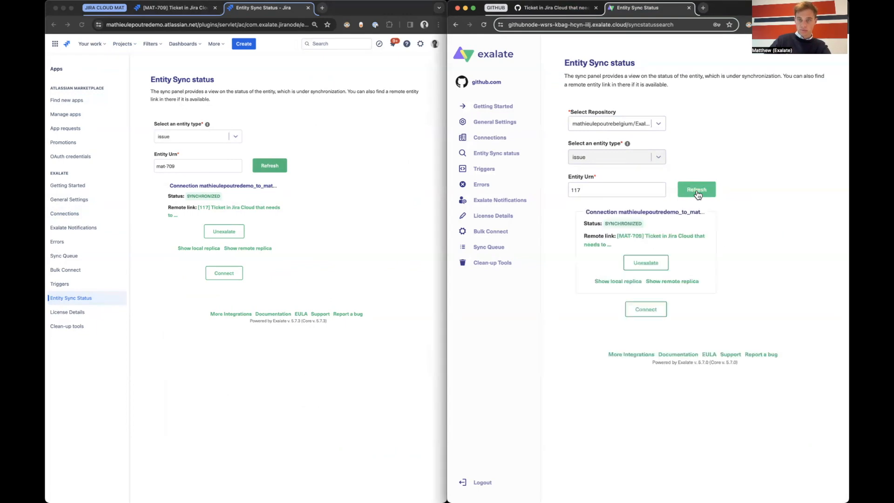
pyautogui.moveTo(320, 295)
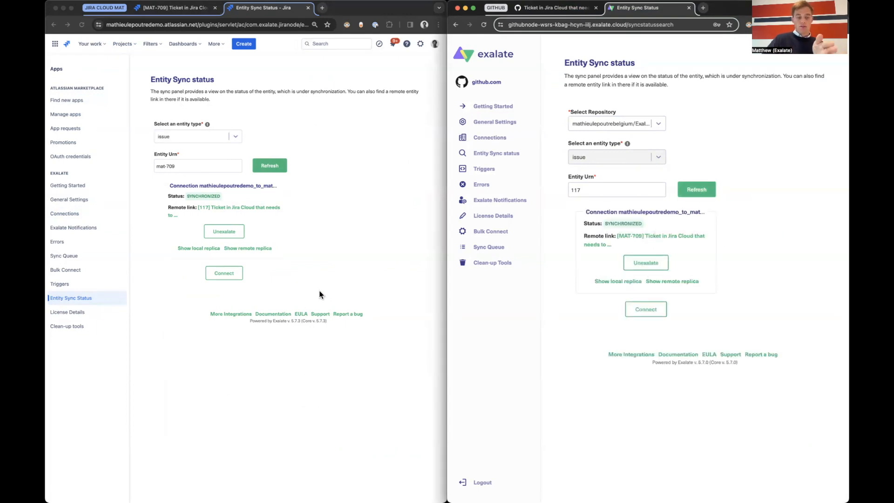
pyautogui.moveTo(399, 376)
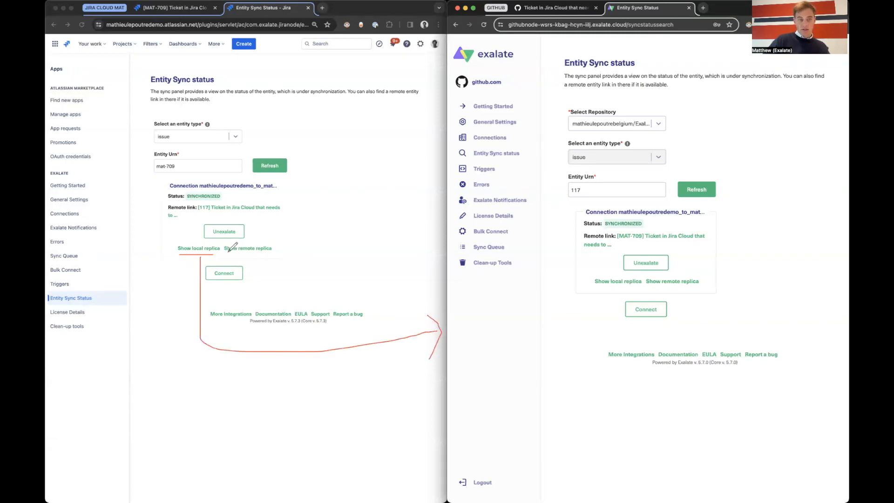
pyautogui.moveTo(487, 286)
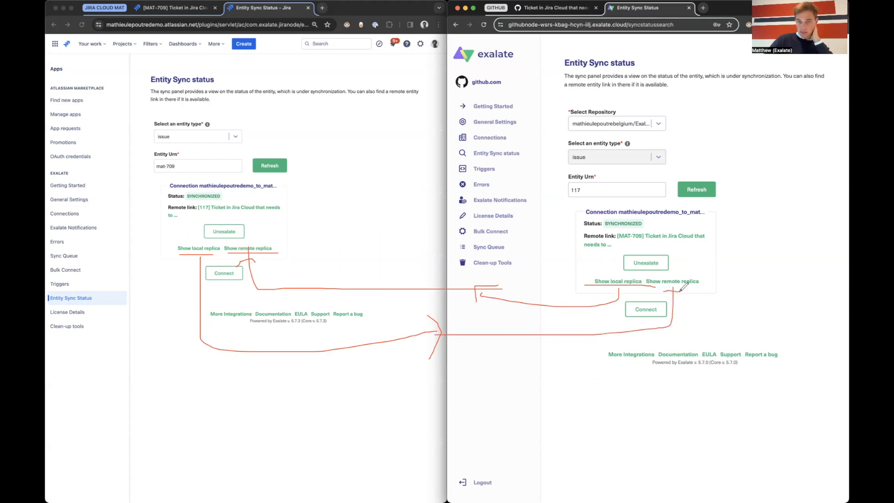
pyautogui.moveTo(54, 225)
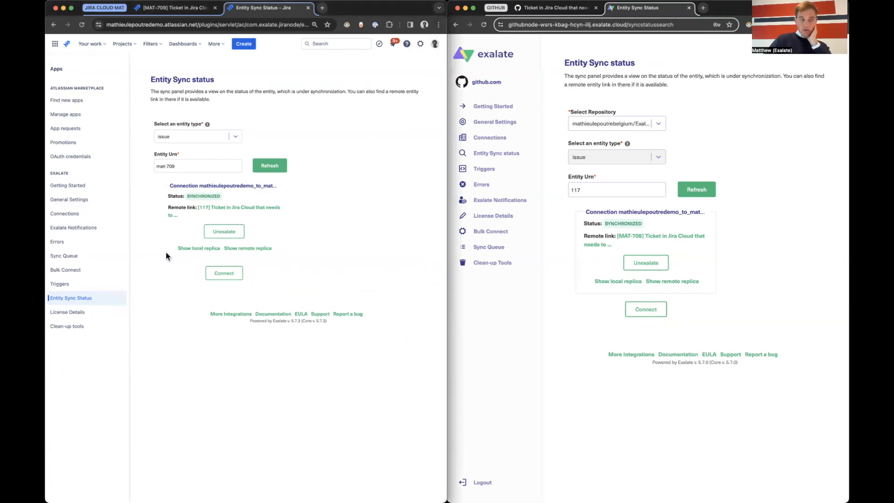
# Display MAT-709's local Jira replica and remote GitHub replica JSON, reviewing comment, title and labels.
pyautogui.click(198, 248)
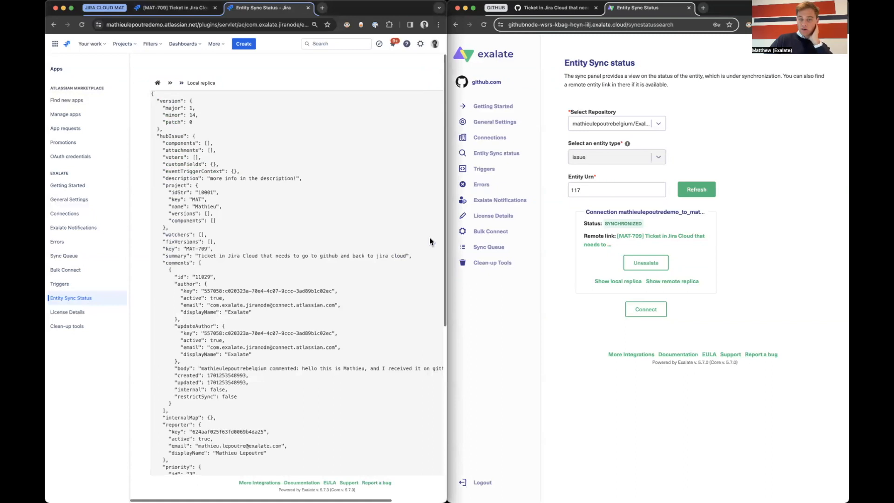
pyautogui.moveTo(691, 284)
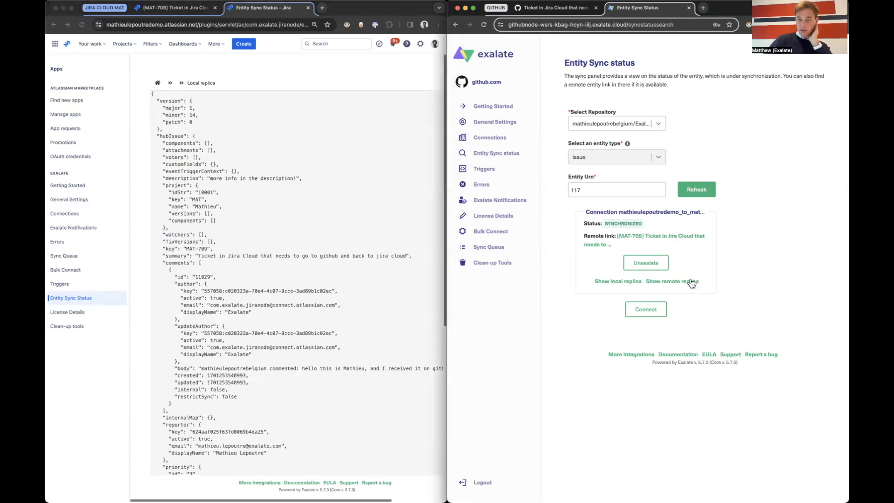
pyautogui.click(671, 281)
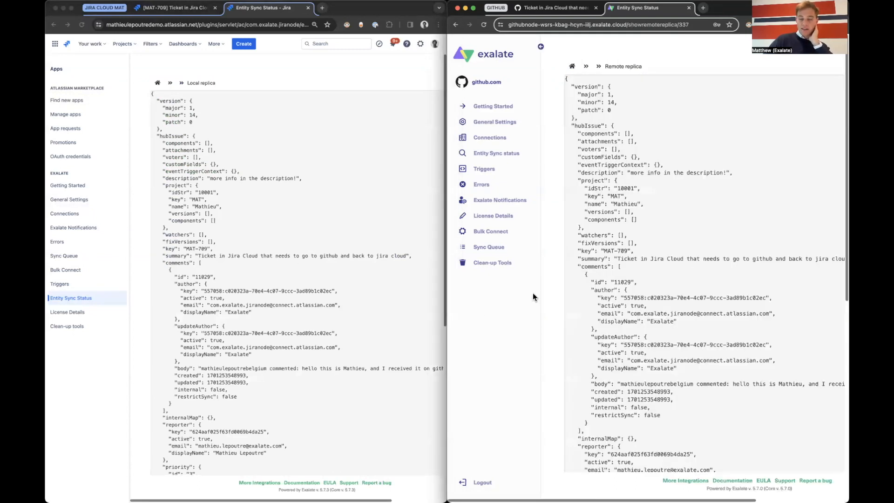
pyautogui.moveTo(539, 295)
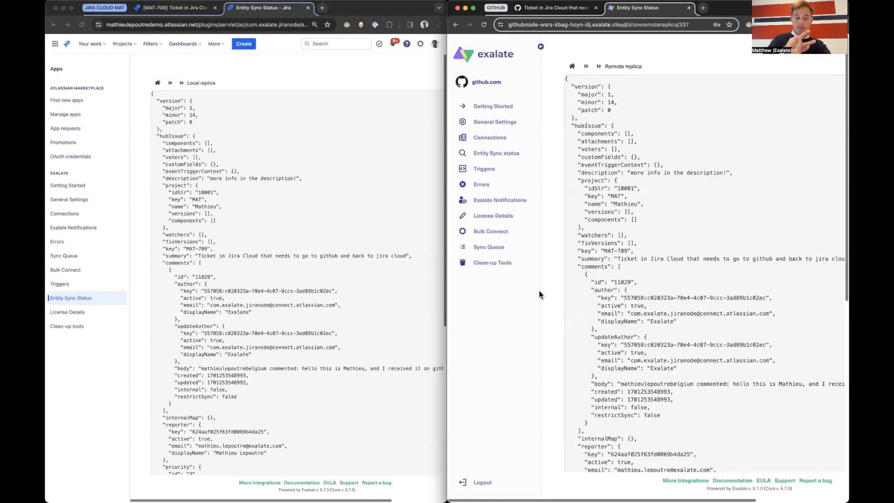
pyautogui.moveTo(280, 210)
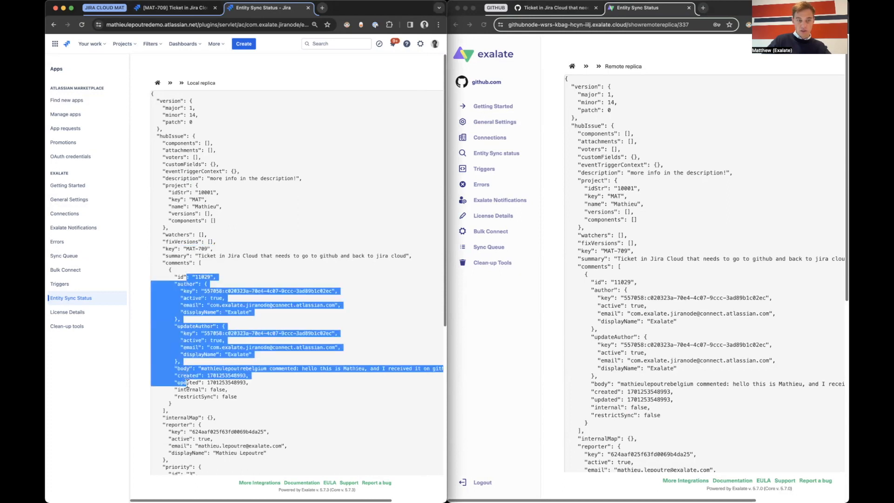
pyautogui.scroll(-3)
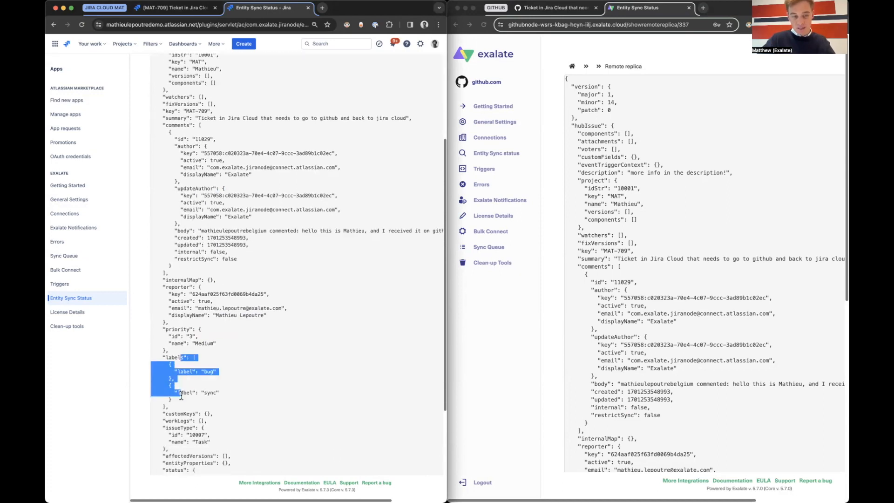
pyautogui.moveTo(206, 325)
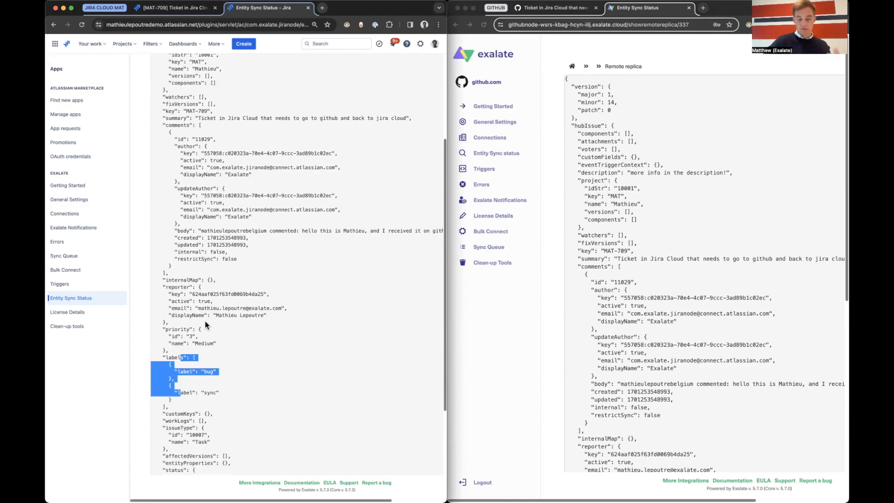
pyautogui.moveTo(568, 232)
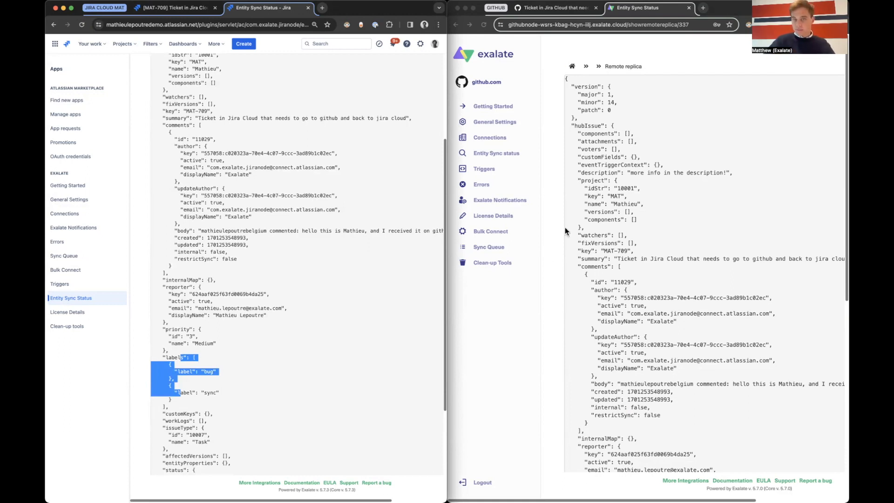
# Edit the connection's incoming statusMapping so Backlog maps to Open and In Progress to Closed.
pyautogui.click(489, 137)
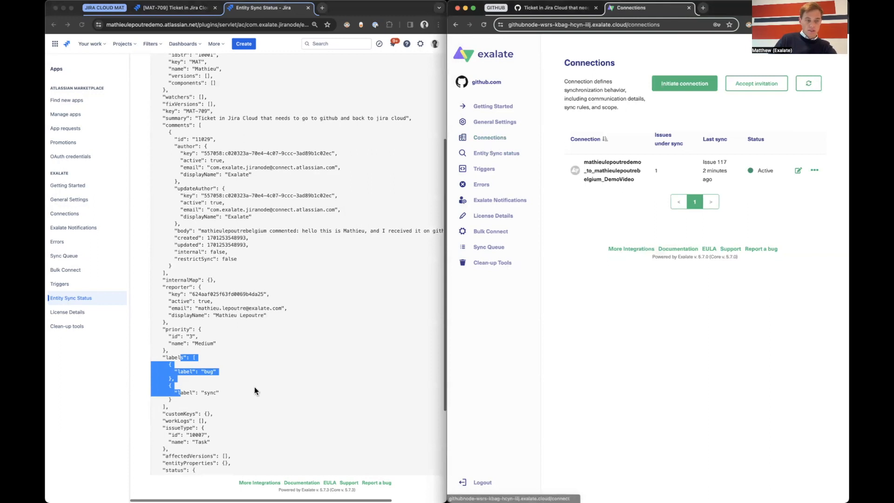
pyautogui.moveTo(186, 117)
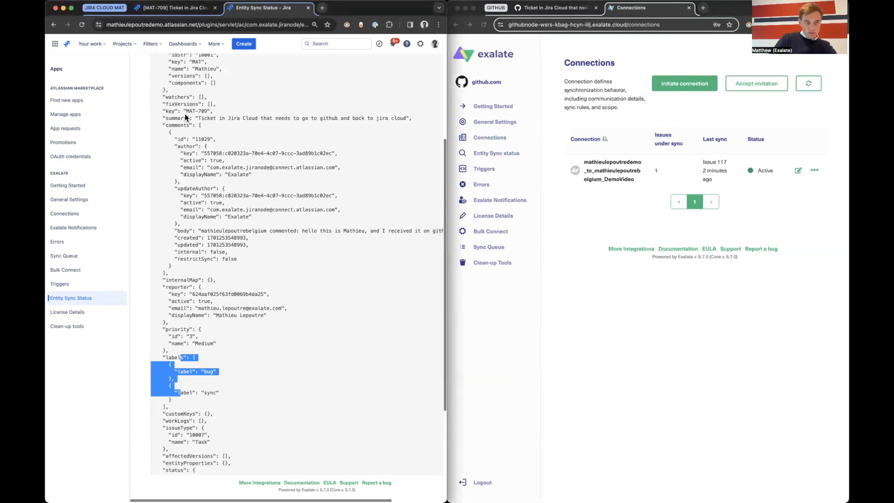
pyautogui.scroll(-3)
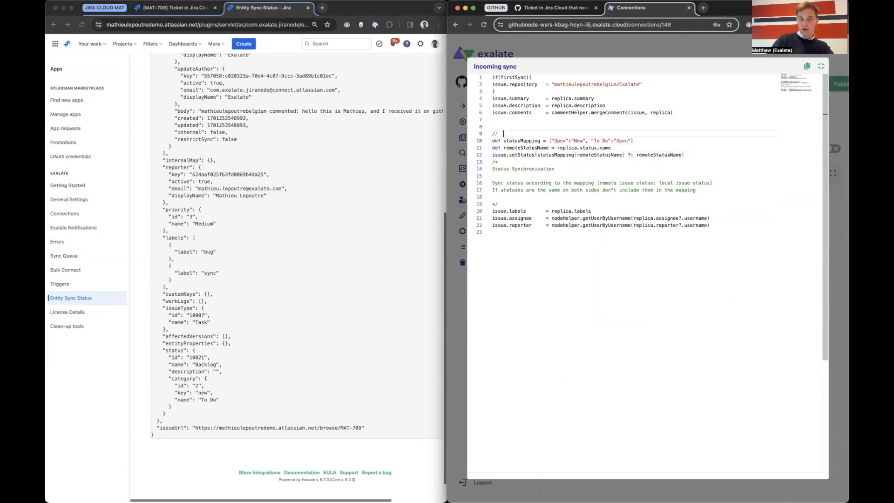
pyautogui.write('remote status :')
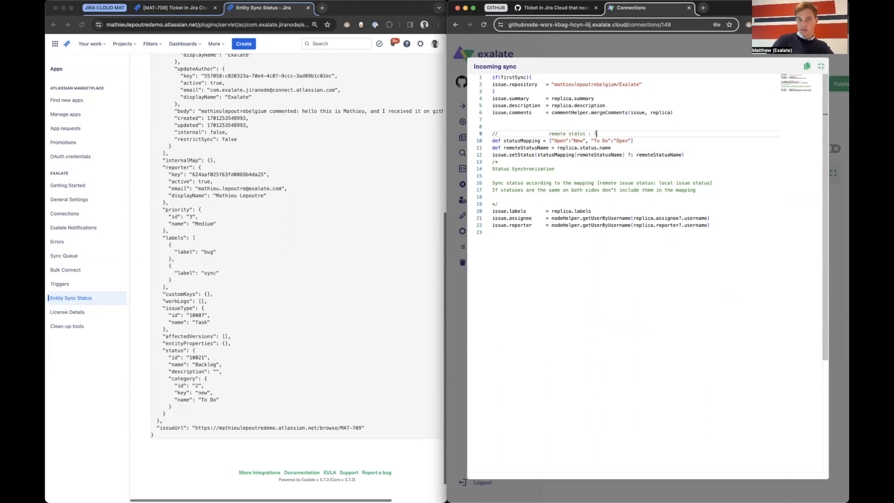
pyautogui.write('local status')
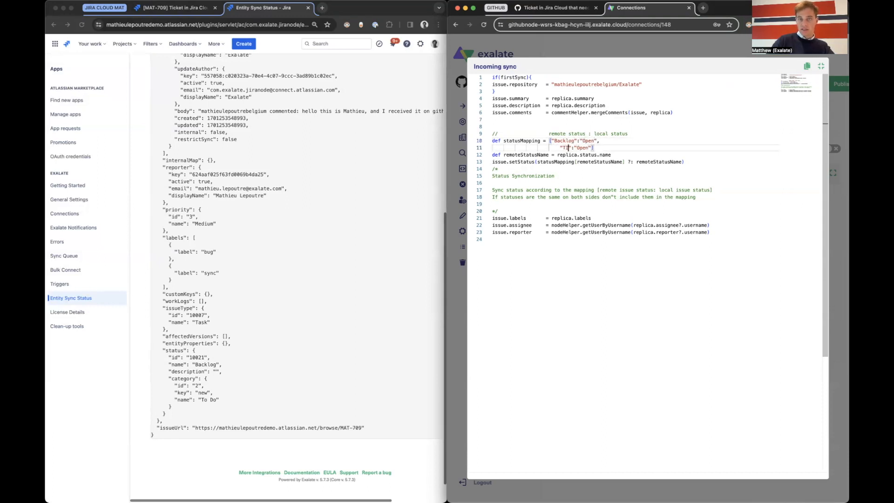
pyautogui.write('In Progress')
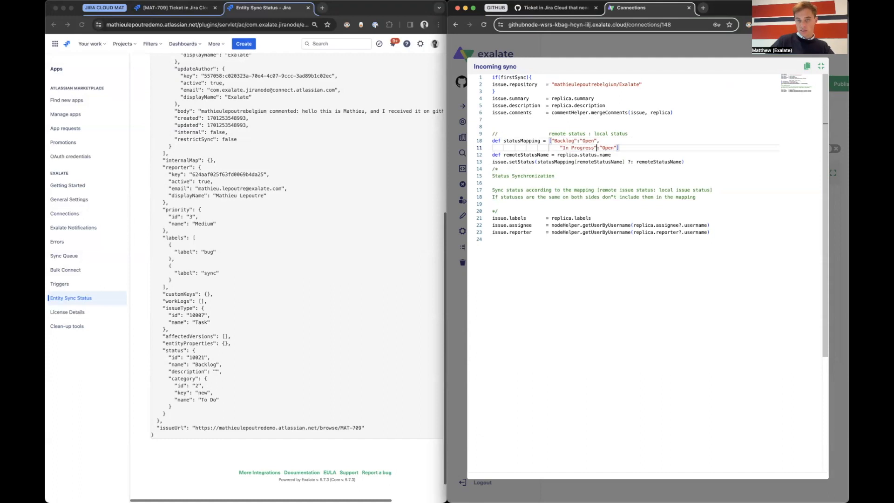
pyautogui.write('Closed')
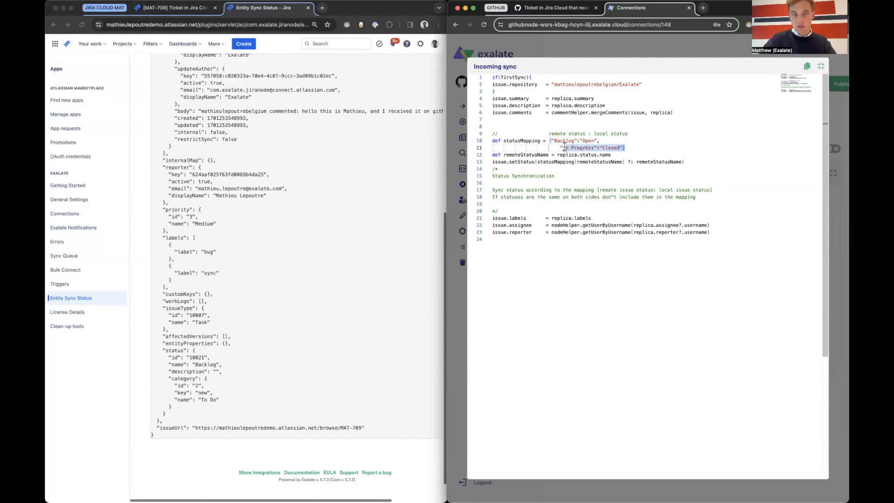
pyautogui.moveTo(625, 161)
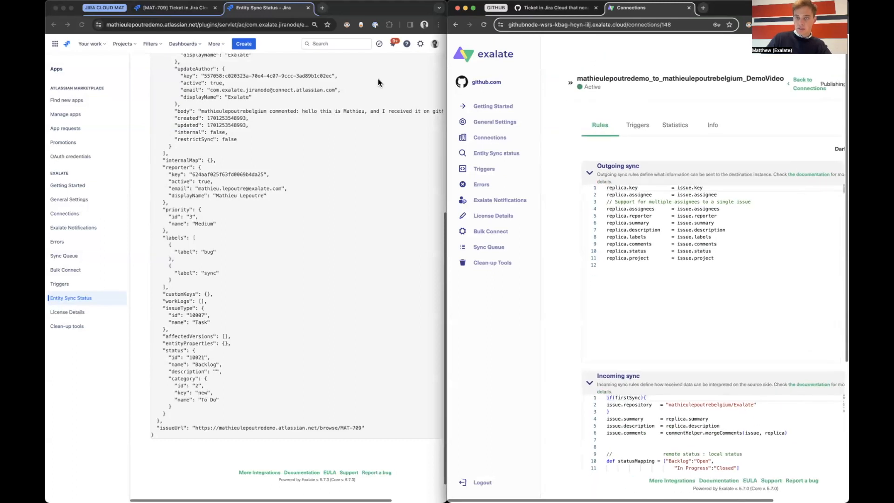
# Publish the sync rules, move MAT-709 to In Progress on the MAT board, then view GitHub #117.
pyautogui.click(830, 84)
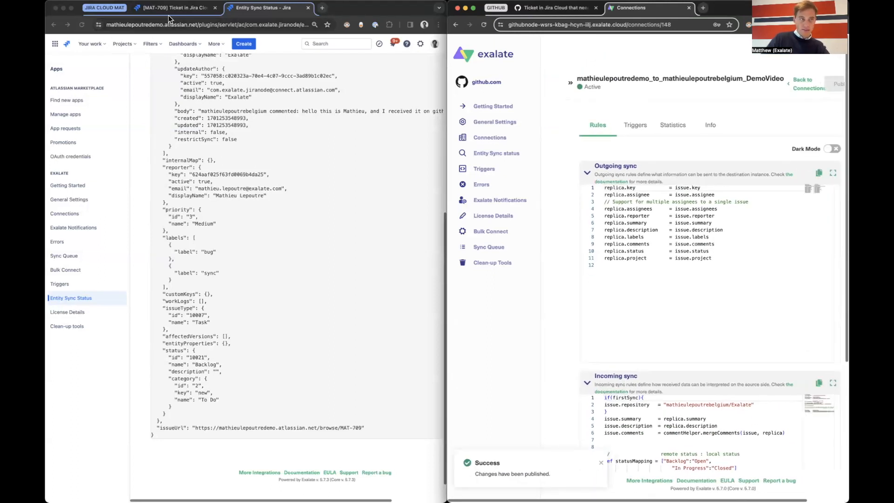
pyautogui.click(174, 8)
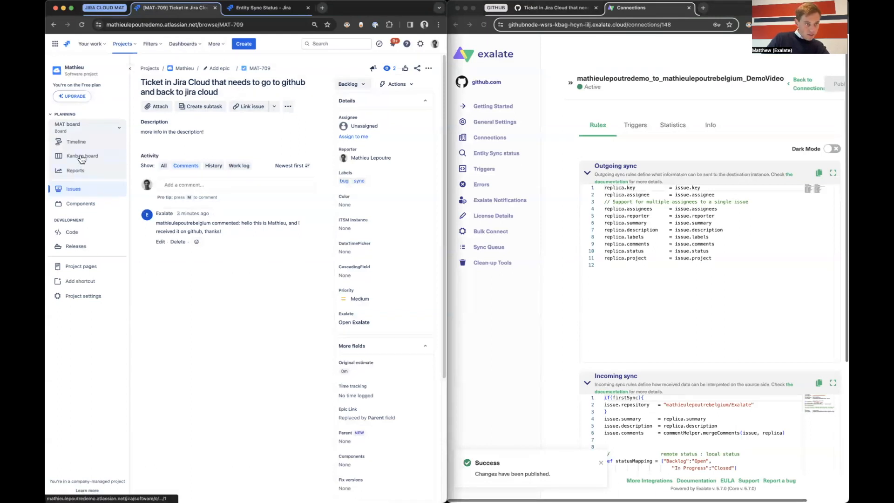
pyautogui.click(82, 155)
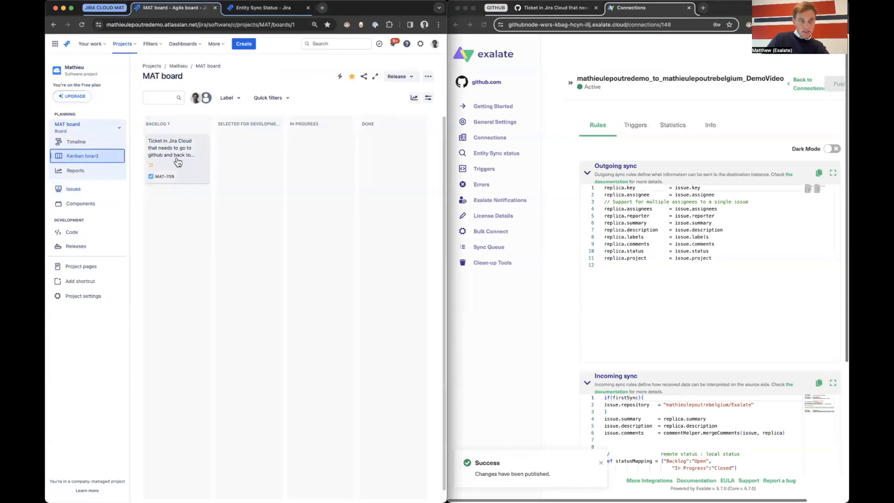
pyautogui.moveTo(177, 159); pyautogui.dragTo(320, 158)
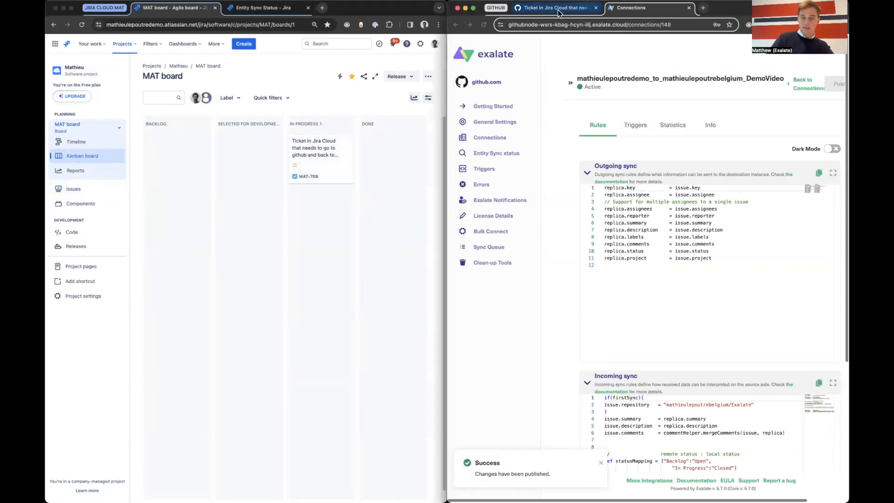
pyautogui.click(553, 8)
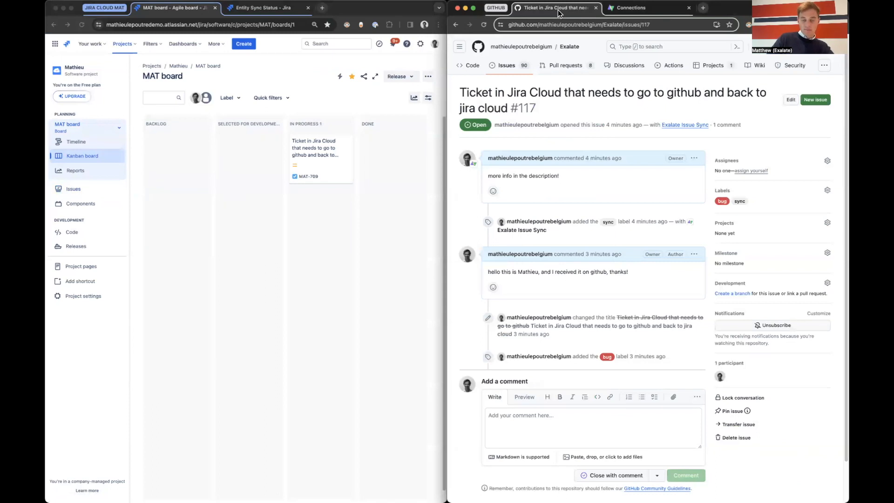
pyautogui.moveTo(559, 14)
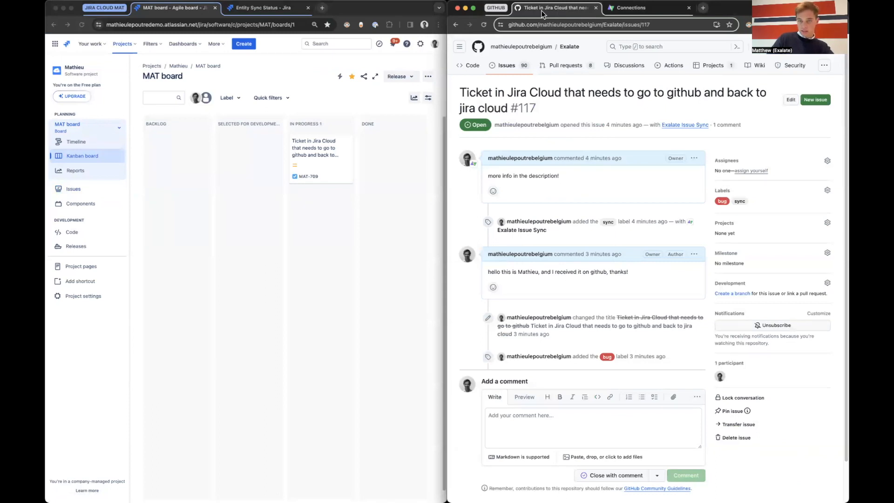
pyautogui.click(775, 325)
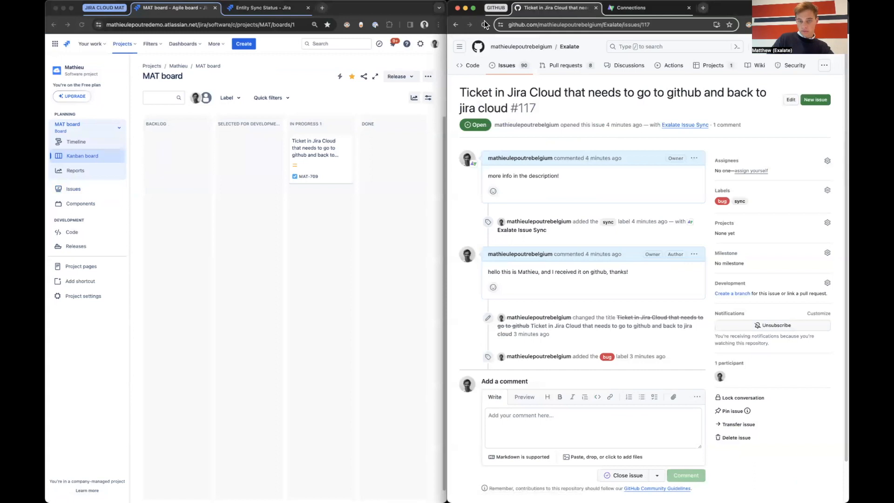
# Reload GitHub issue #117 to confirm its status now reads Closed.
pyautogui.click(627, 475)
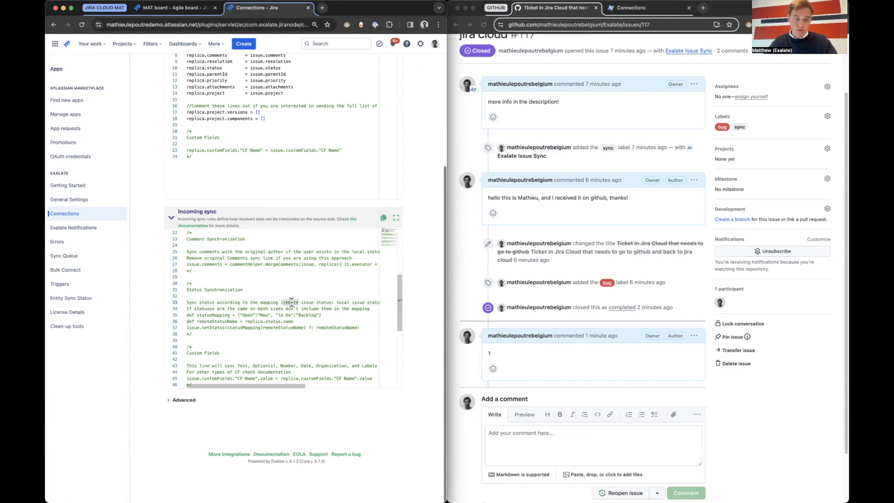
pyautogui.scroll(-3)
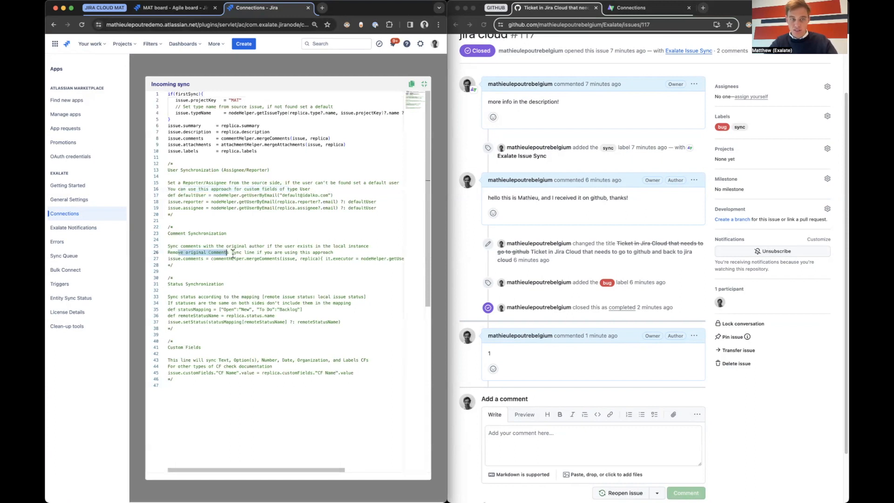
pyautogui.doubleClick(186, 316)
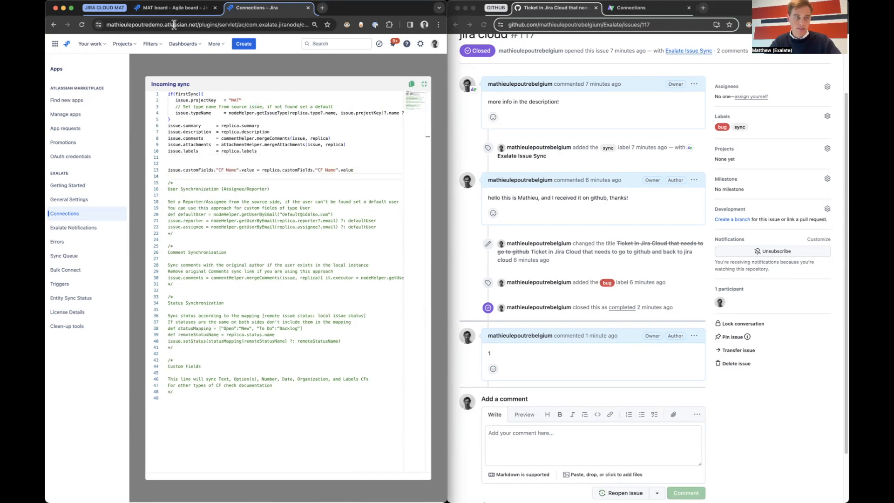
# Edit incoming script line 13 so Color is replica.key + " " + "hello demo !".
pyautogui.click(171, 7)
pyautogui.write('olor')
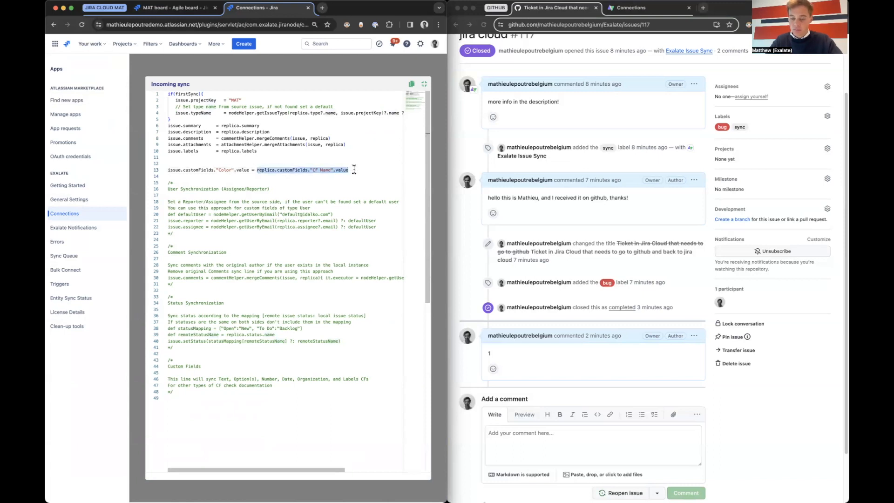
pyautogui.press('Backspace')
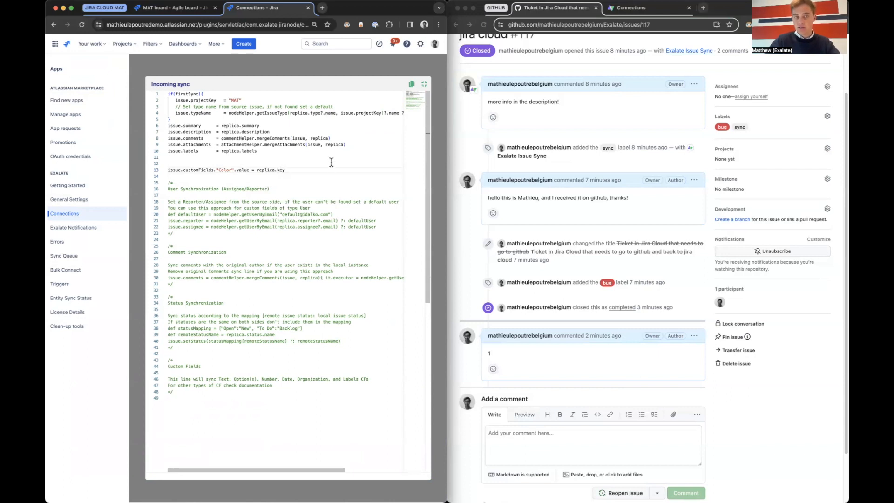
pyautogui.doubleClick(265, 170)
pyautogui.write(' +')
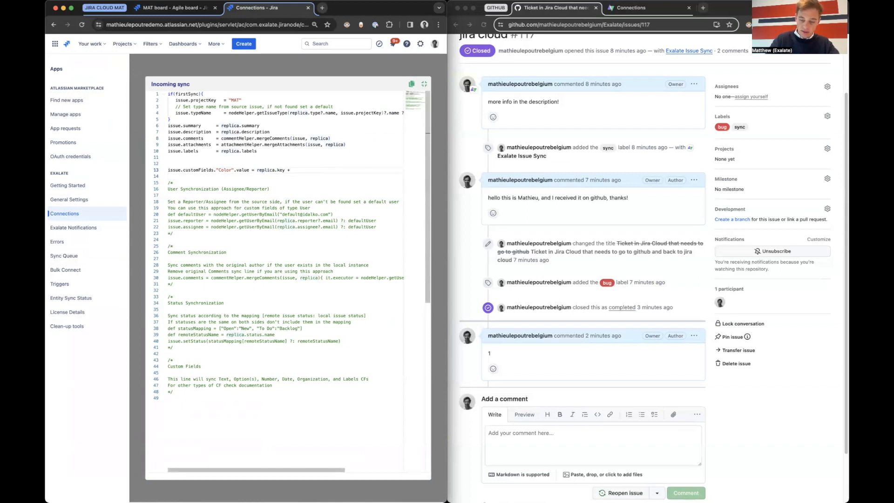
pyautogui.write('" " =')
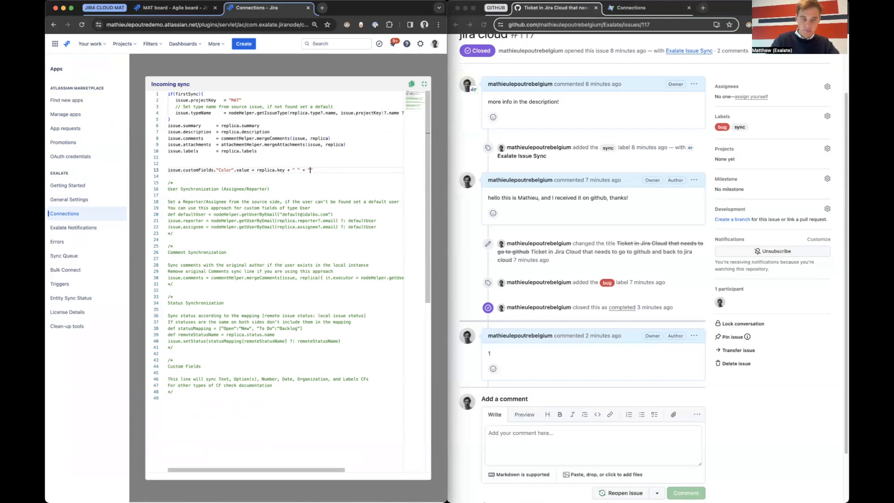
pyautogui.write('hello b')
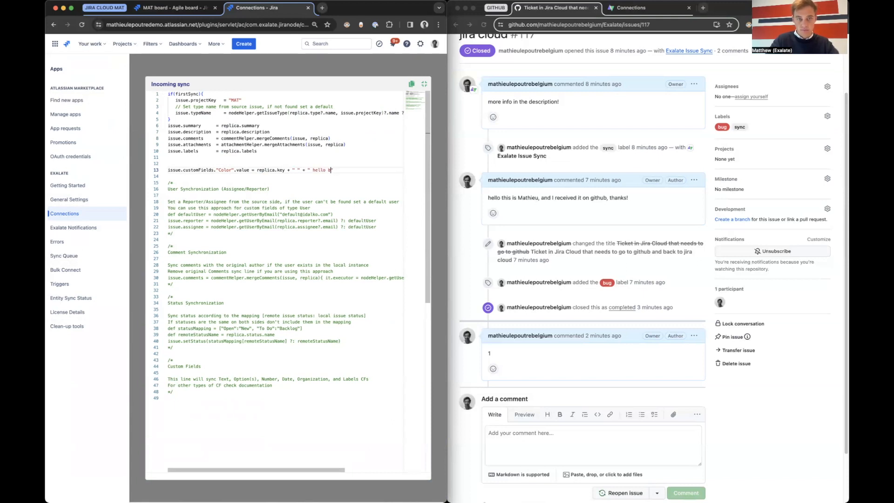
pyautogui.write('demo !')
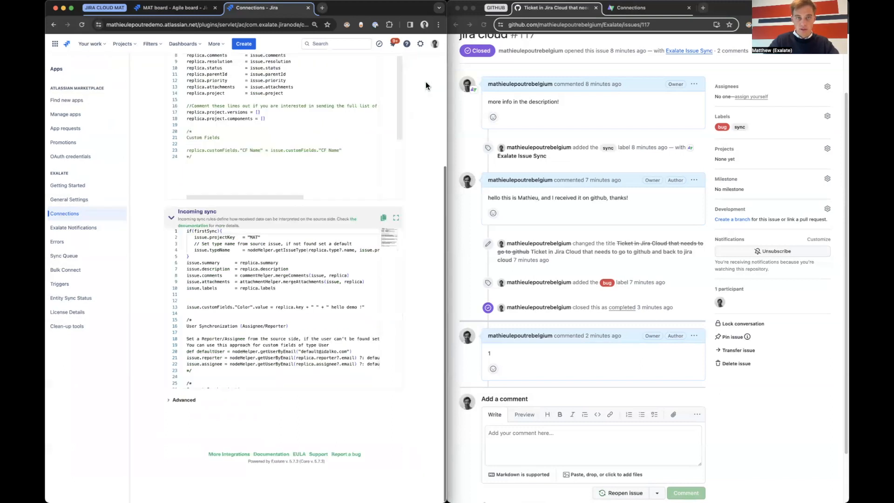
# Post the comment '2' on GitHub issue #117 and return to the Jira board.
pyautogui.scroll(3)
pyautogui.write('2')
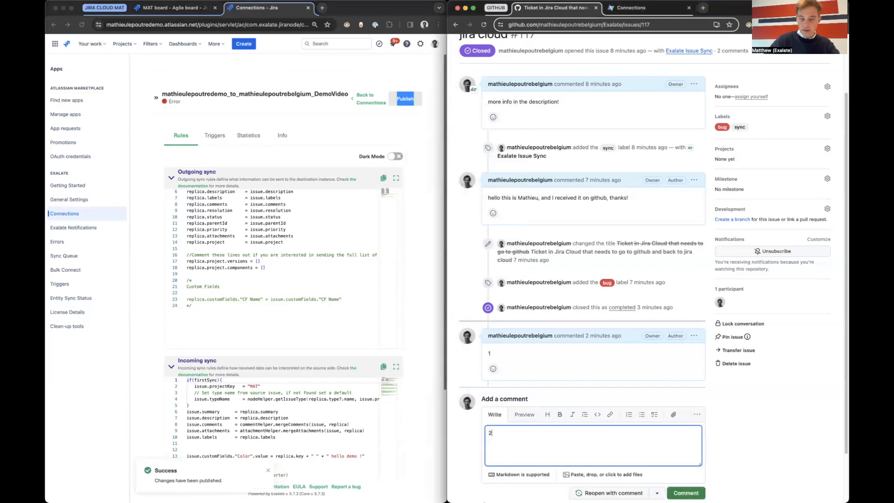
pyautogui.click(686, 492)
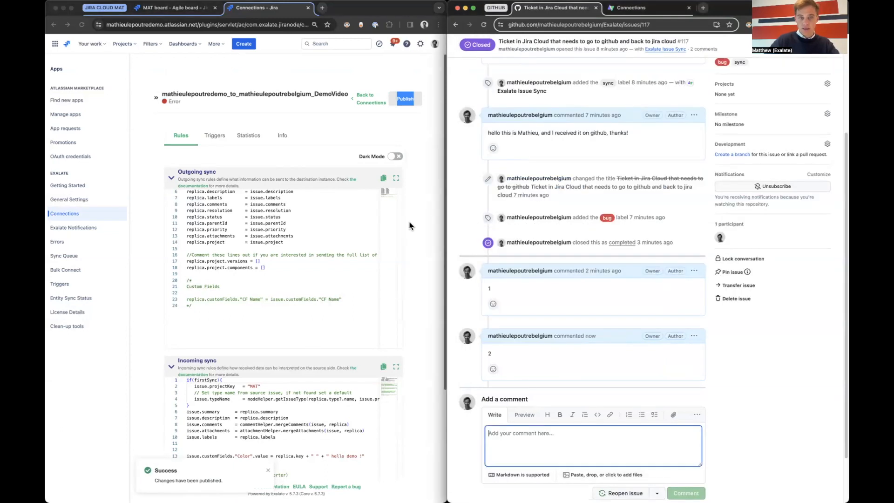
pyautogui.scroll(-3)
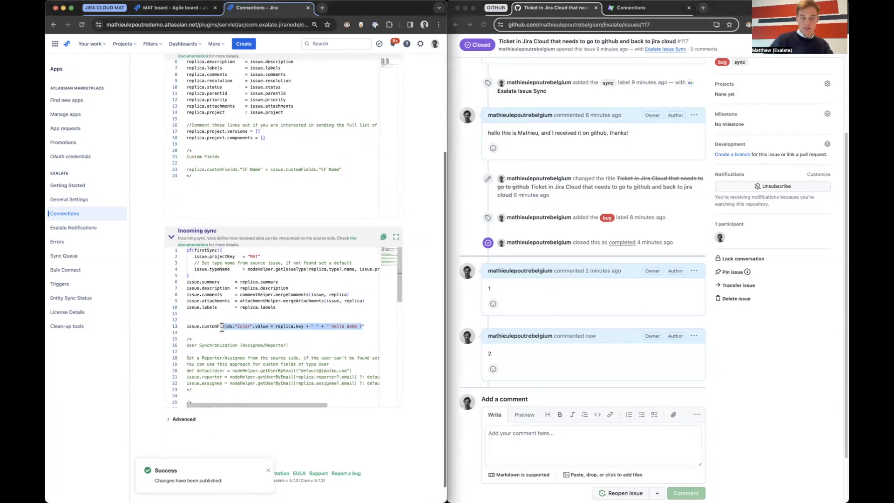
pyautogui.click(173, 8)
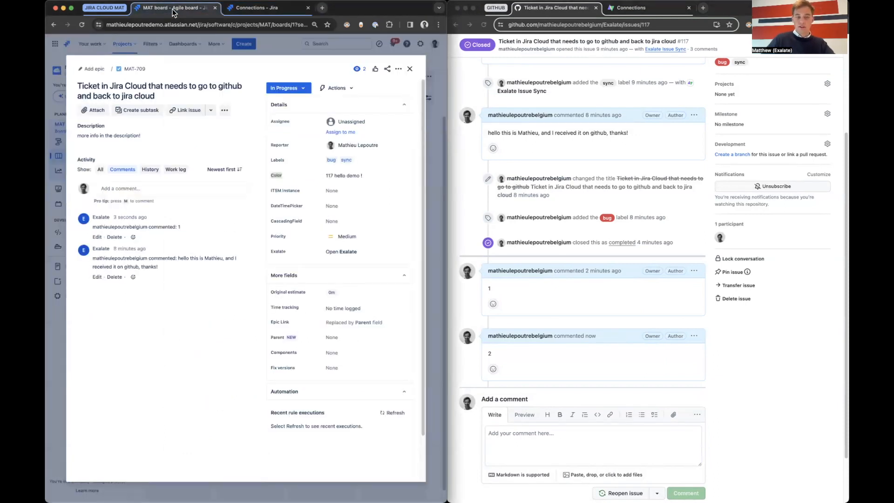
pyautogui.moveTo(136, 52)
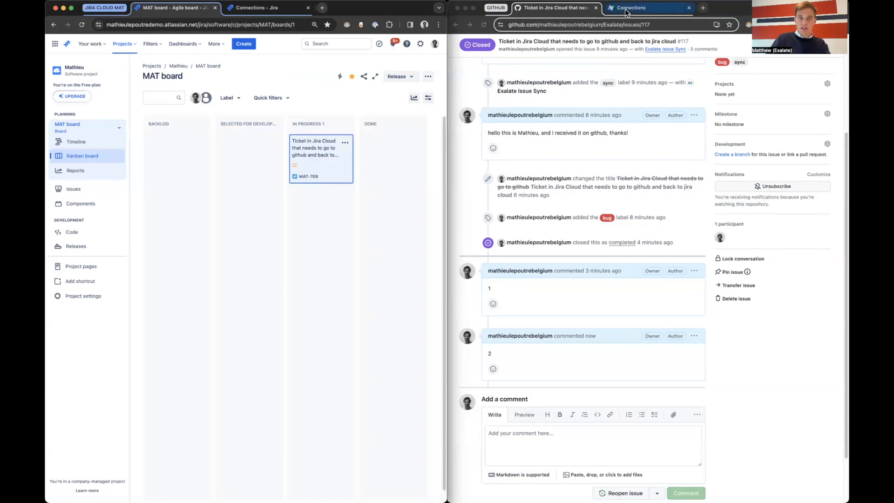
# Create an active trigger syncing open Exalate-repository issues over the Jira connection.
pyautogui.click(632, 7)
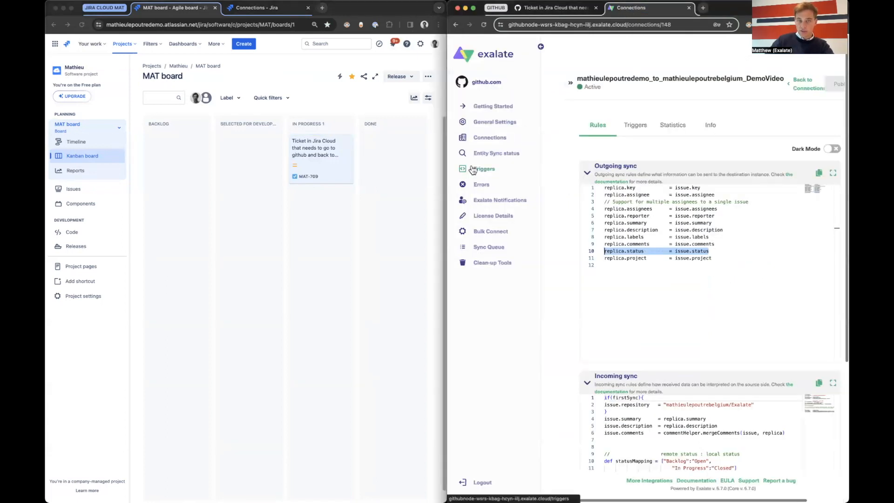
pyautogui.click(483, 168)
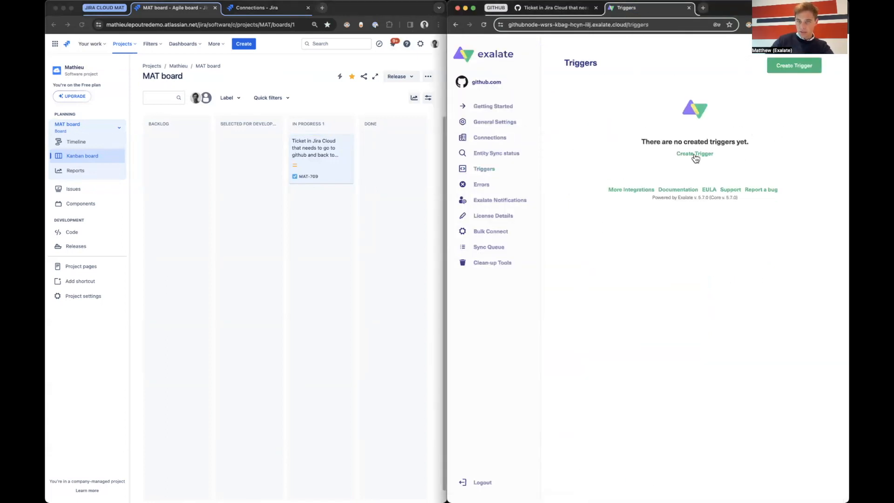
pyautogui.click(694, 153)
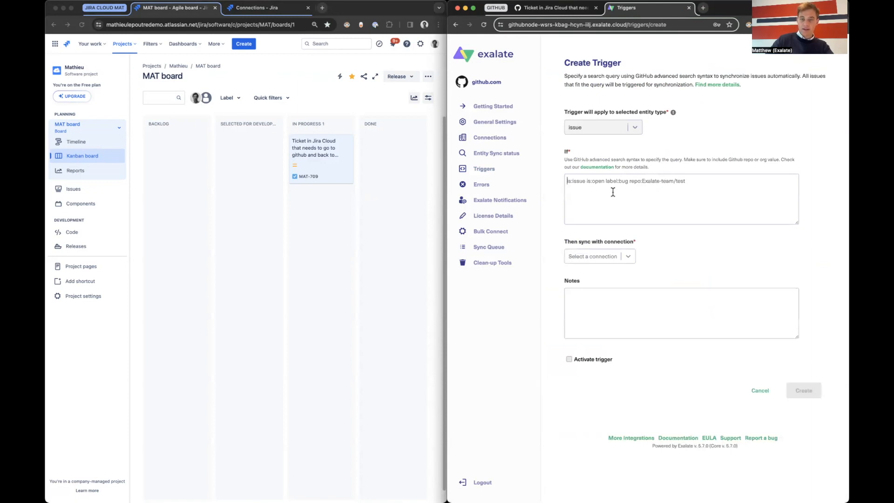
pyautogui.moveTo(369, 117)
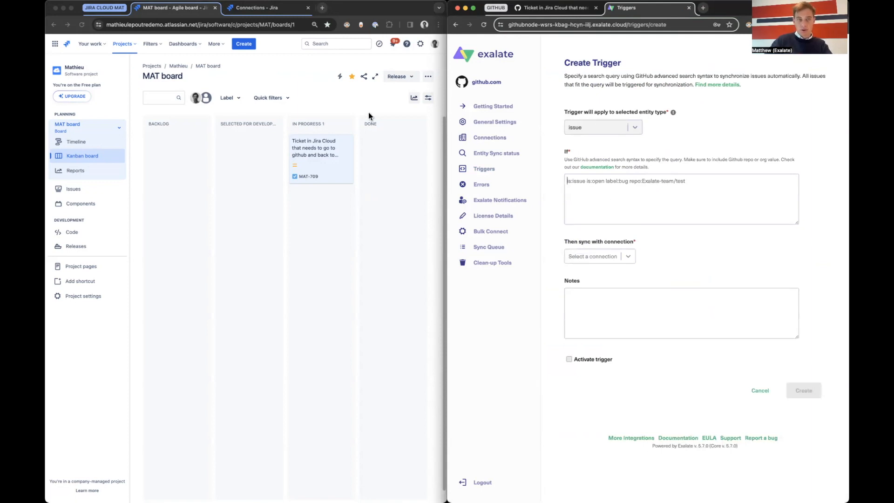
pyautogui.moveTo(163, 206)
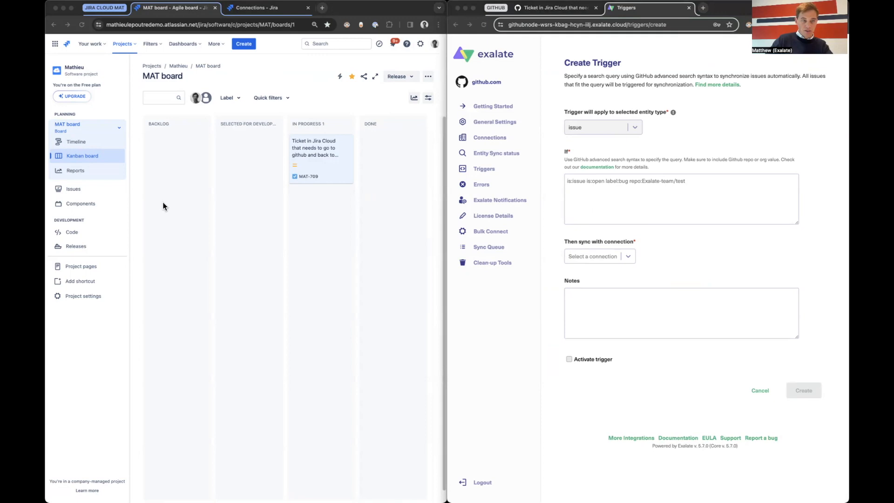
pyautogui.moveTo(266, 212)
pyautogui.write('is:issue is:open repo:mathieulepoutrebelgium/Exalate/')
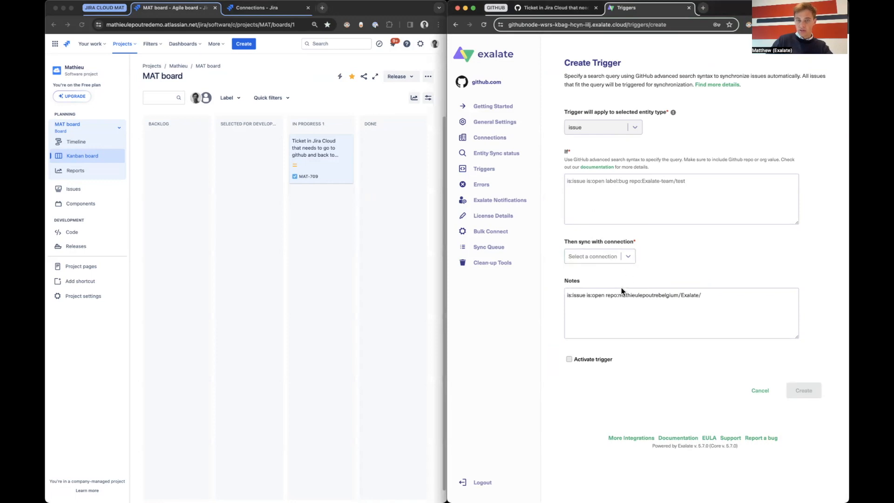
pyautogui.moveTo(708, 292)
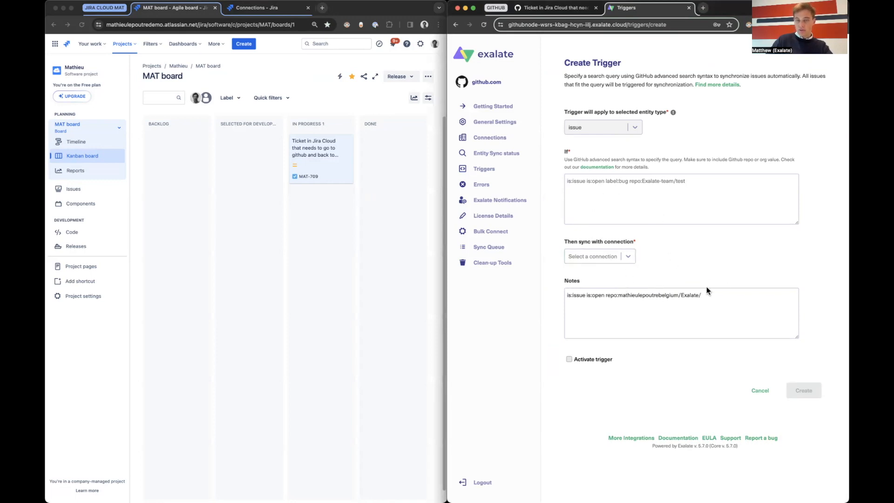
pyautogui.tripleClick(633, 295)
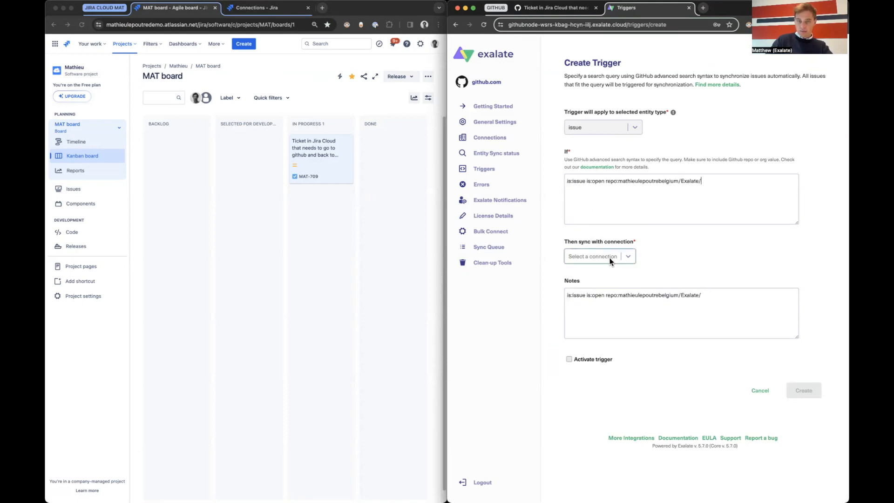
pyautogui.click(599, 256)
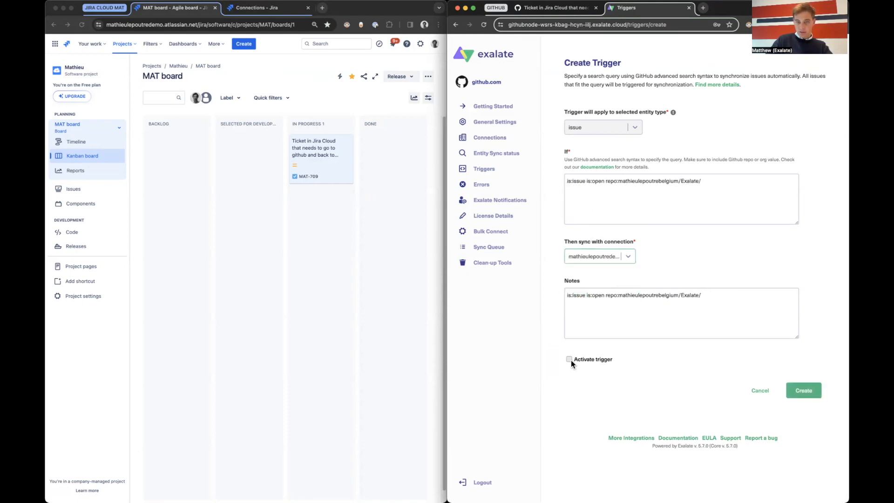
pyautogui.click(568, 359)
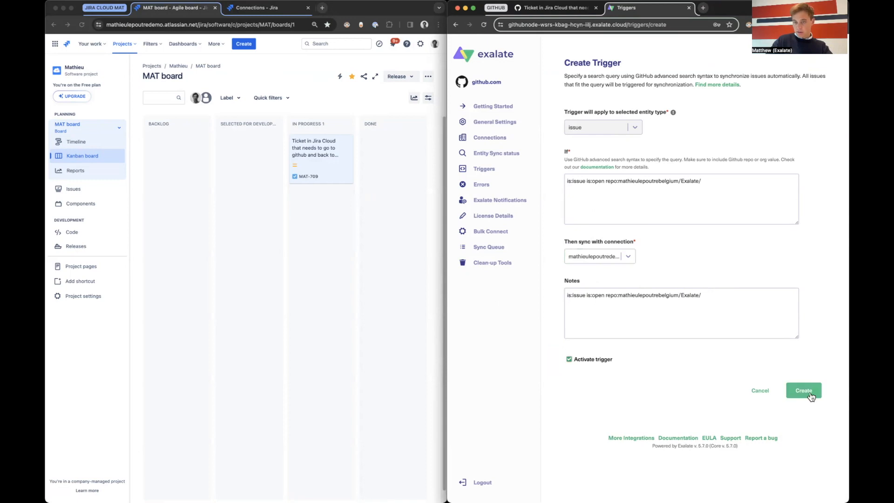
pyautogui.click(803, 391)
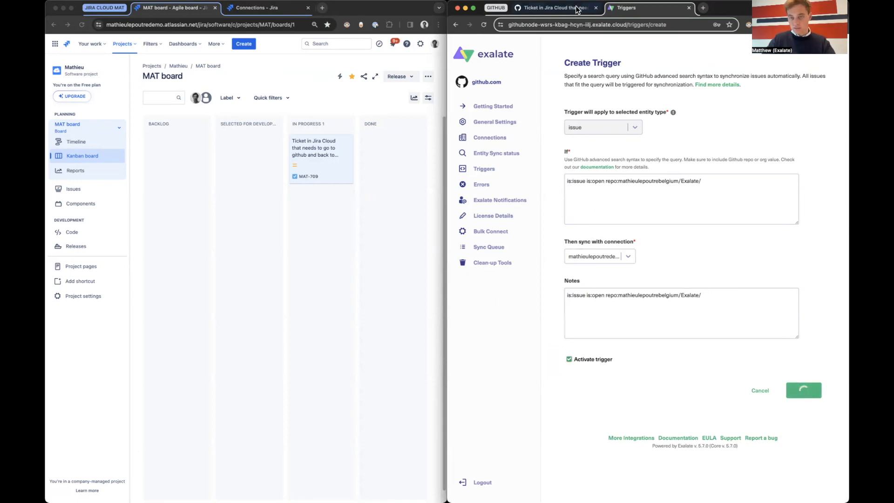
pyautogui.click(802, 390)
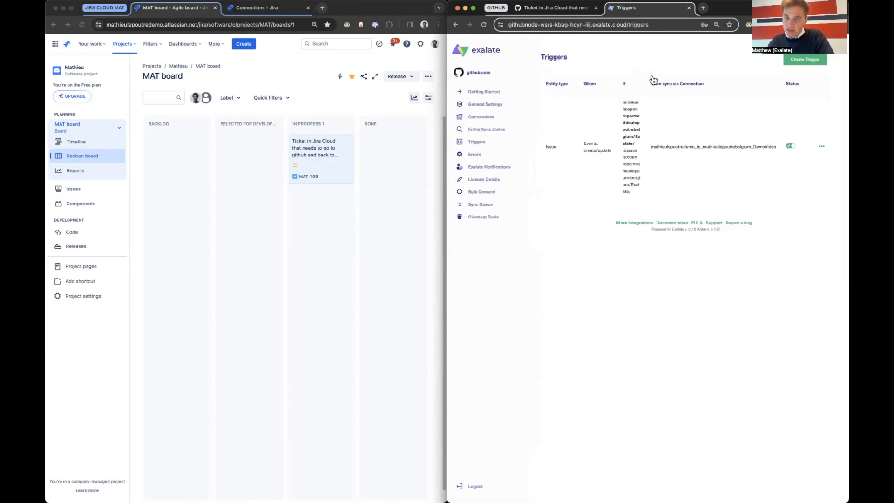
pyautogui.click(821, 146)
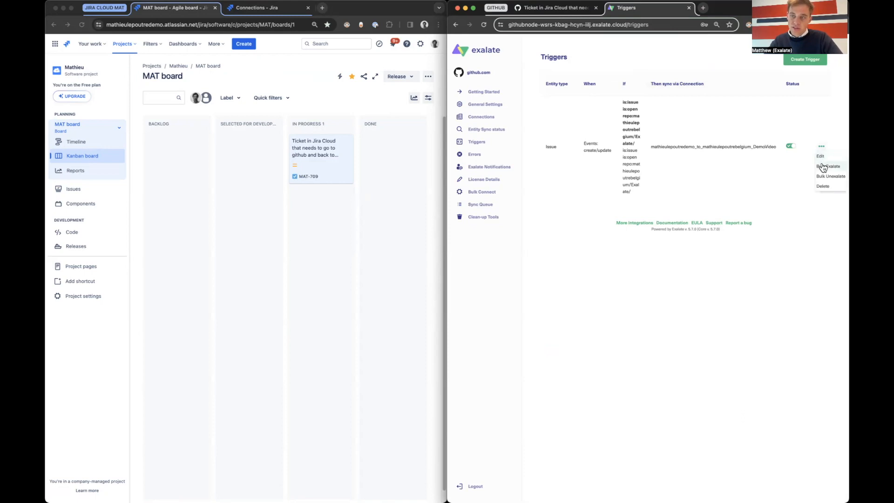
pyautogui.click(828, 166)
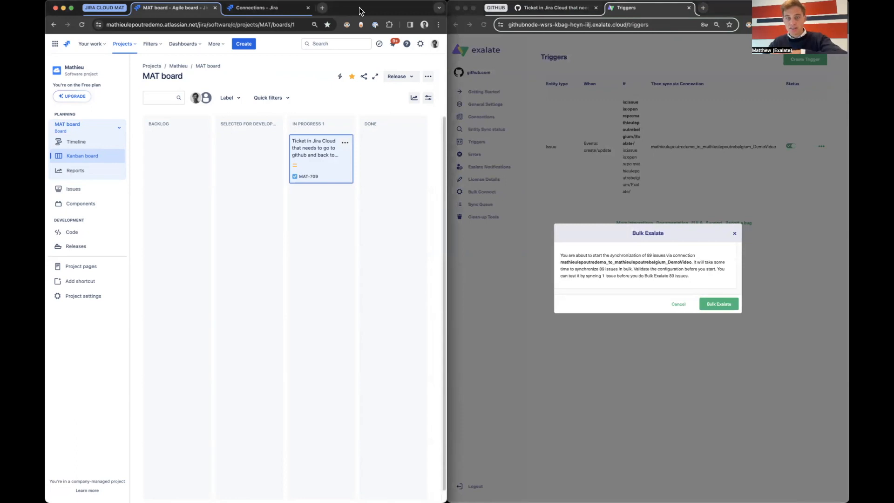
pyautogui.moveTo(671, 332)
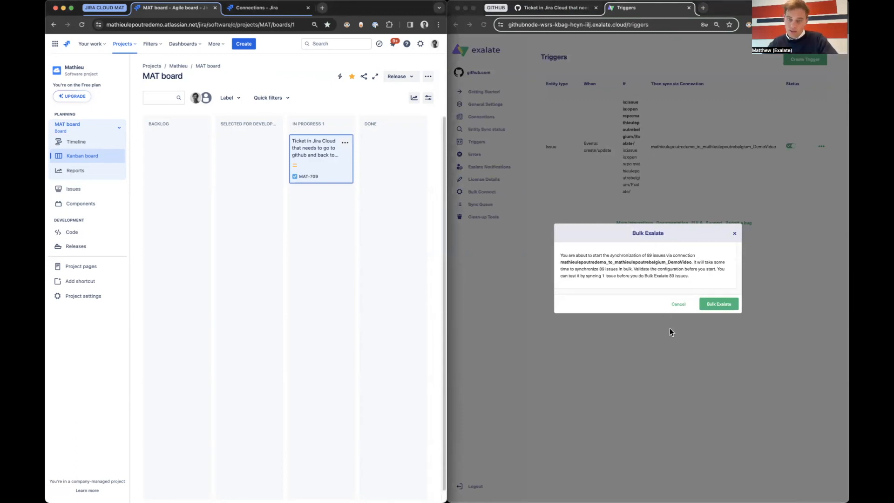
pyautogui.moveTo(678, 304)
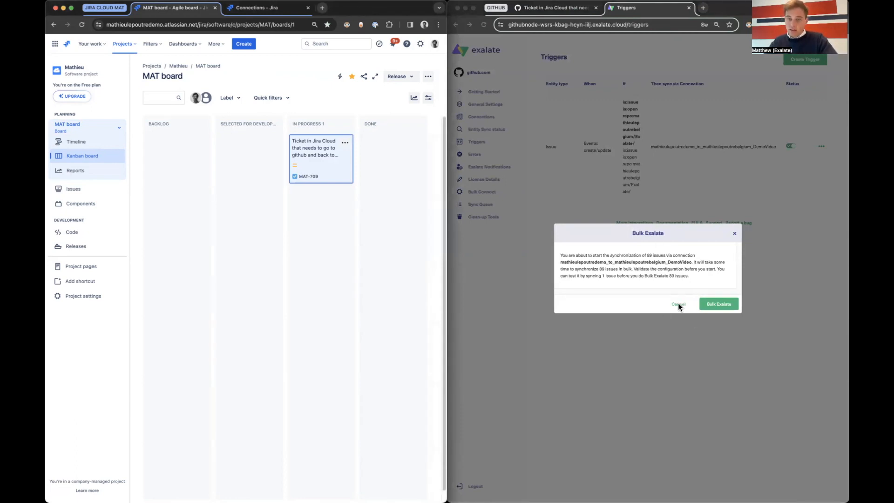
pyautogui.moveTo(678, 300)
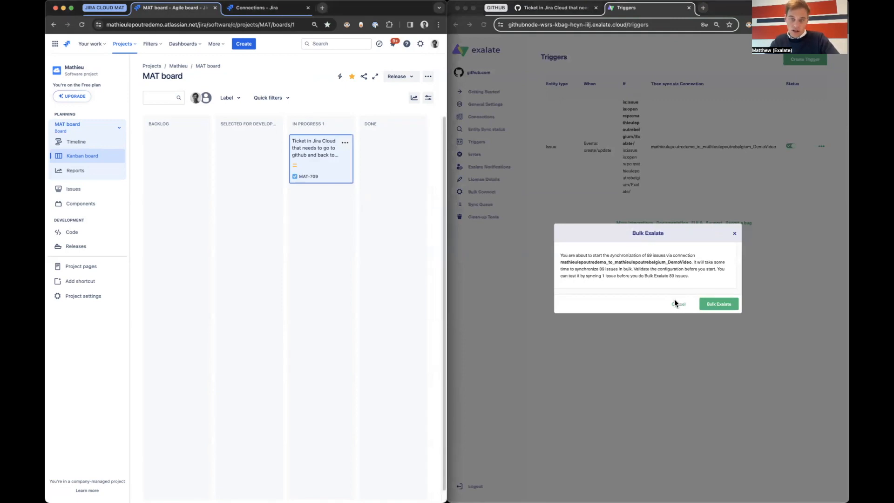
pyautogui.click(678, 303)
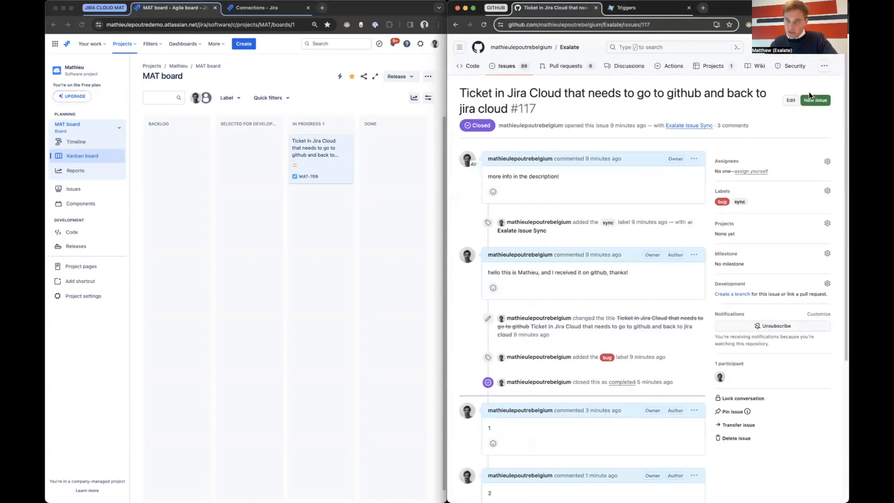
# Submit the GitHub issue 'ticket in github' with description 'abc', creating issue #118.
pyautogui.click(816, 100)
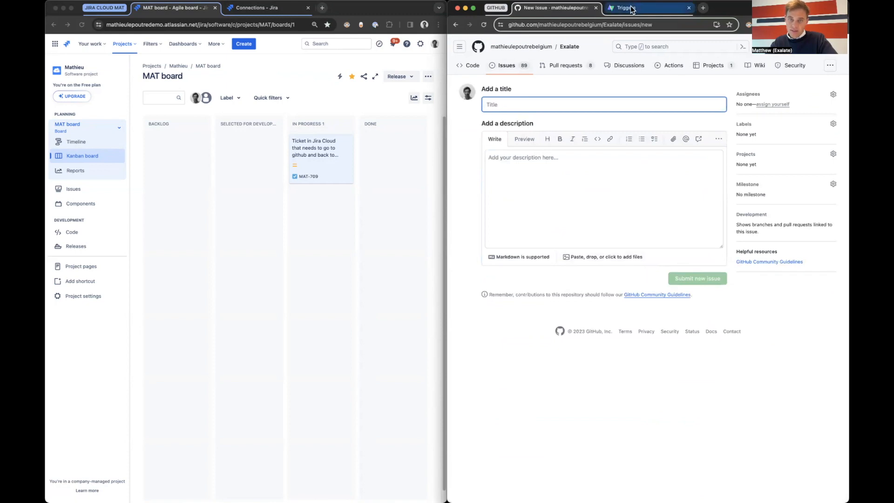
pyautogui.write('ticket in github')
pyautogui.click(604, 199)
pyautogui.write('a')
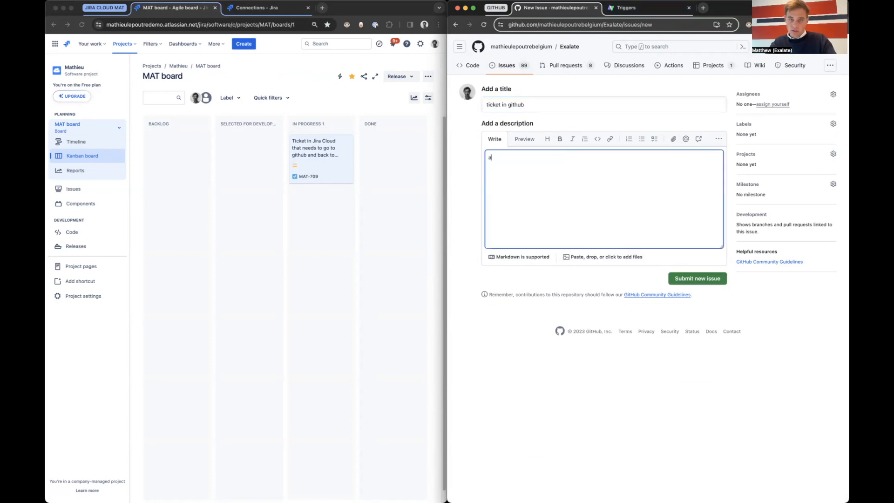
pyautogui.click(697, 279)
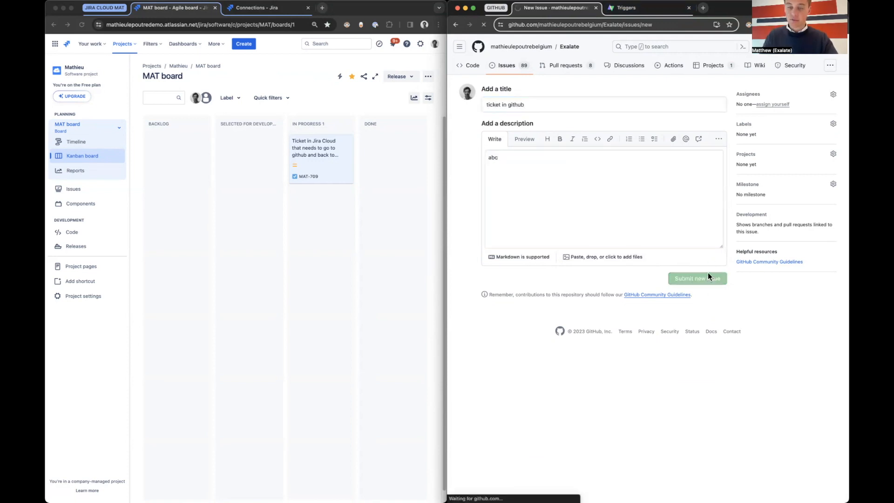
pyautogui.click(696, 278)
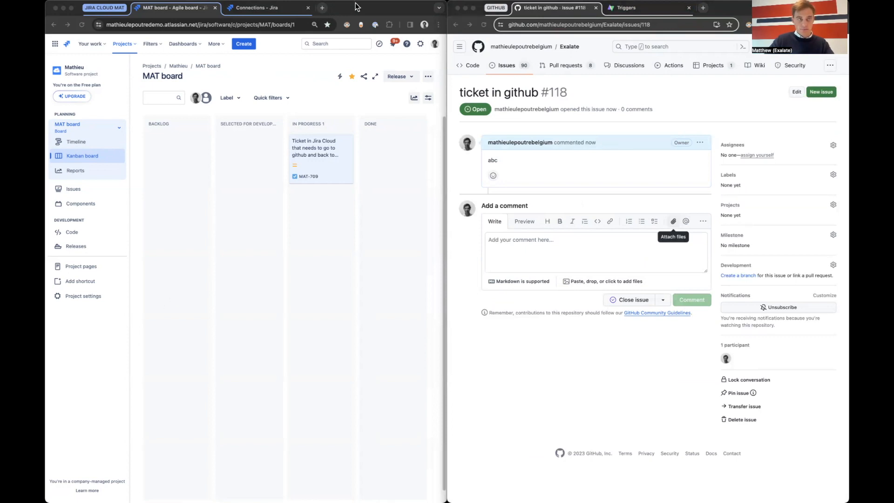
pyautogui.moveTo(654, 134)
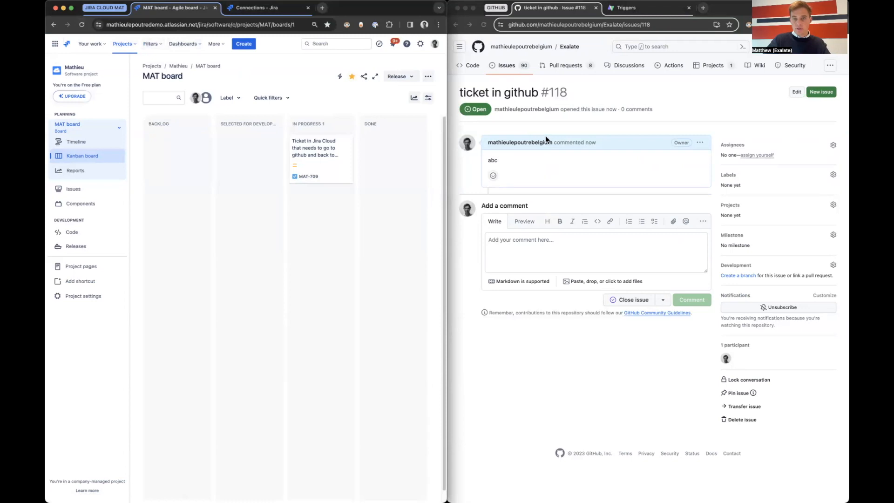
# Reload the MAT board until synced issue MAT-710 appears, then open it.
pyautogui.click(81, 25)
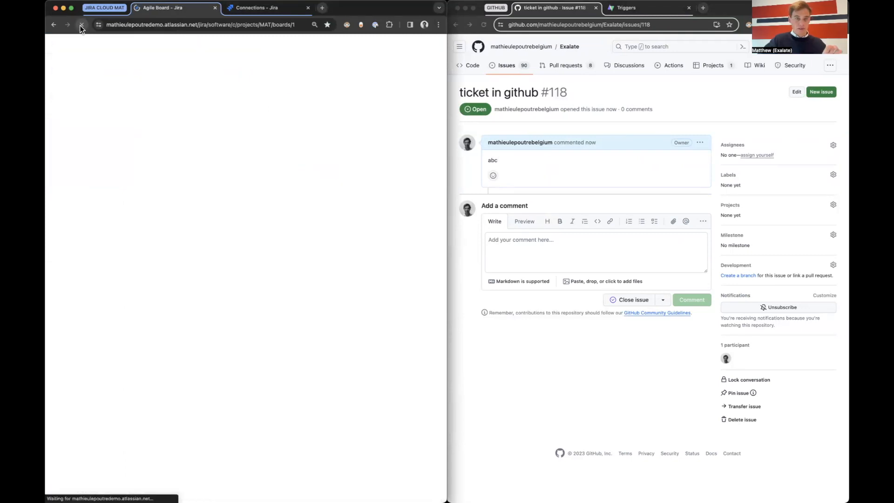
pyautogui.click(82, 24)
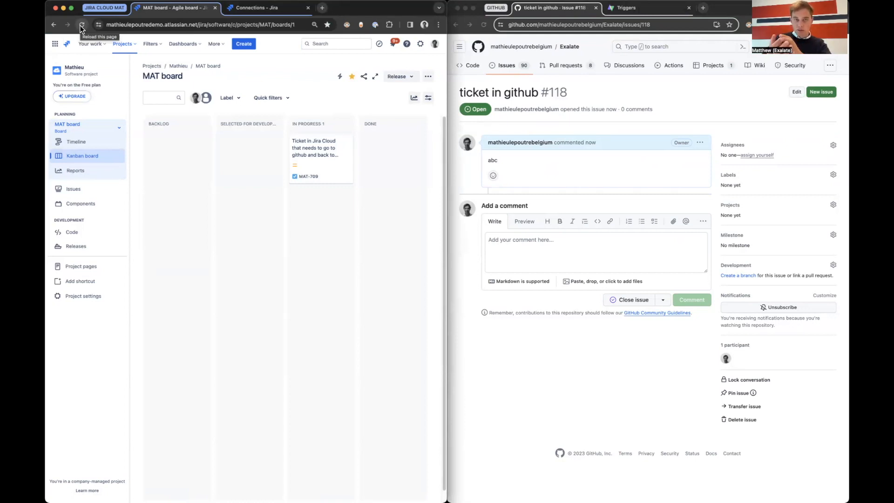
pyautogui.click(81, 25)
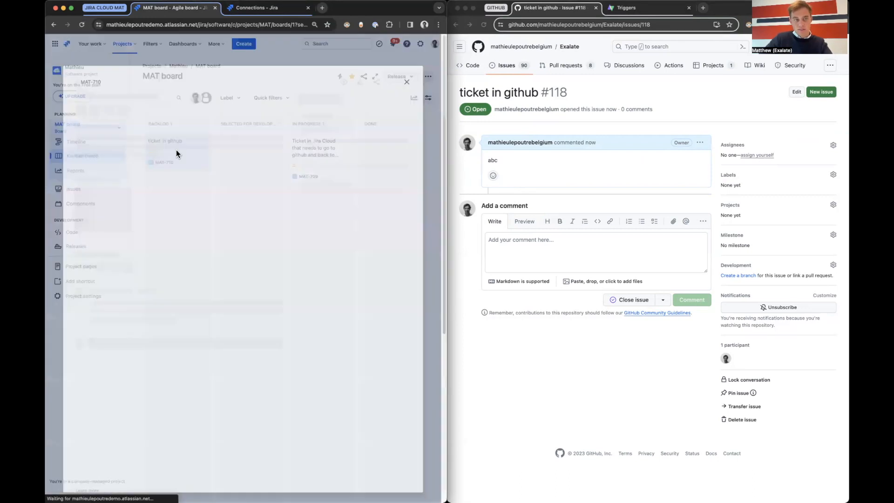
# Add the comment 'hello this is Jira cloud!' to MAT-710.
pyautogui.click(165, 141)
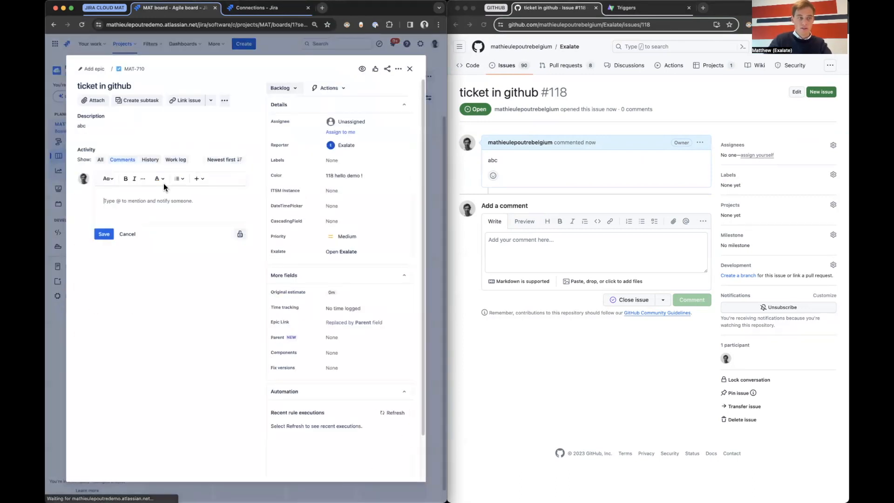
pyautogui.write('hello this ji')
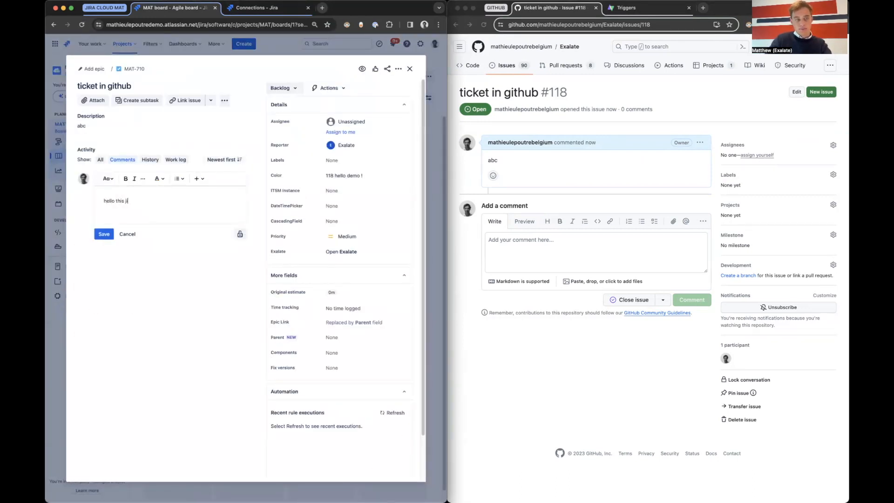
pyautogui.write('is Jira cloud!')
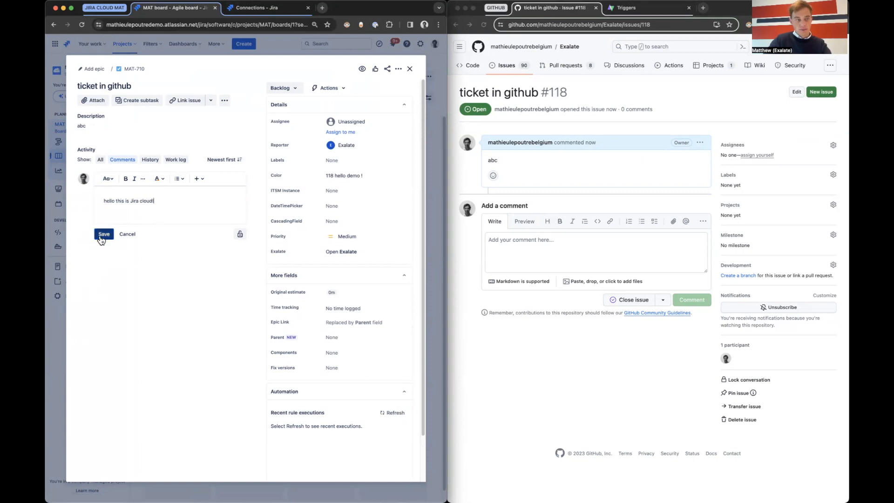
pyautogui.click(104, 234)
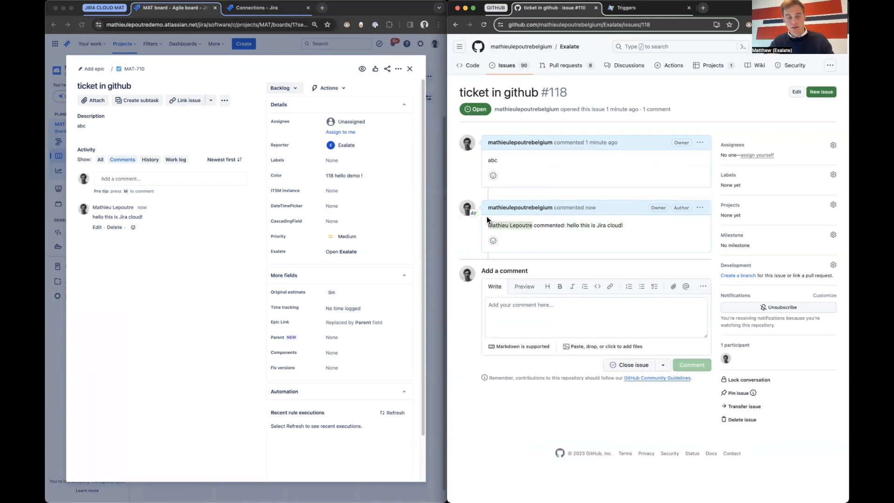
pyautogui.moveTo(496, 214)
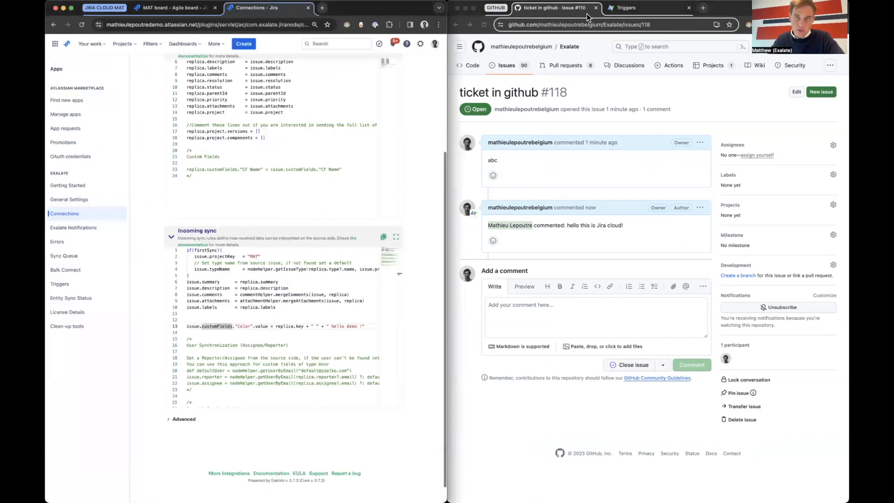
# View both nodes' General Settings, then confirm no errors and an empty Sync Queue in Jira.
pyautogui.click(634, 7)
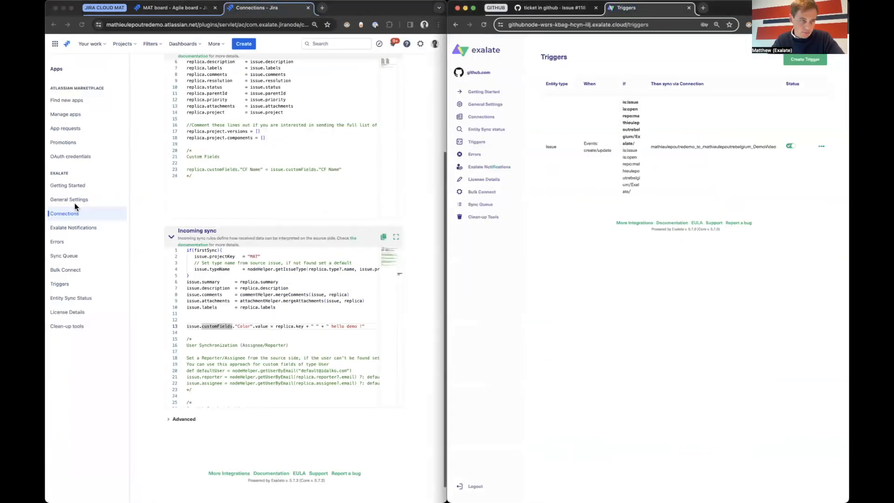
pyautogui.click(69, 199)
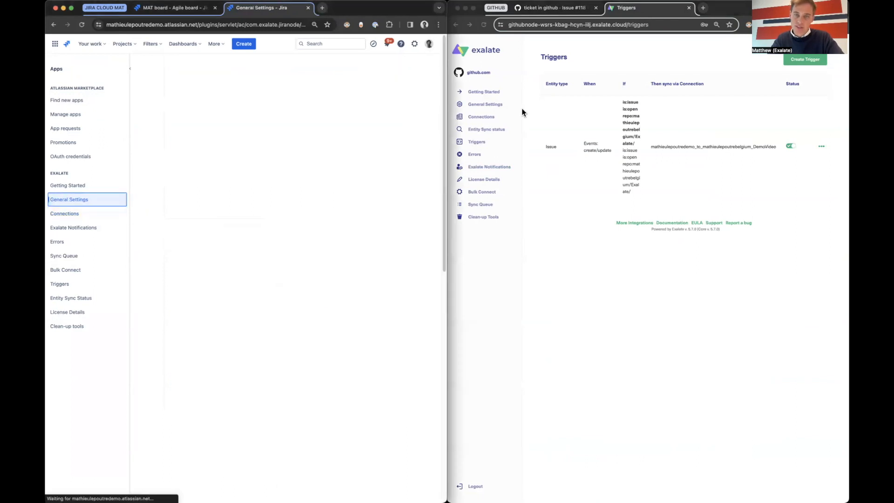
pyautogui.click(485, 104)
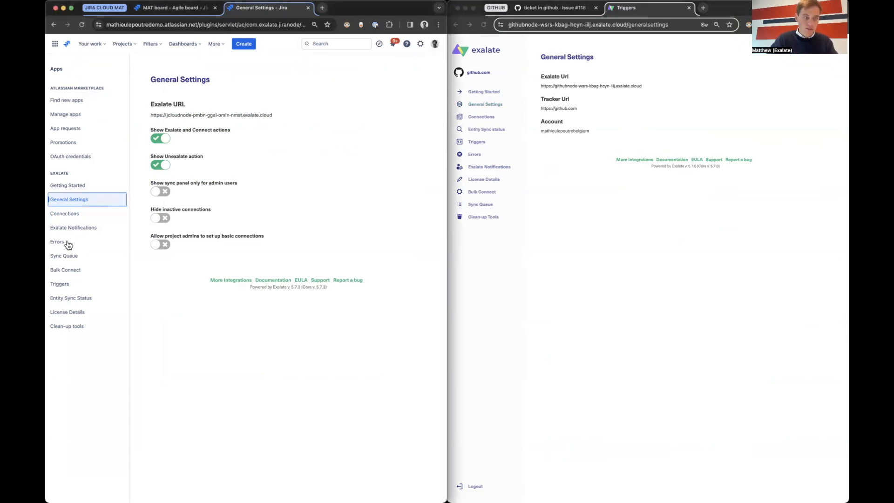
pyautogui.click(56, 241)
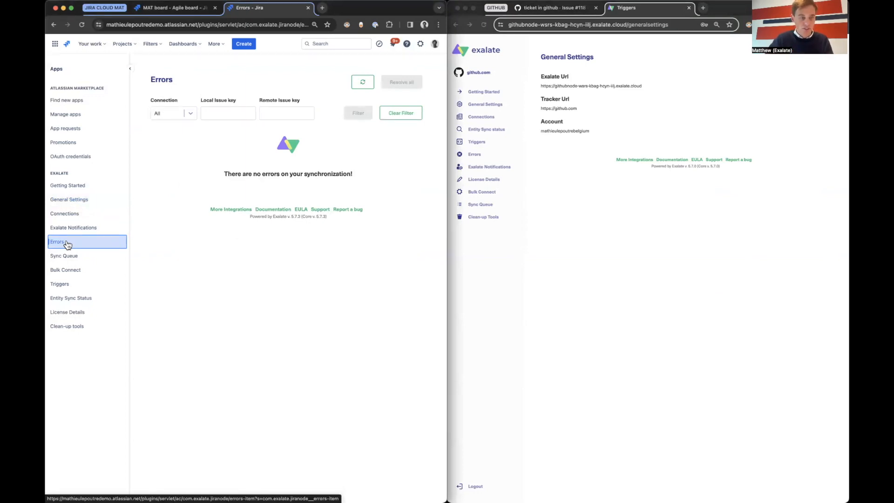
pyautogui.click(64, 256)
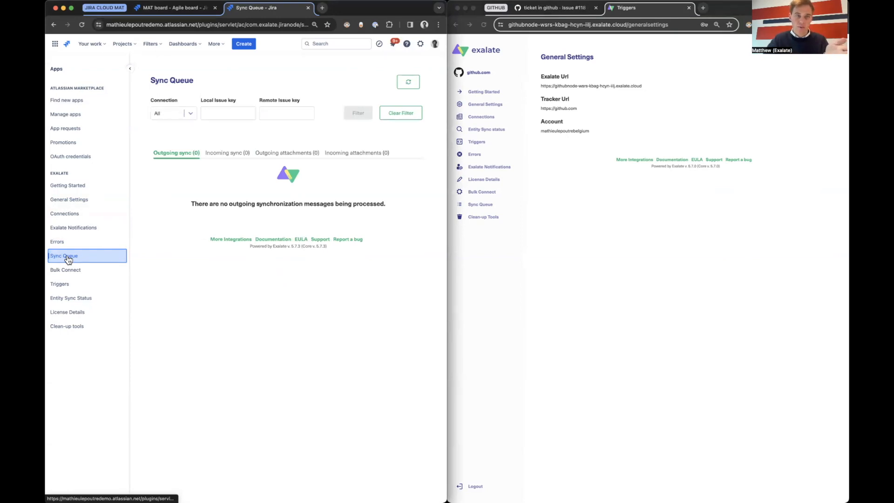
# Visit Jira Exalate's Bulk Connect, Triggers, Entity Sync Status, then Clean-up tools pages.
pyautogui.click(65, 269)
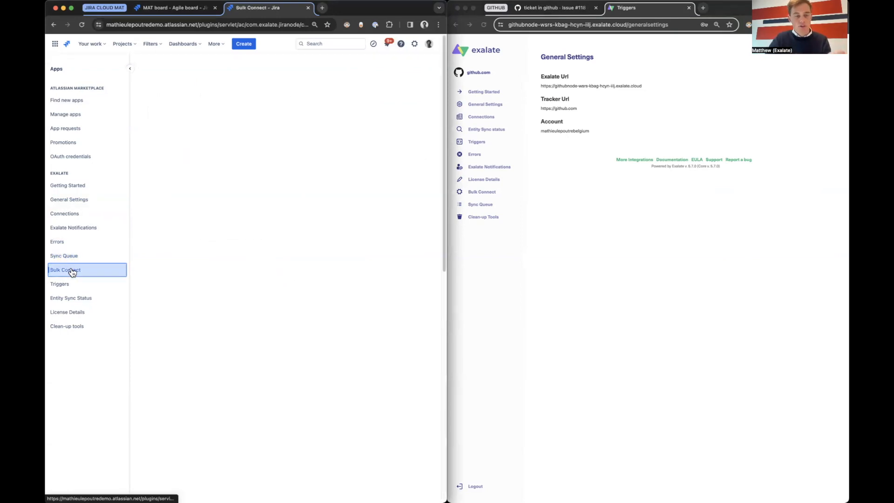
pyautogui.click(65, 269)
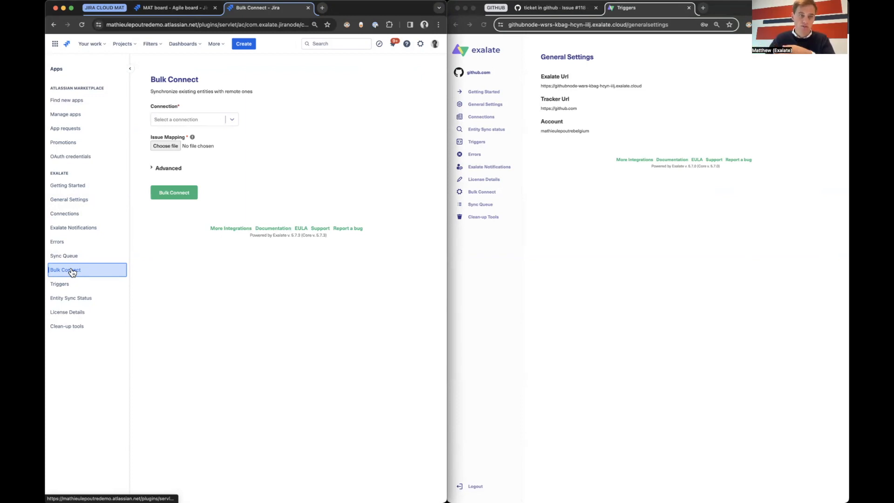
pyautogui.click(59, 283)
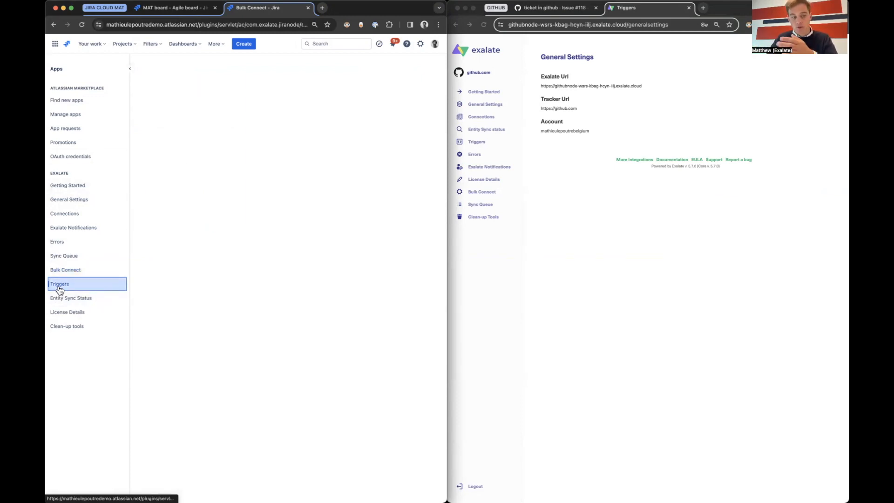
pyautogui.click(71, 297)
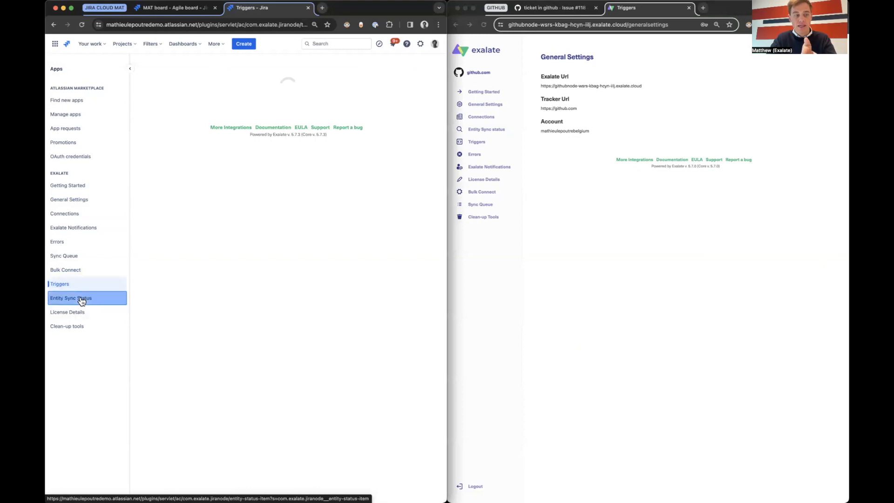
pyautogui.click(71, 298)
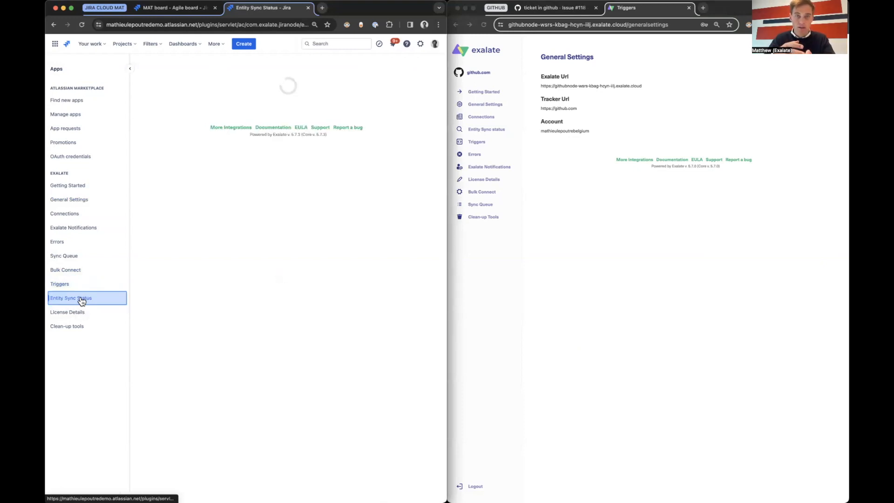
pyautogui.click(70, 298)
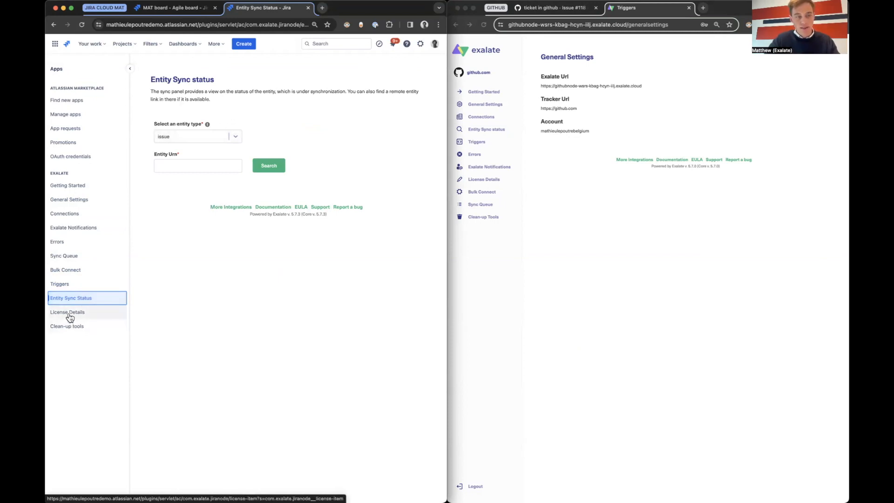
pyautogui.click(67, 326)
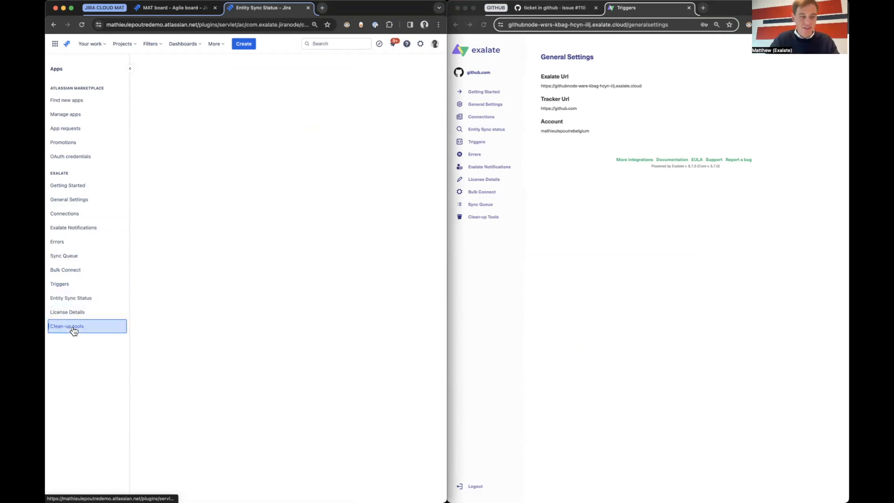
# Open Exalate's Jira-side Clean-up Tools page to review the clean-up by entity form.
pyautogui.click(67, 325)
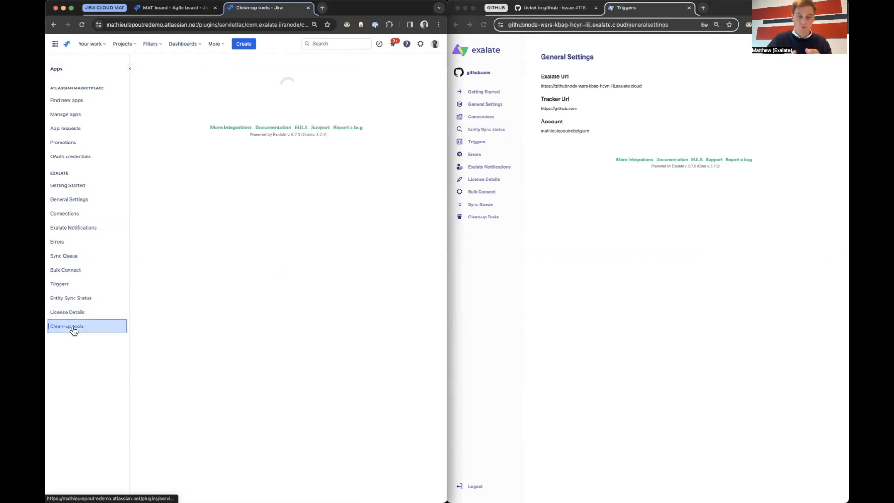
pyautogui.click(67, 326)
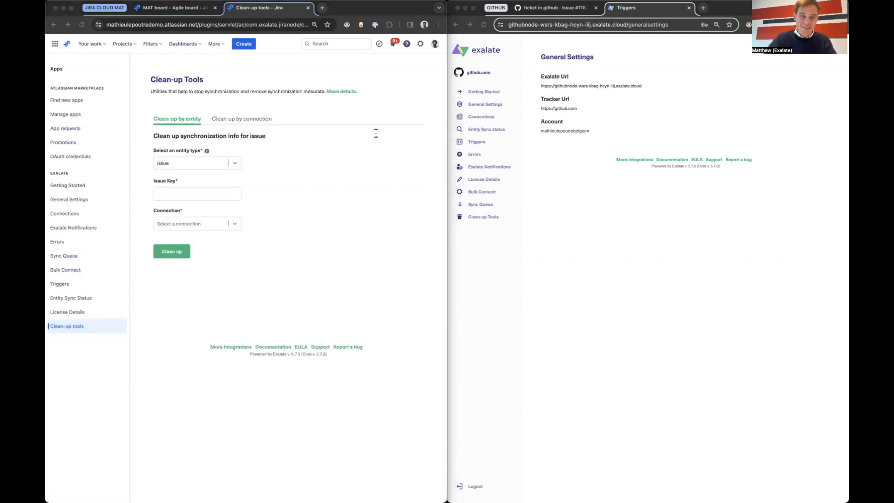
pyautogui.moveTo(329, 101)
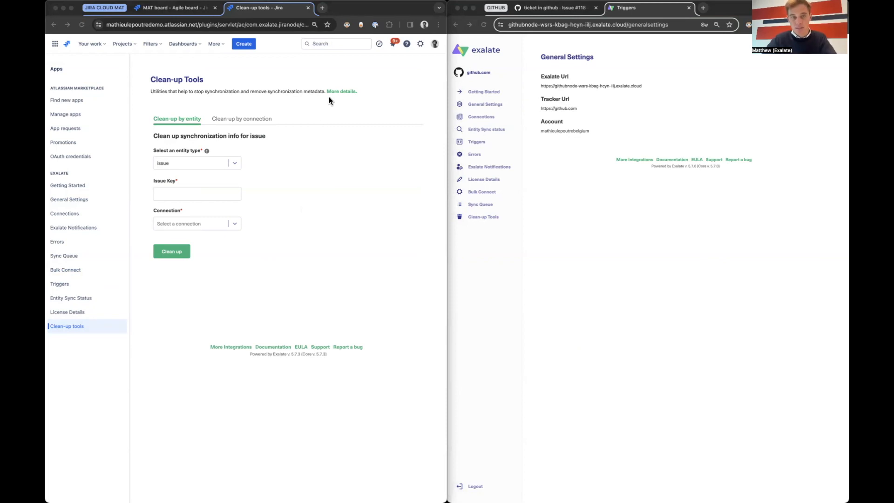
pyautogui.moveTo(401, 31)
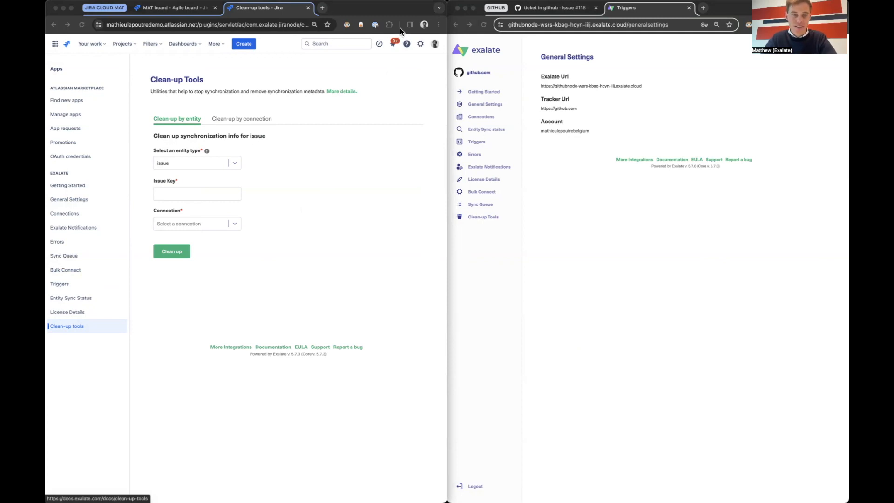